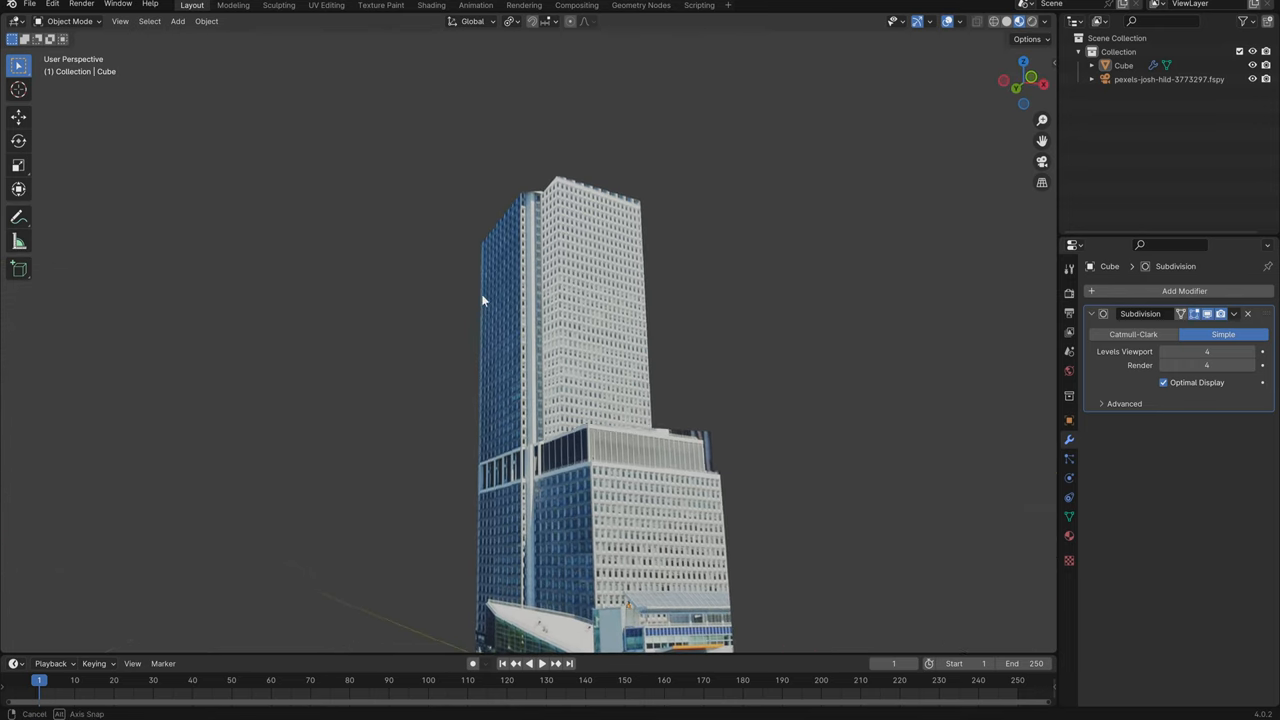
# Orbit around the textured tower to inspect it from several sides
pyautogui.moveTo(482, 300); pyautogui.dragTo(332, 310)
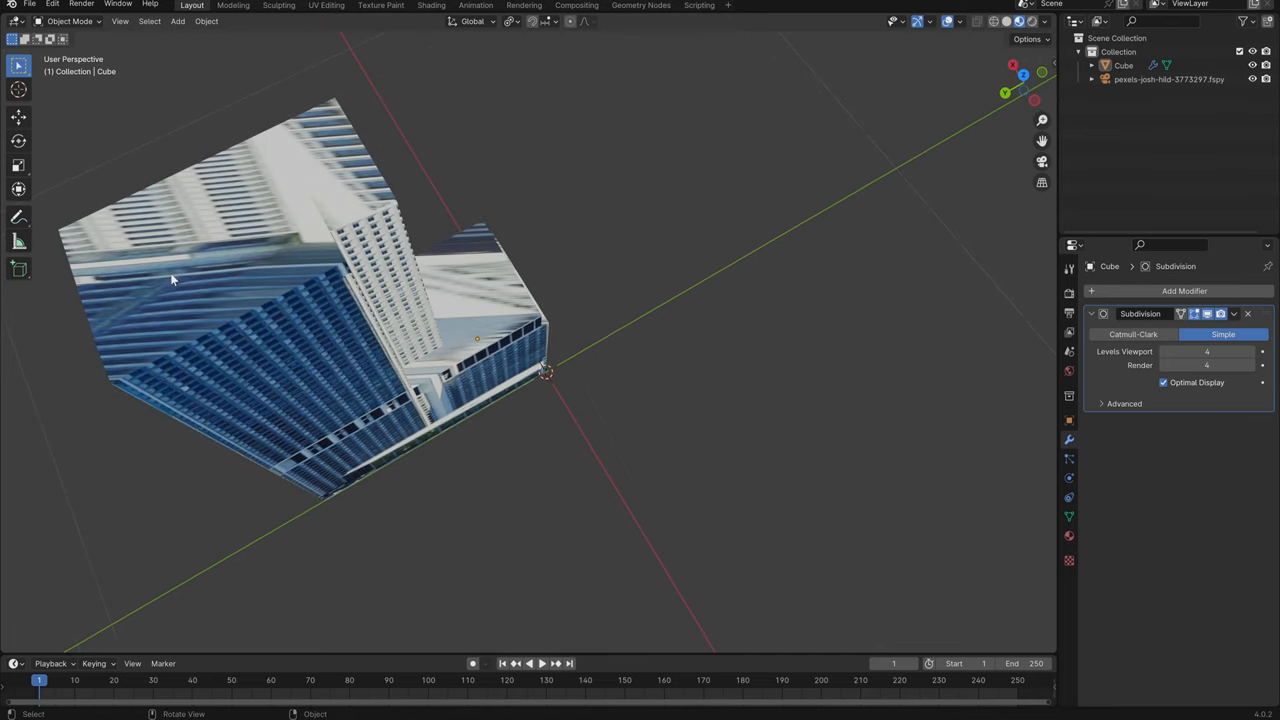
pyautogui.moveTo(107, 219)
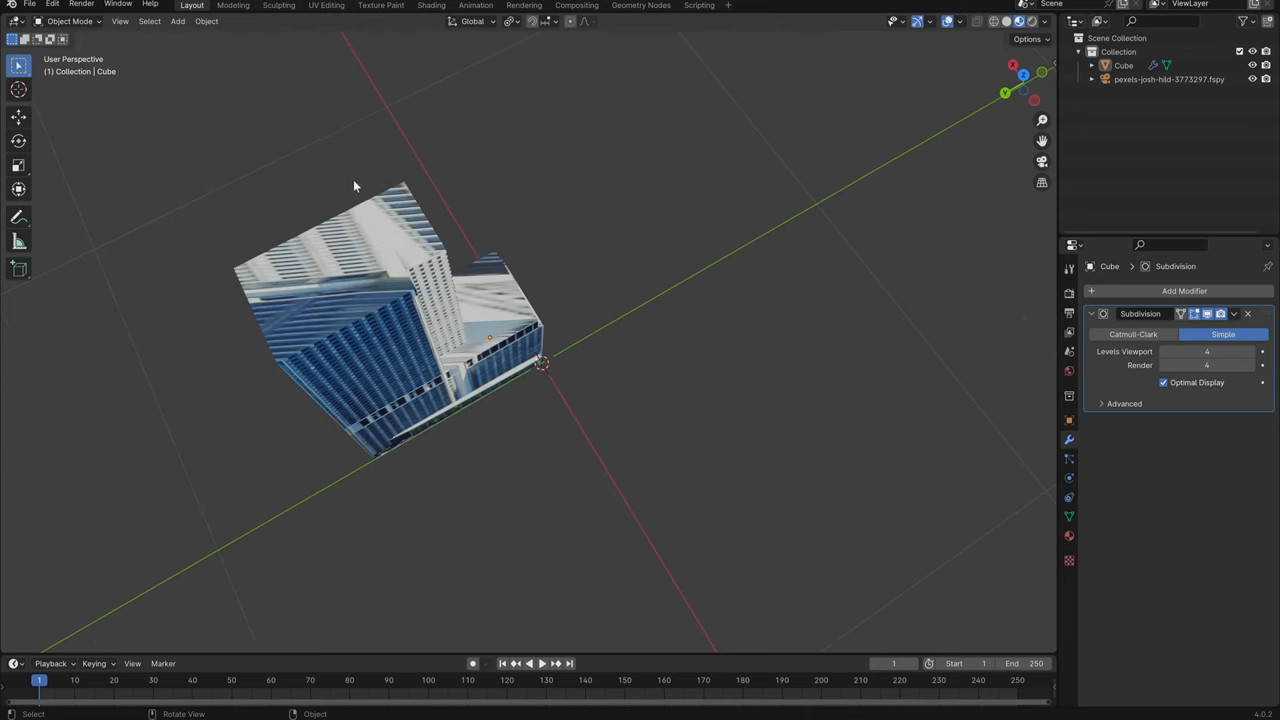
pyautogui.moveTo(507, 318)
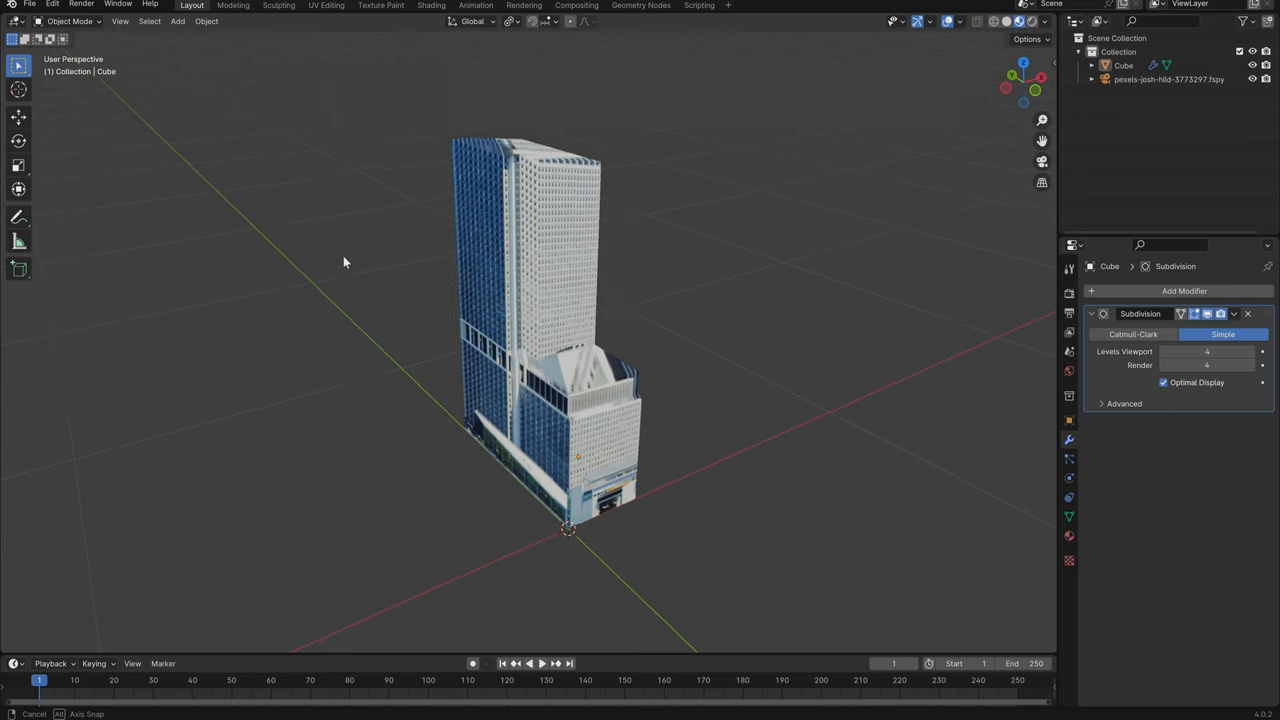
pyautogui.moveTo(343, 262); pyautogui.dragTo(665, 395)
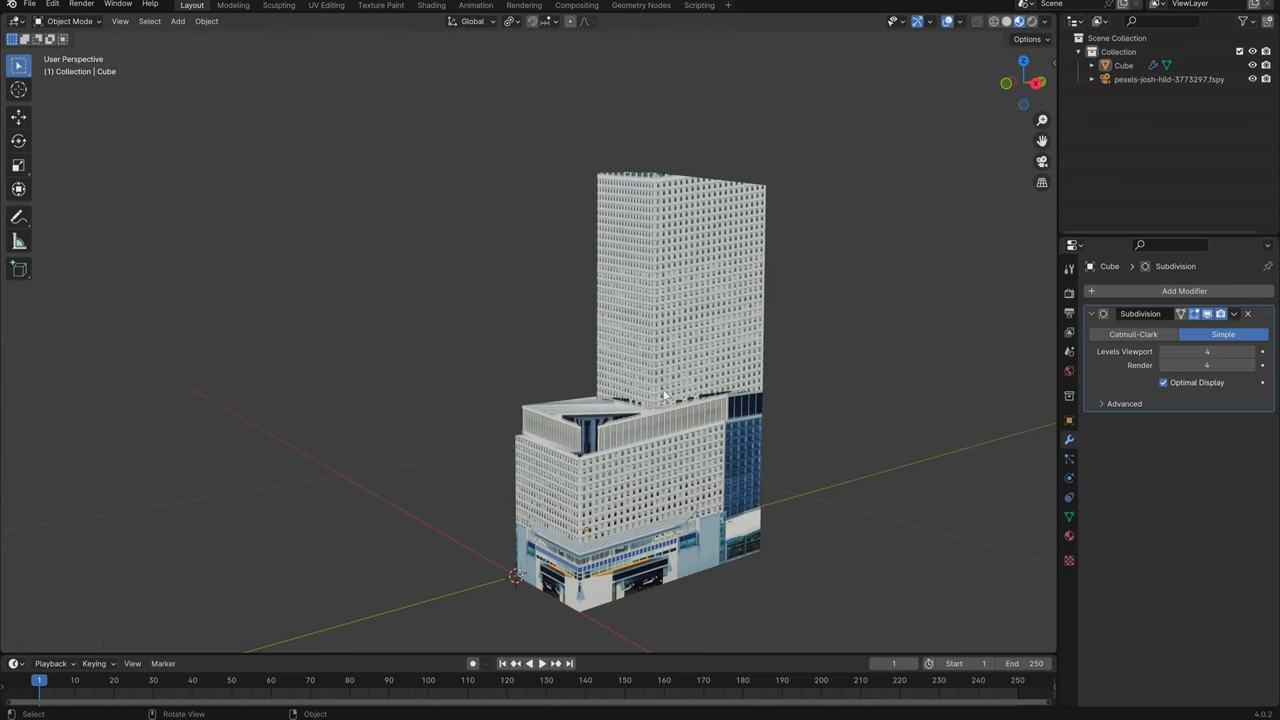
pyautogui.moveTo(562, 481)
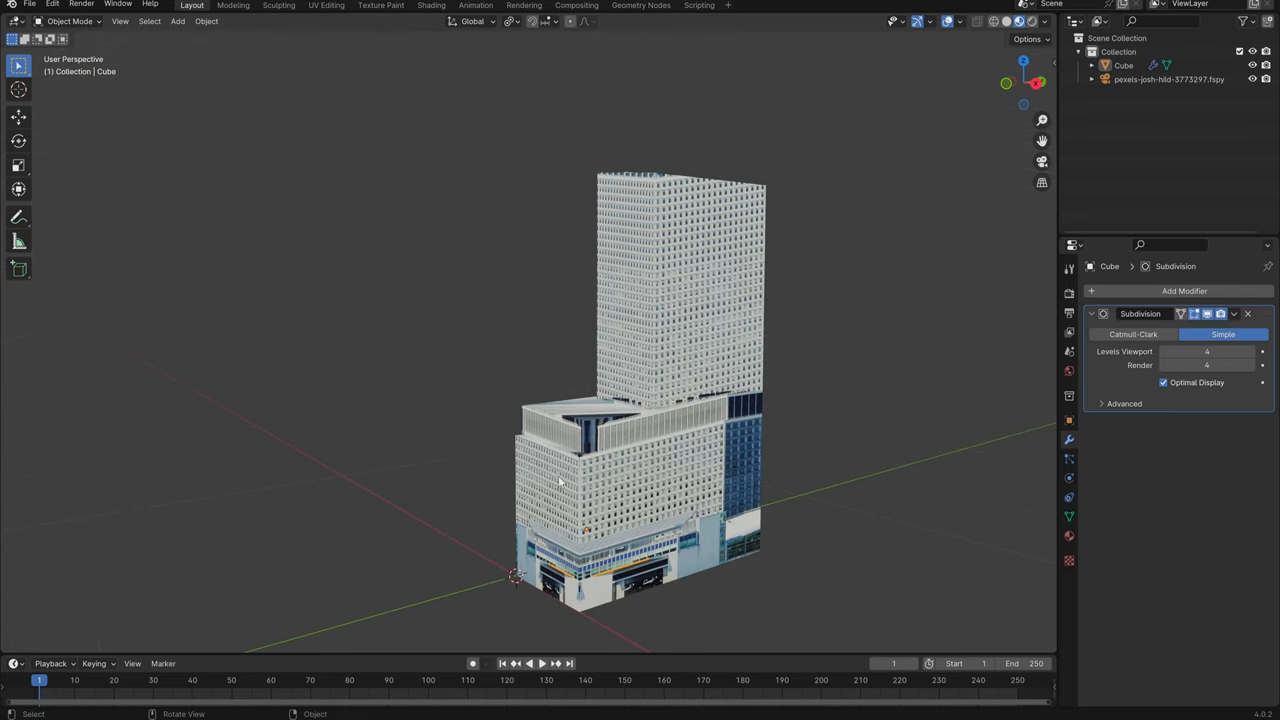
pyautogui.moveTo(560, 480); pyautogui.dragTo(420, 287)
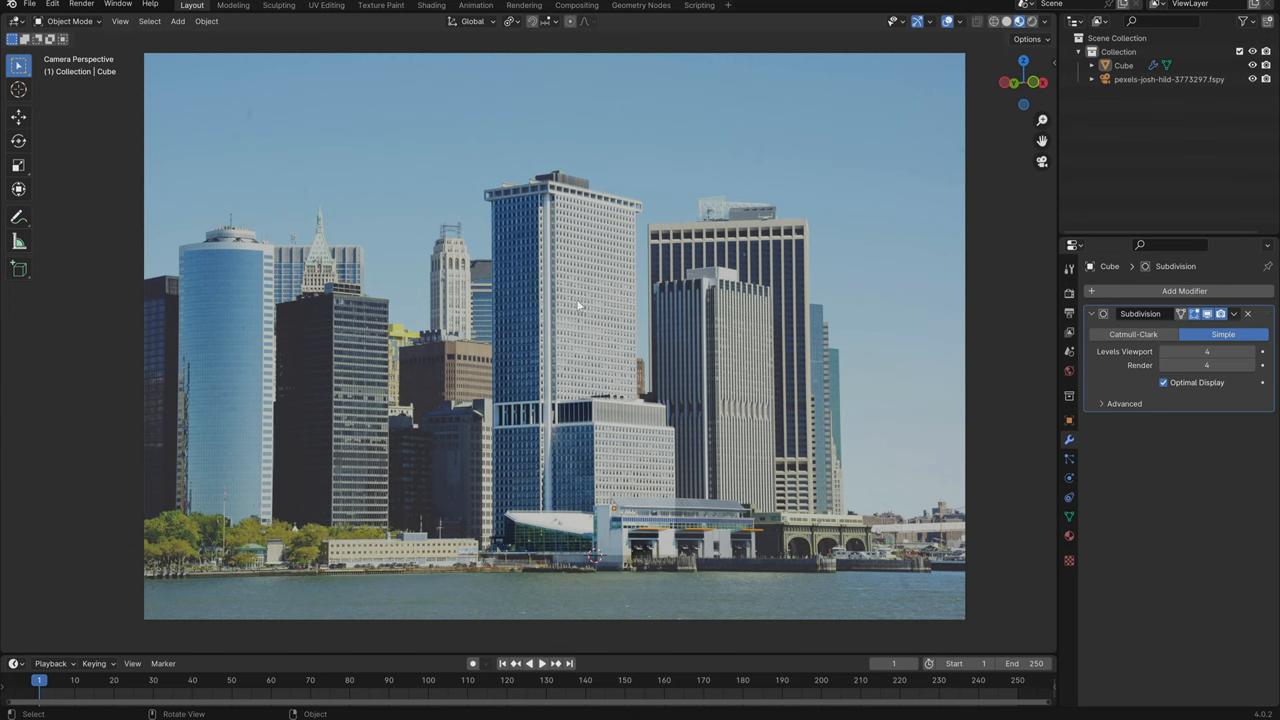
# Select the fSpy camera and nudge it back and forth to reveal the tower's parallax
pyautogui.click(1169, 85)
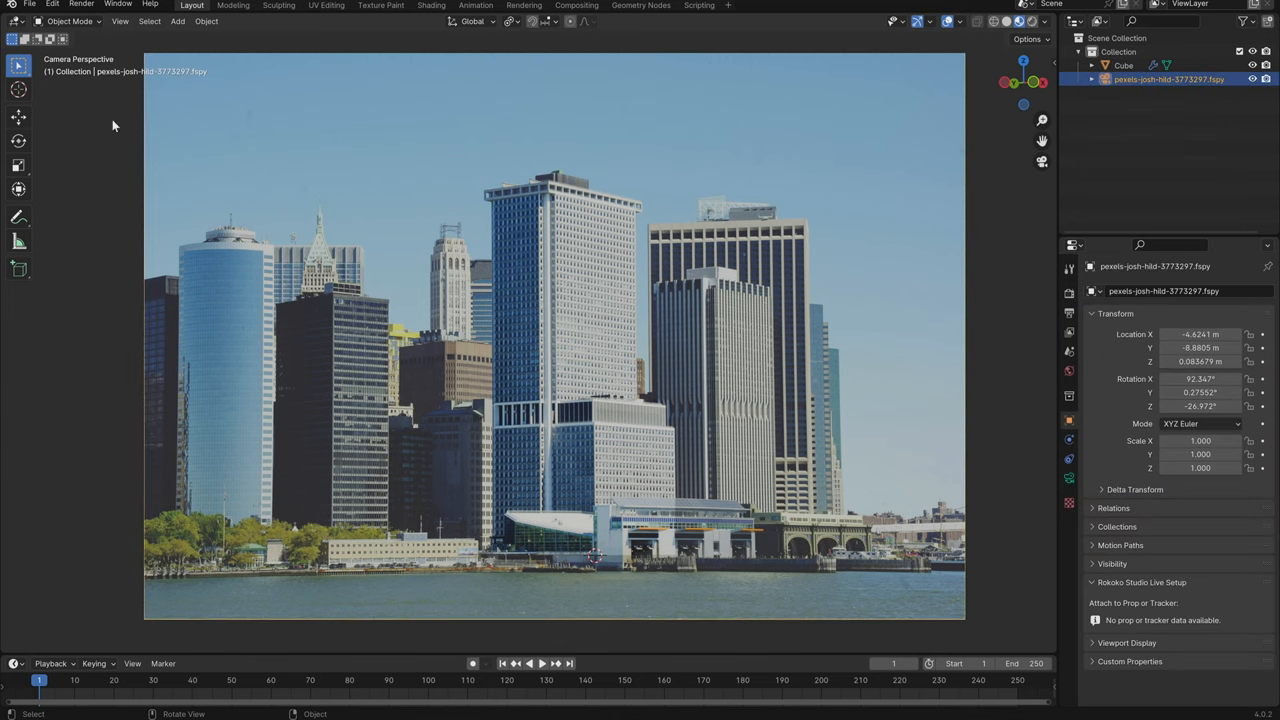
pyautogui.moveTo(503, 302)
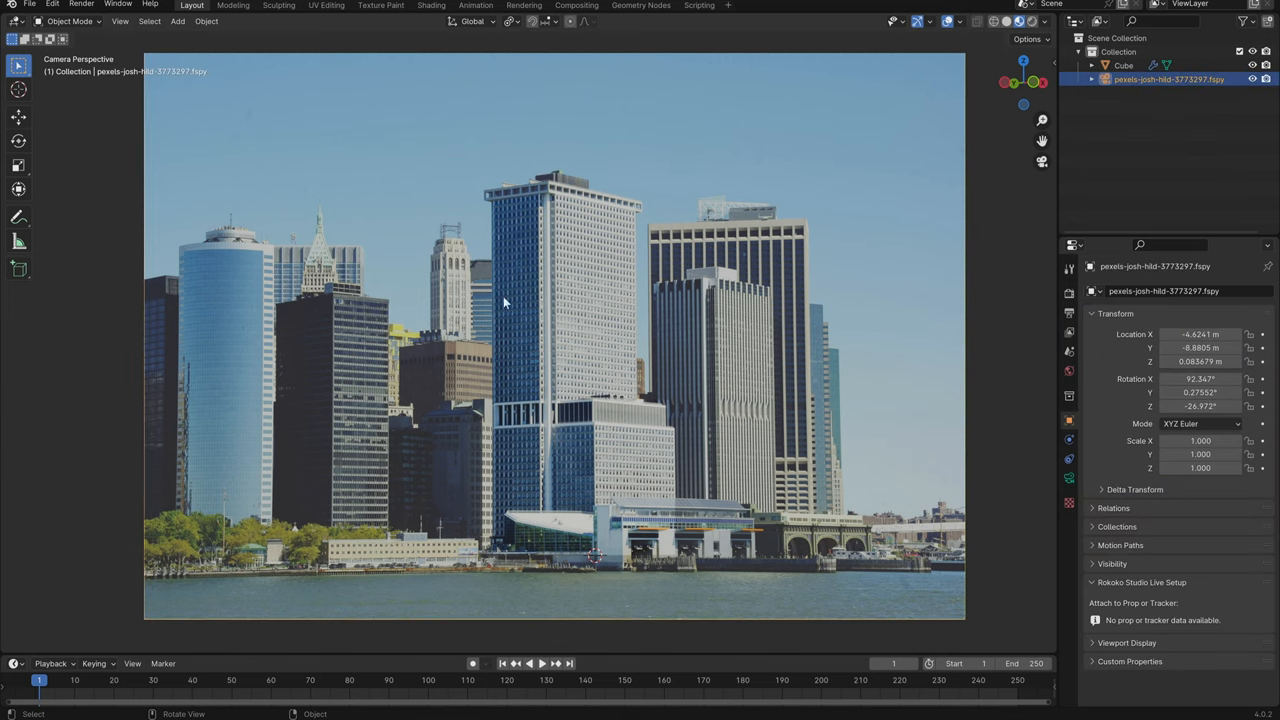
pyautogui.moveTo(122, 170)
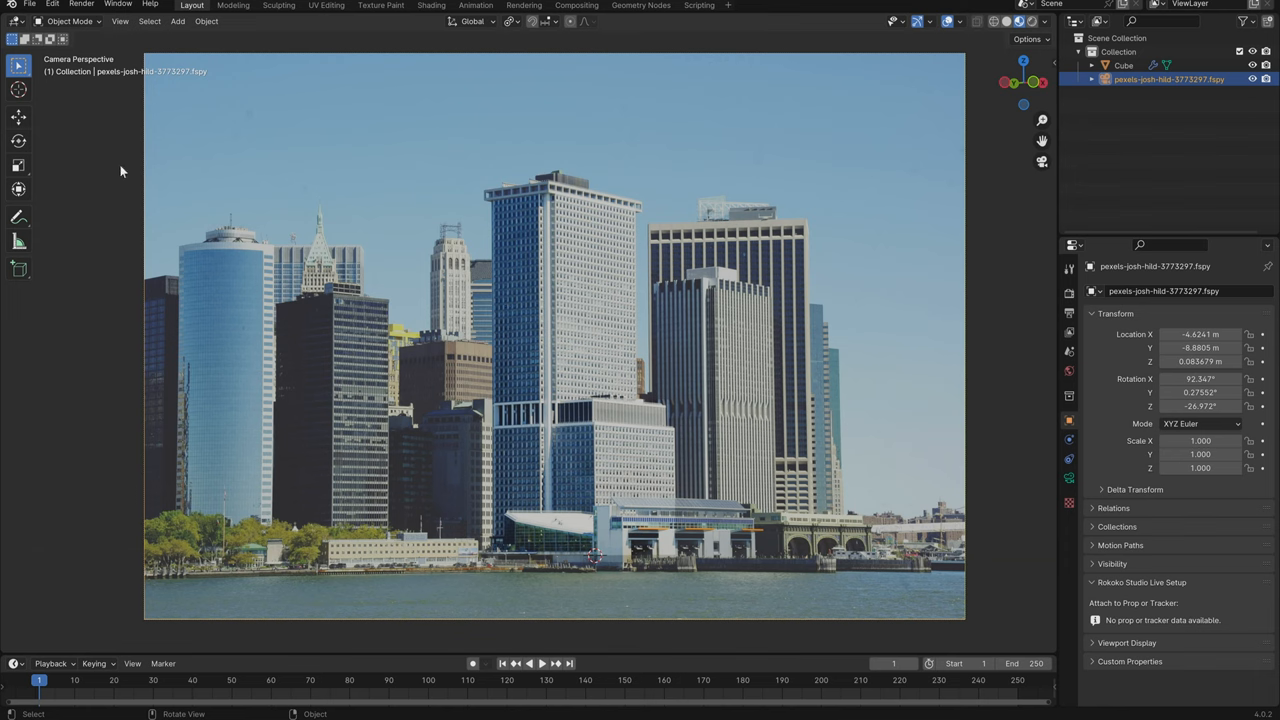
pyautogui.press('N')
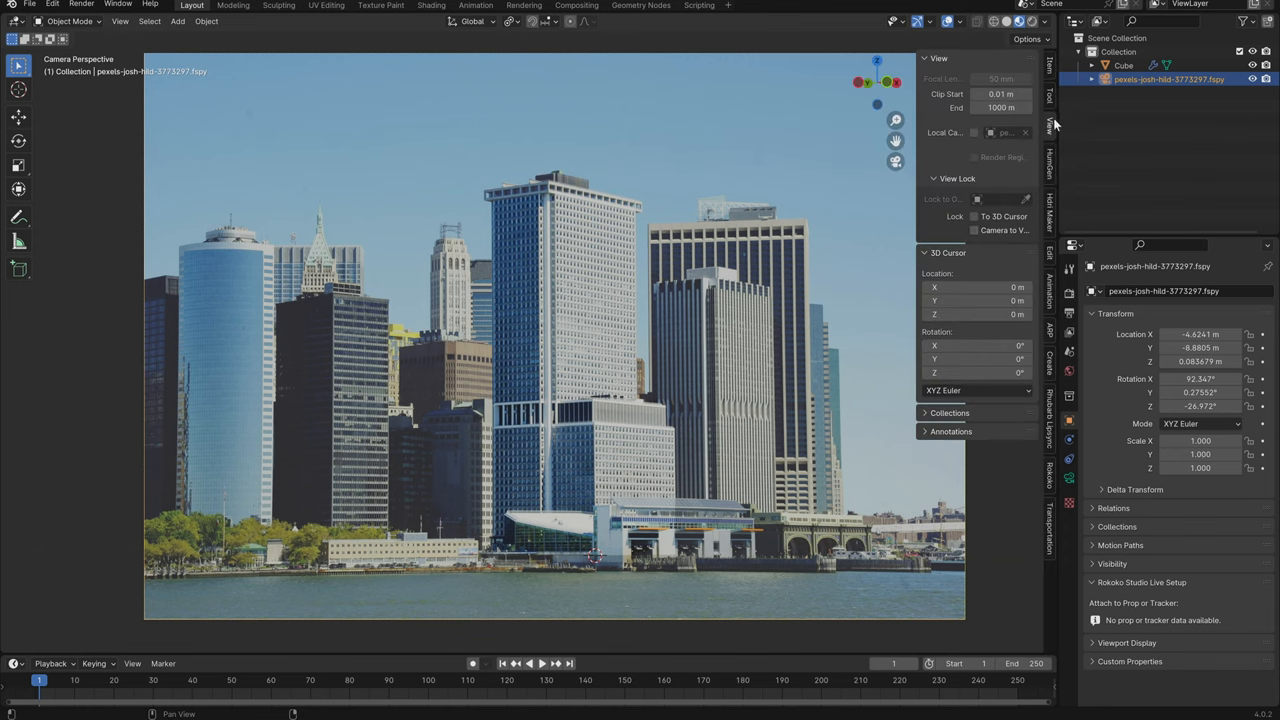
pyautogui.click(973, 230)
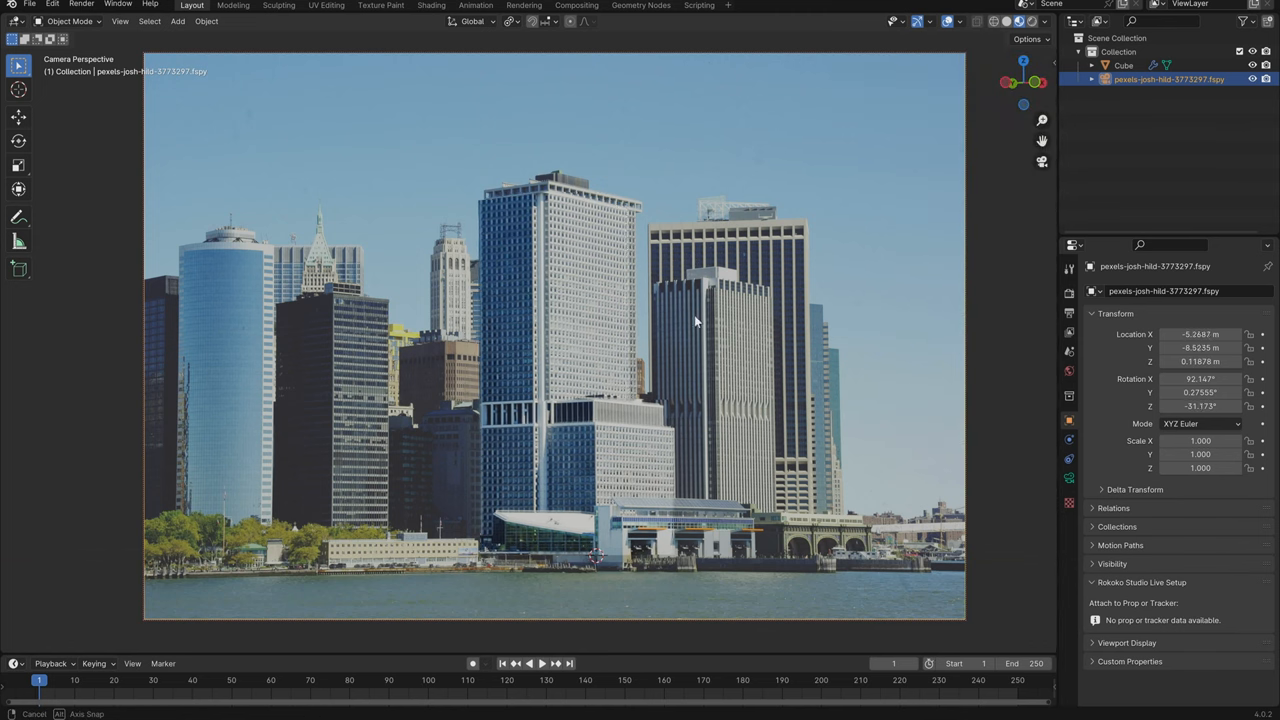
pyautogui.moveTo(696, 321); pyautogui.dragTo(665, 318)
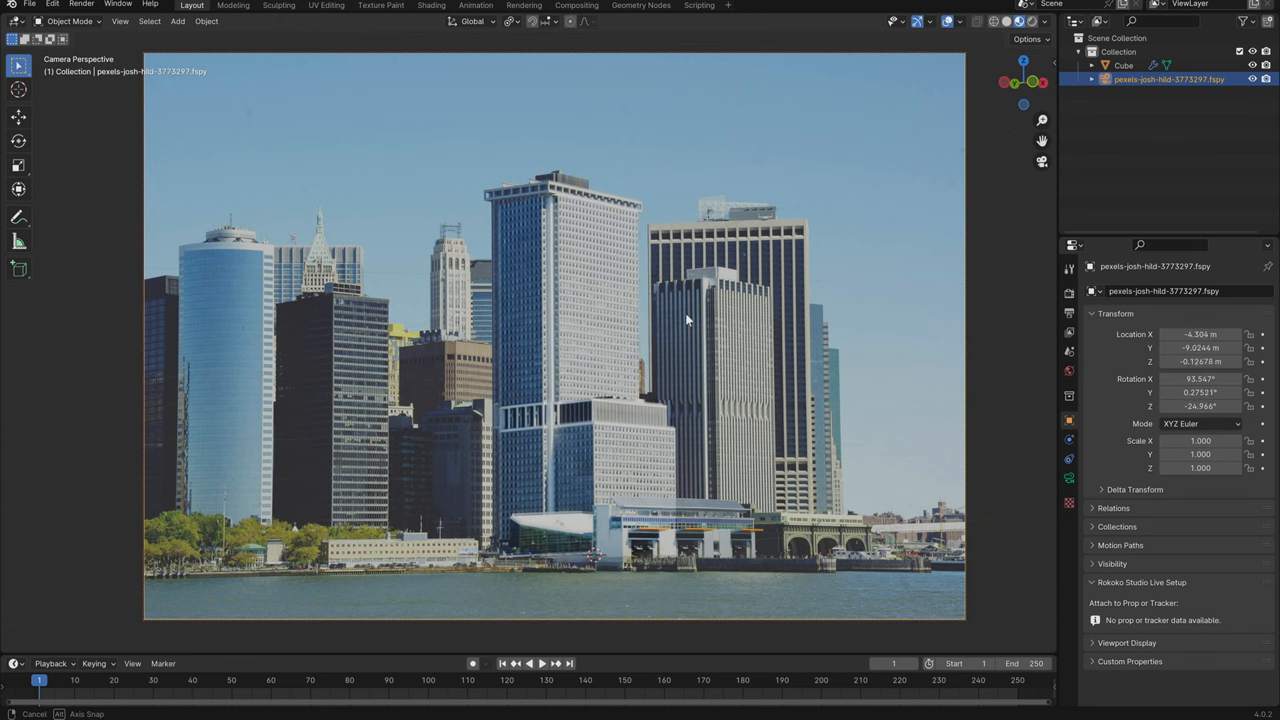
pyautogui.moveTo(687, 320); pyautogui.dragTo(672, 328)
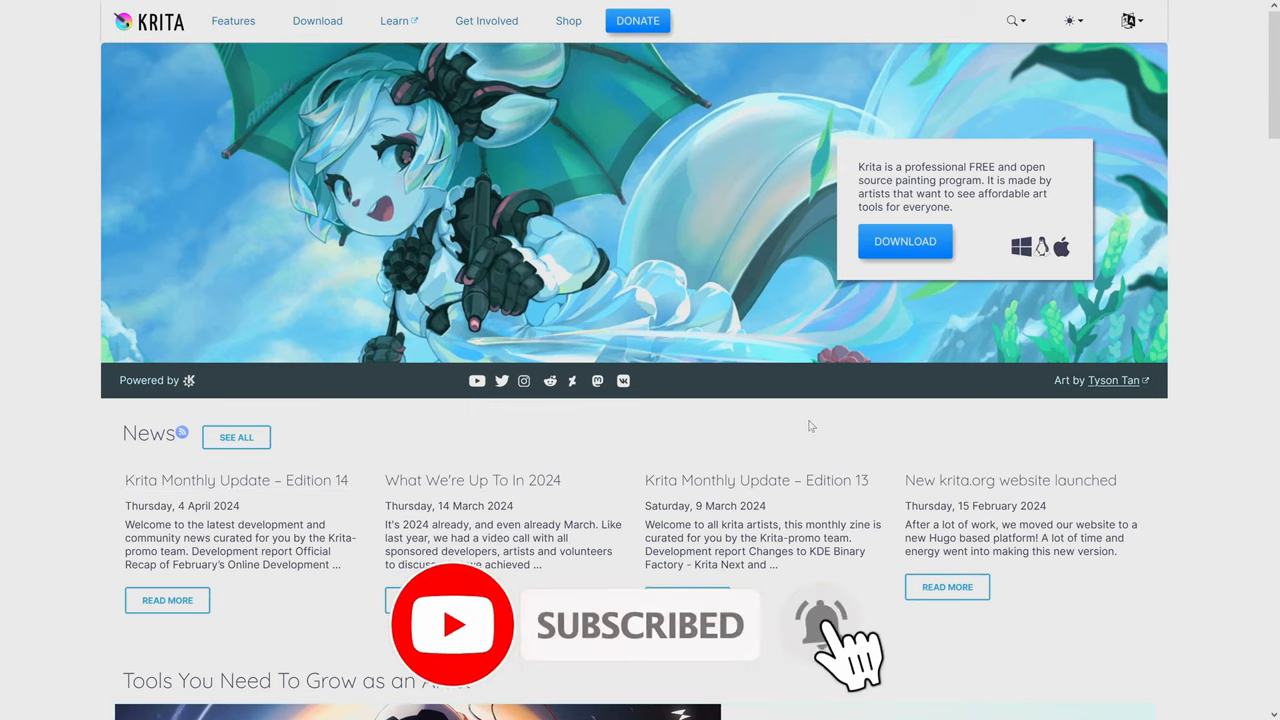
pyautogui.moveTo(954, 300)
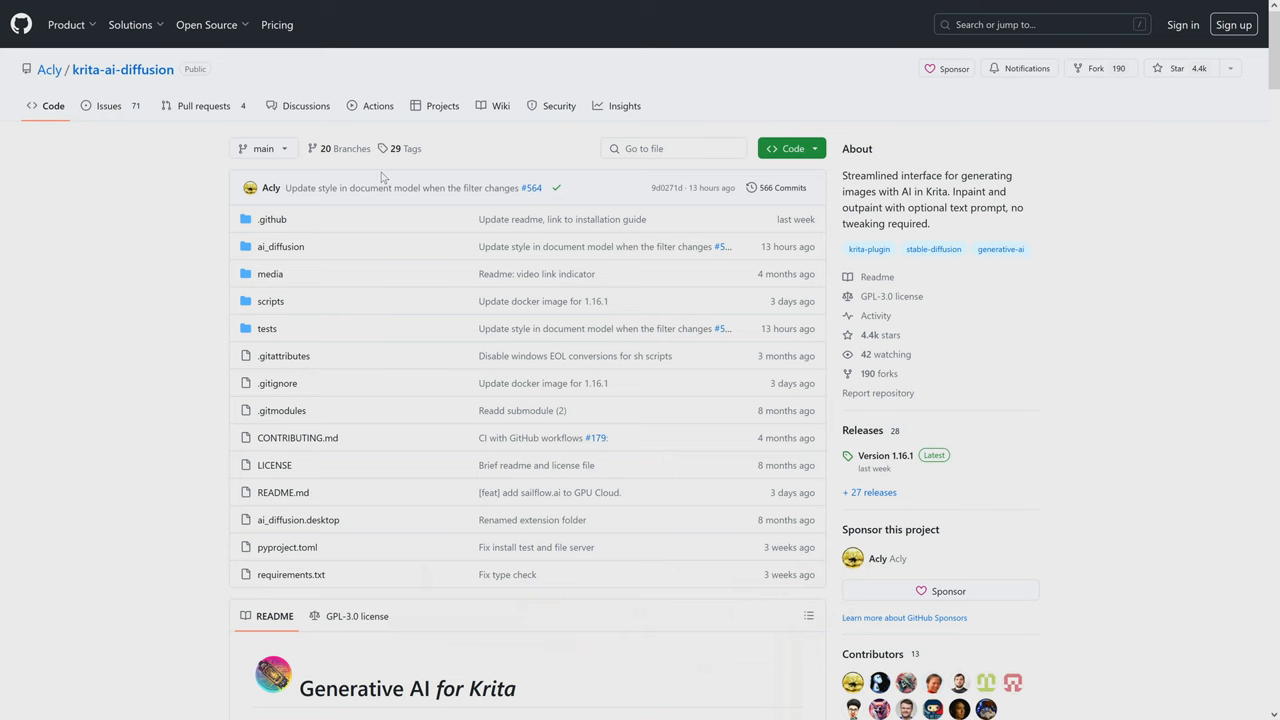
# Scroll the krita-ai-diffusion README down to the Installation section
pyautogui.scroll(-3)
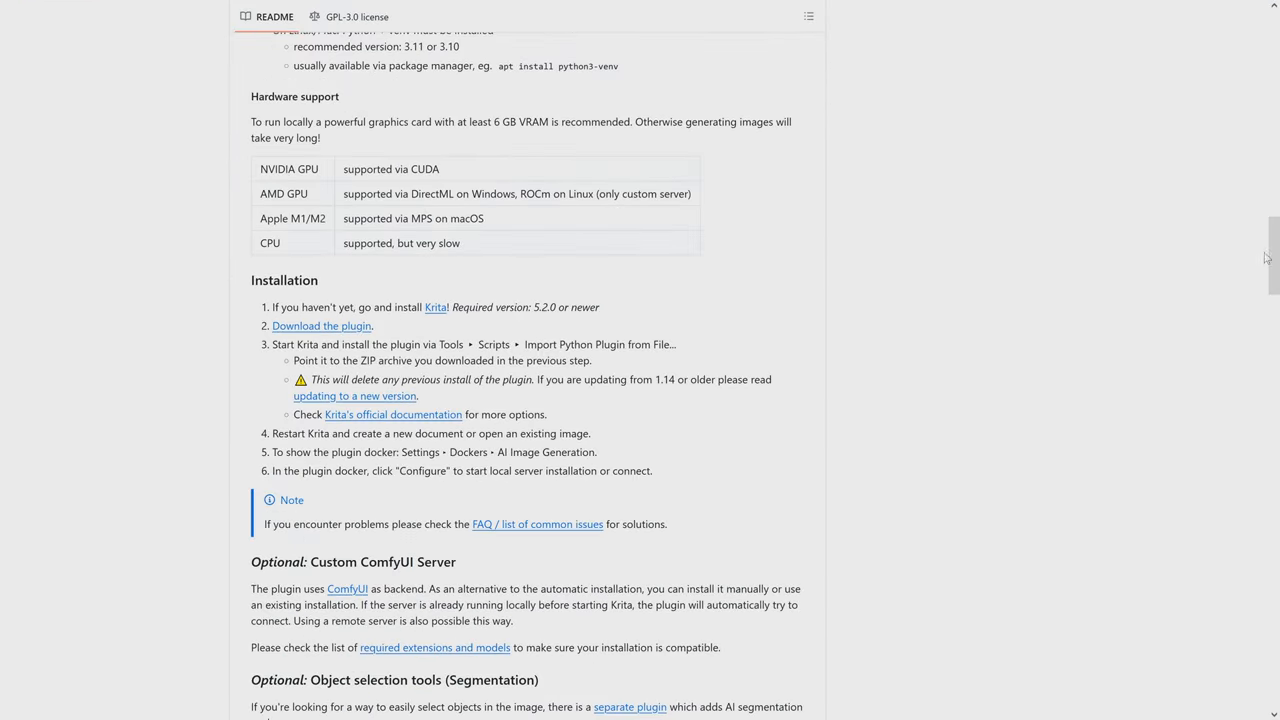
pyautogui.moveTo(323, 444)
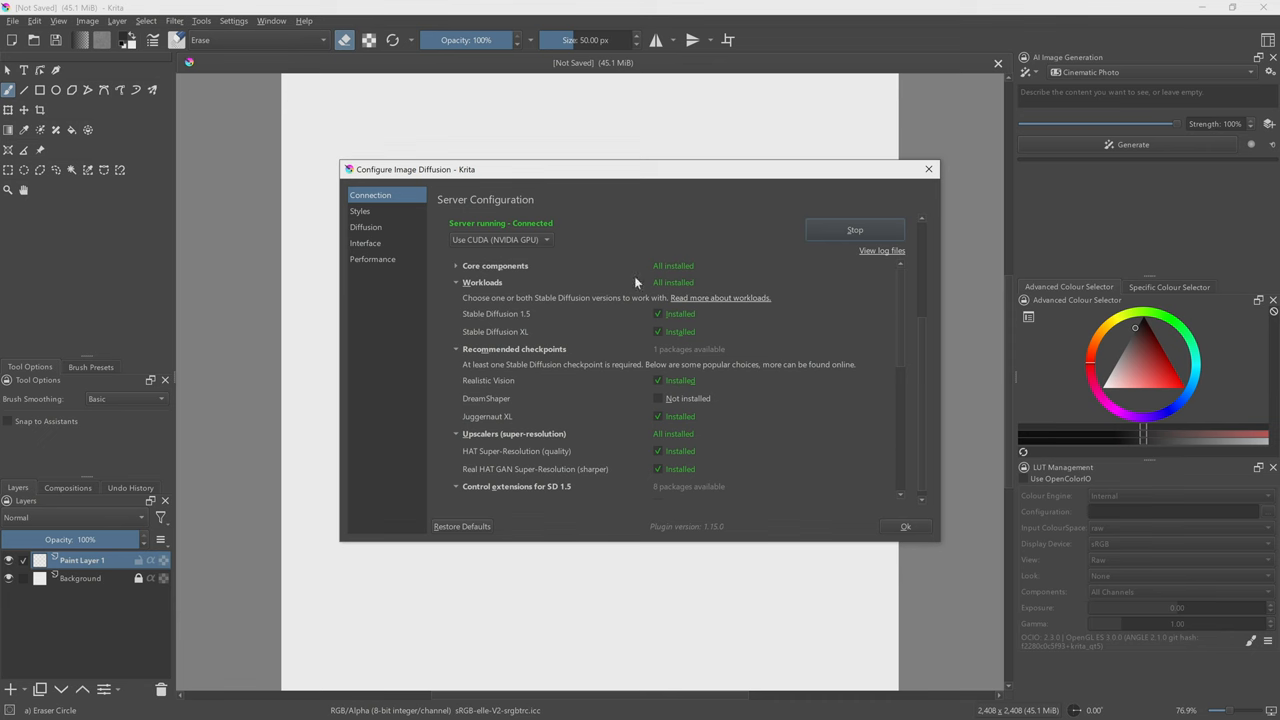
pyautogui.moveTo(511, 426)
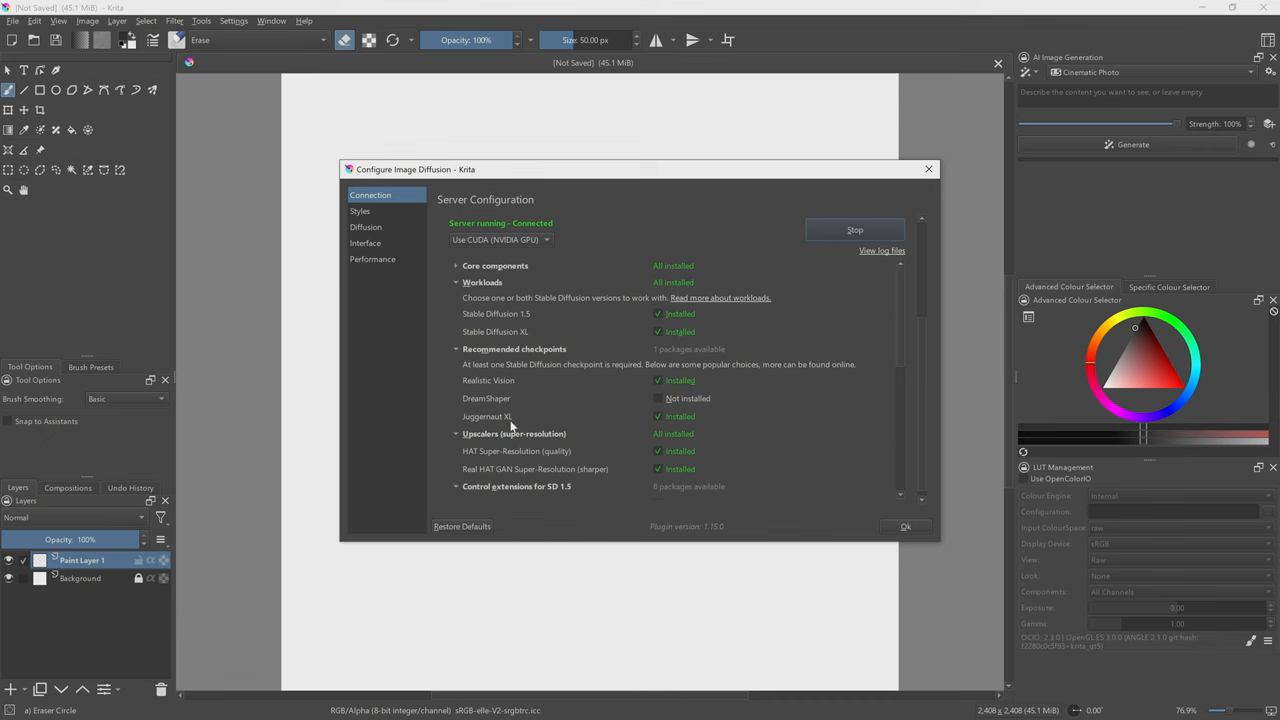
# Check the connection status, review the style presets, and keep Cinematic Photo
pyautogui.scroll(-3)
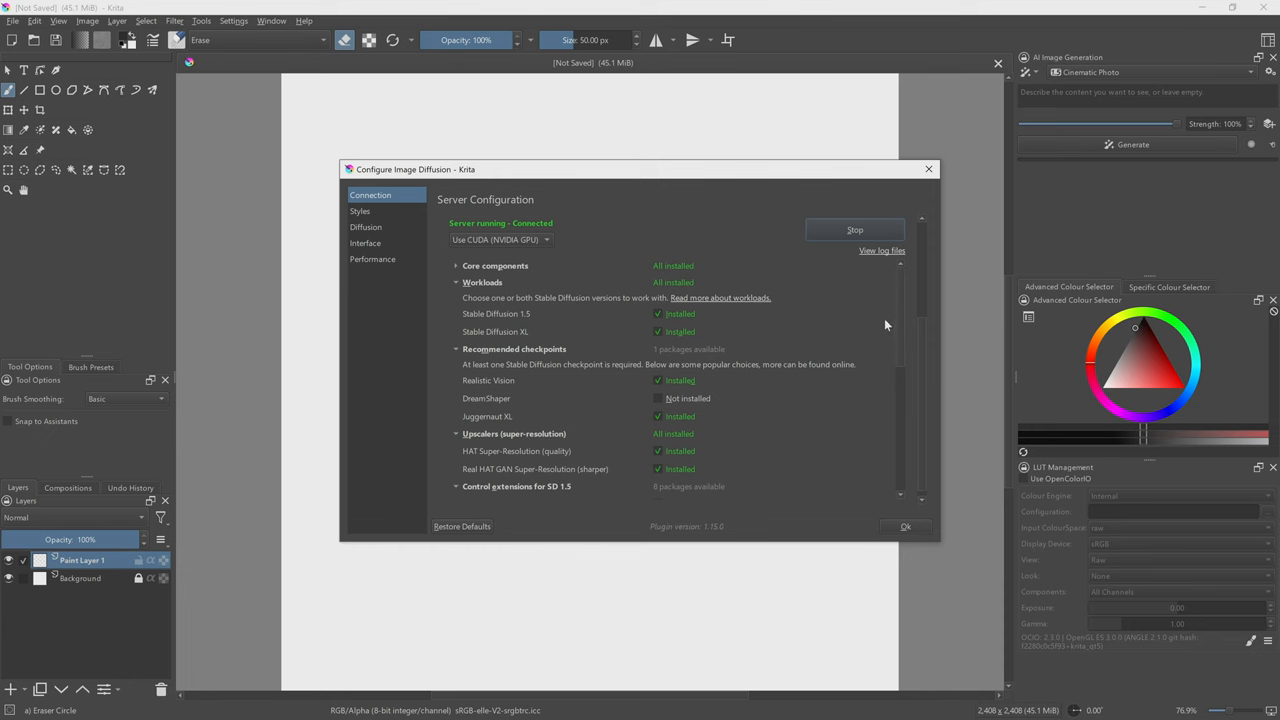
pyautogui.click(359, 211)
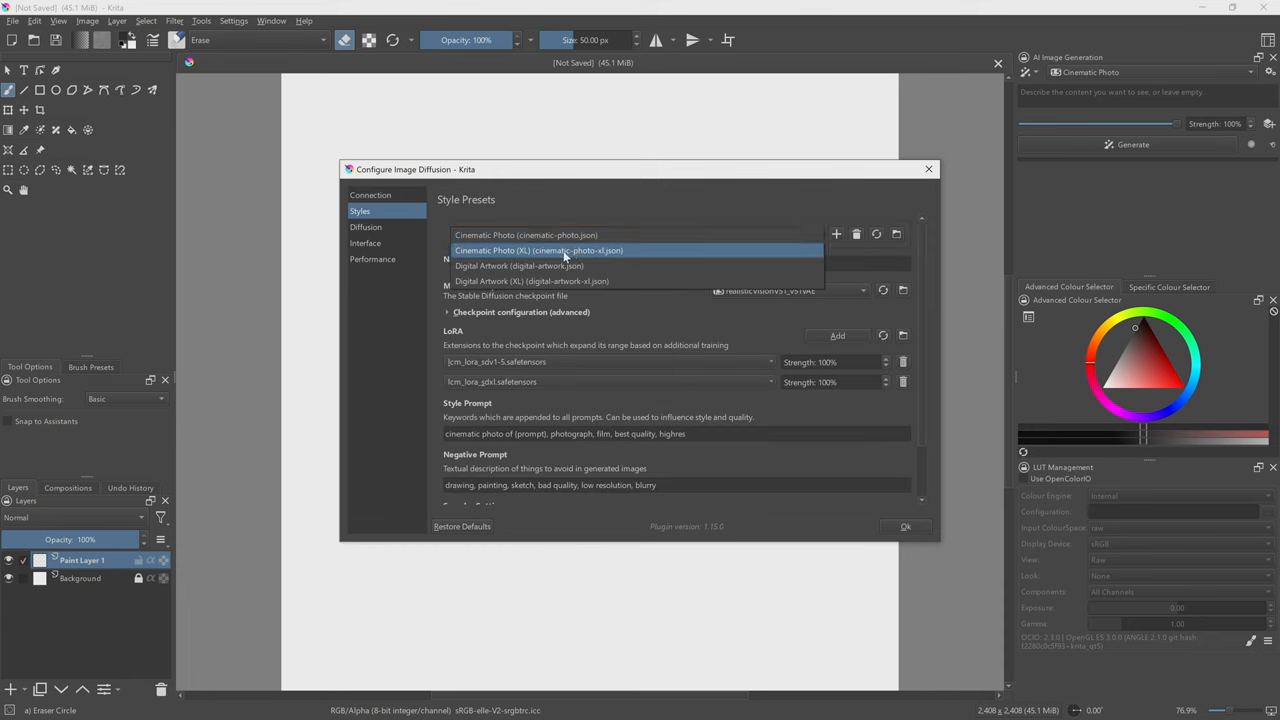
pyautogui.moveTo(595, 258)
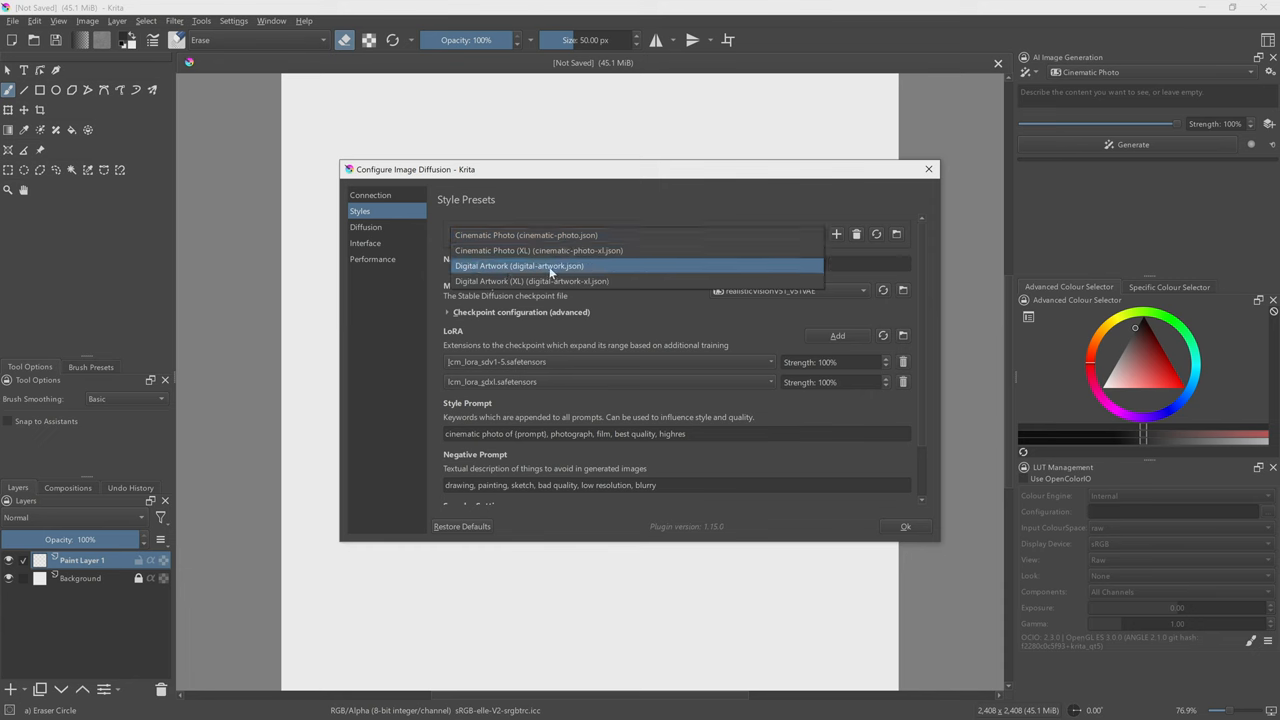
pyautogui.moveTo(553, 266)
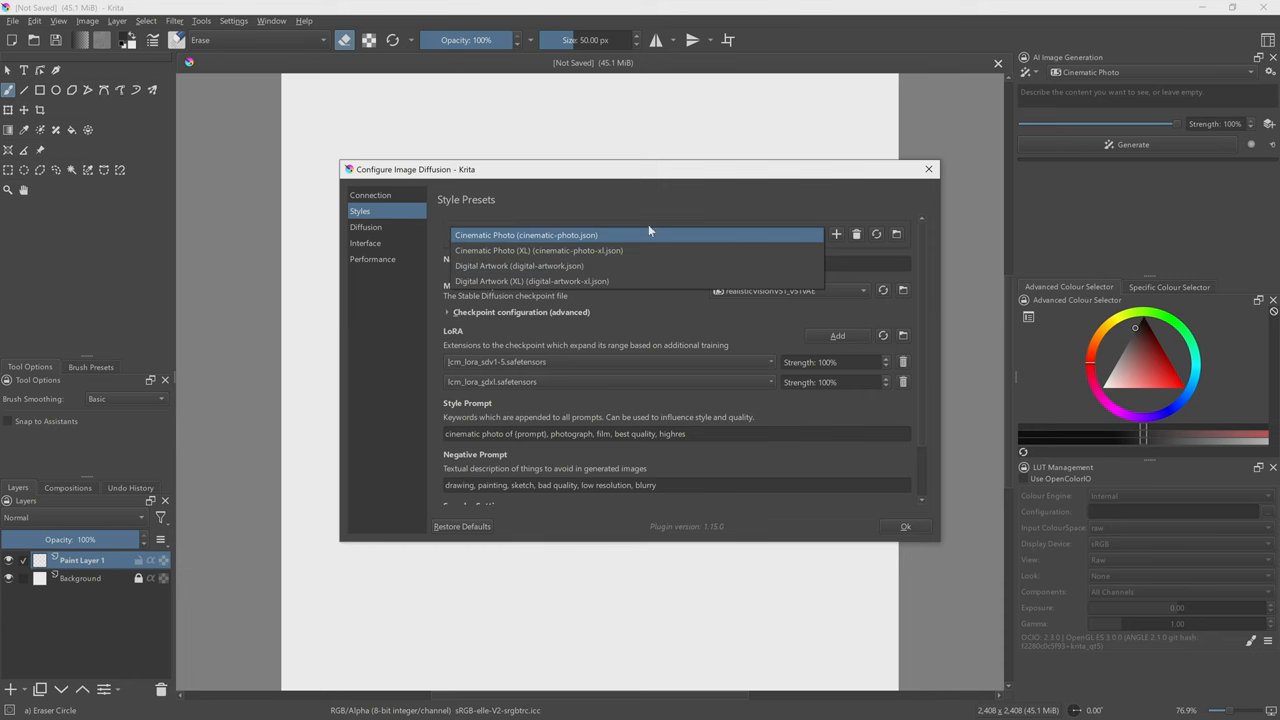
pyautogui.click(904, 526)
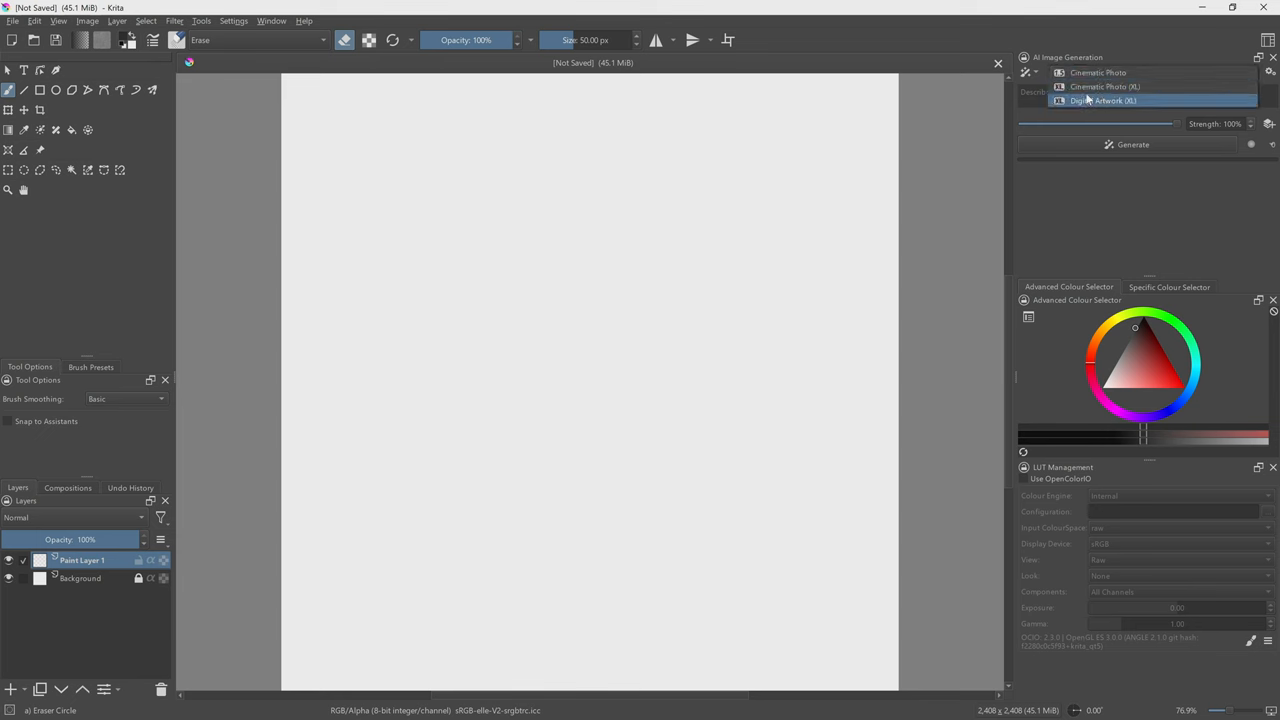
# Generate a 'snowy forest' image using the Cinematic Photo (XL) style
pyautogui.click(1101, 86)
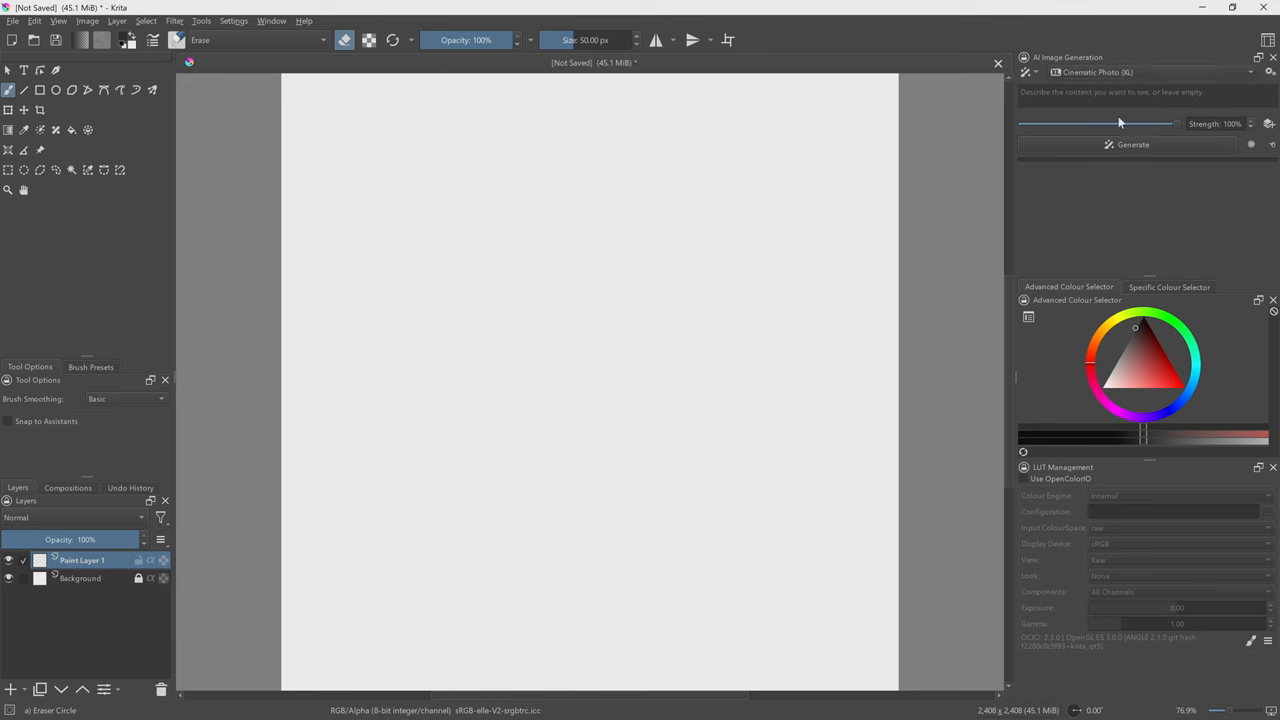
pyautogui.write('snowy forest')
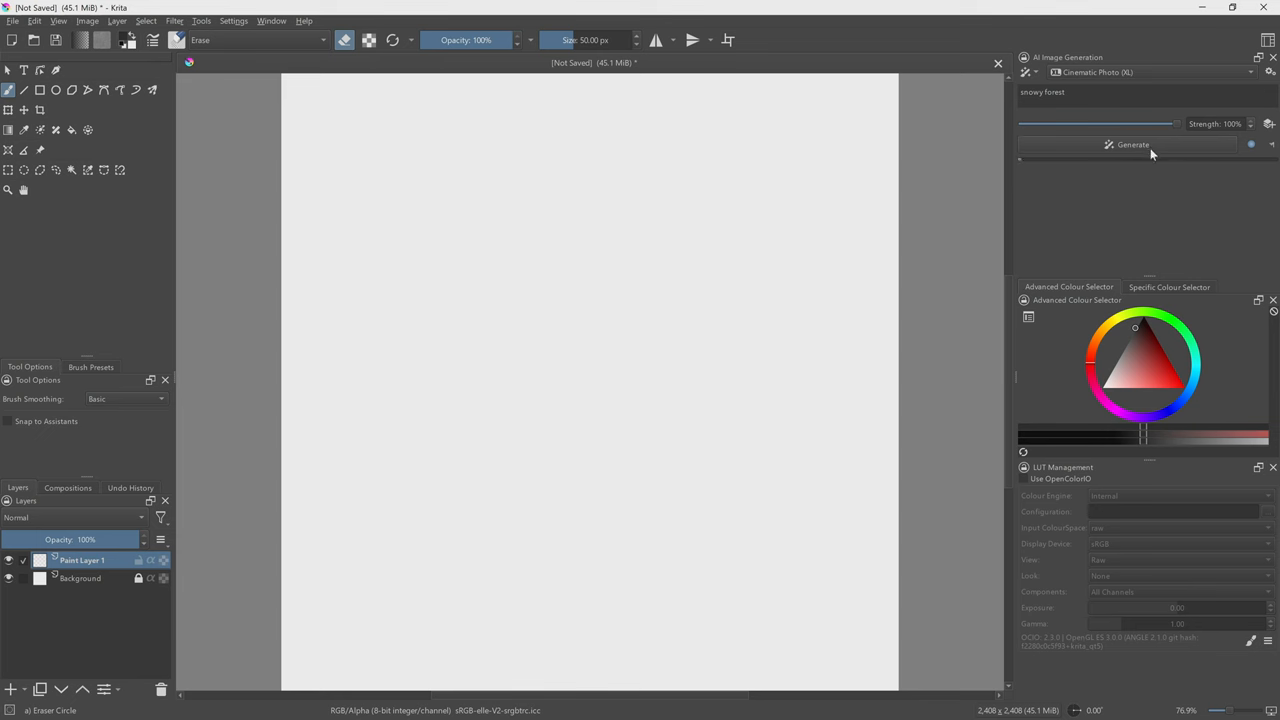
pyautogui.click(1131, 145)
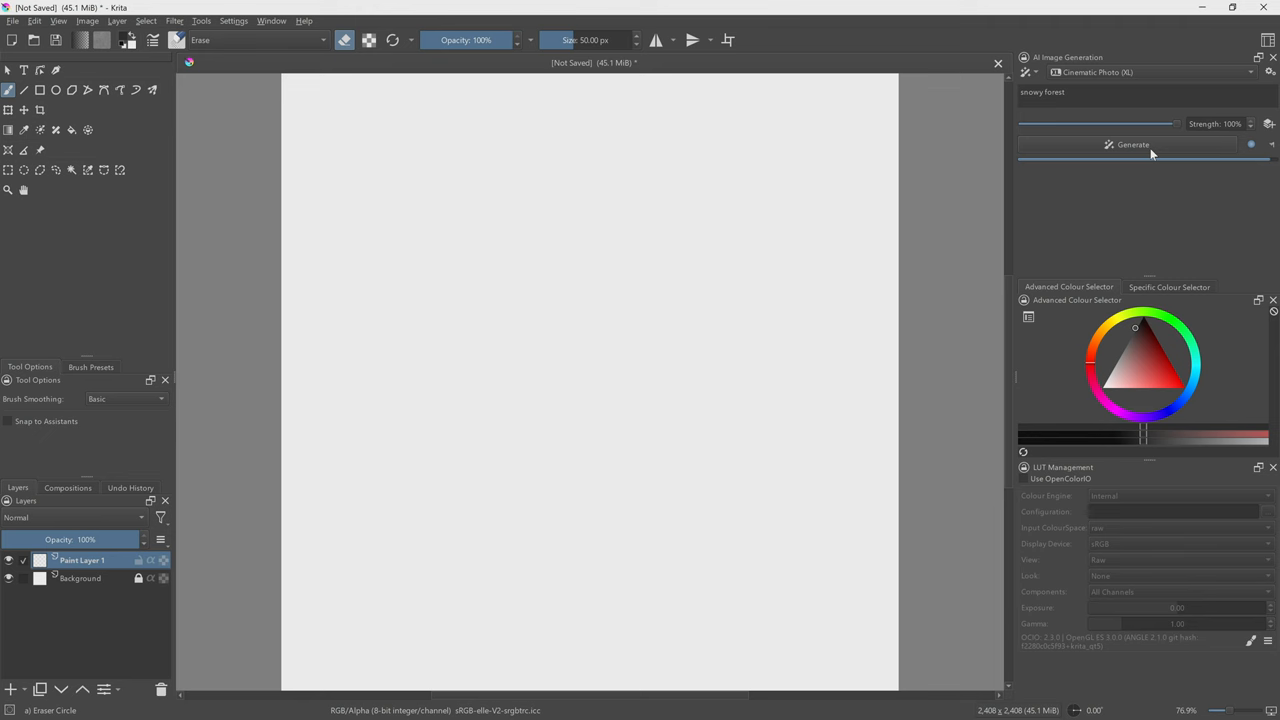
pyautogui.click(1129, 144)
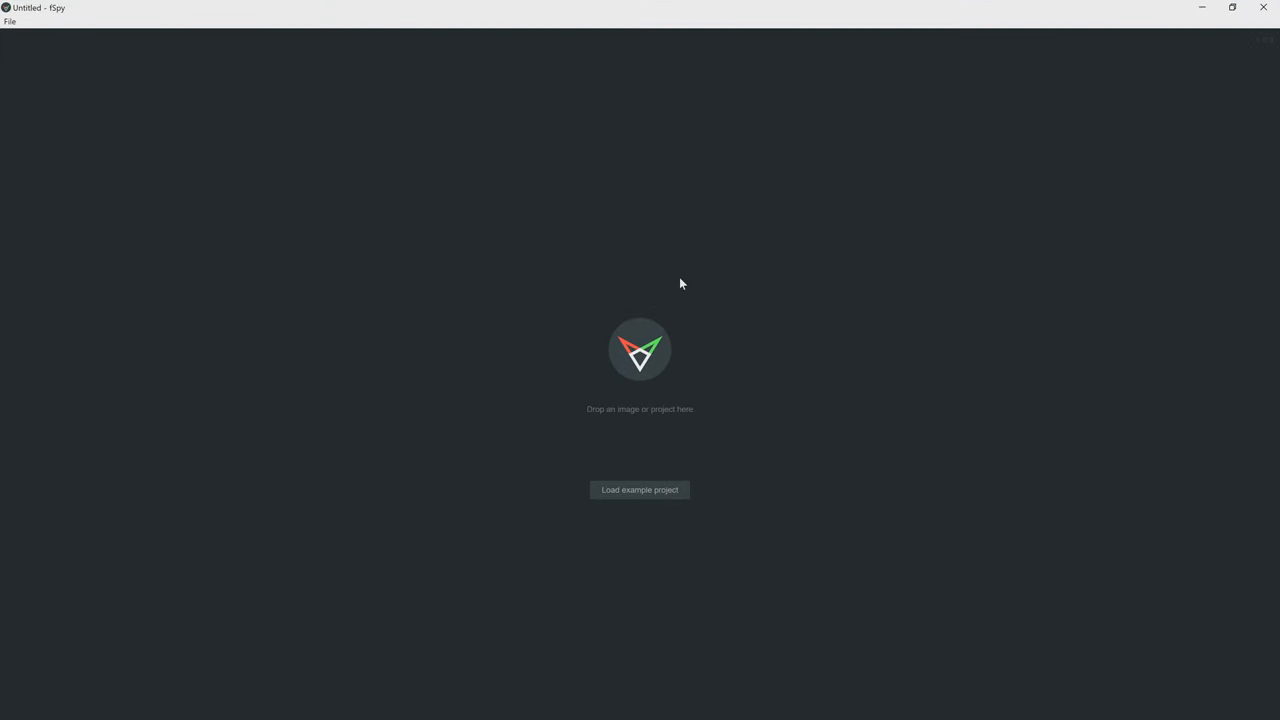
pyautogui.moveTo(45, 97)
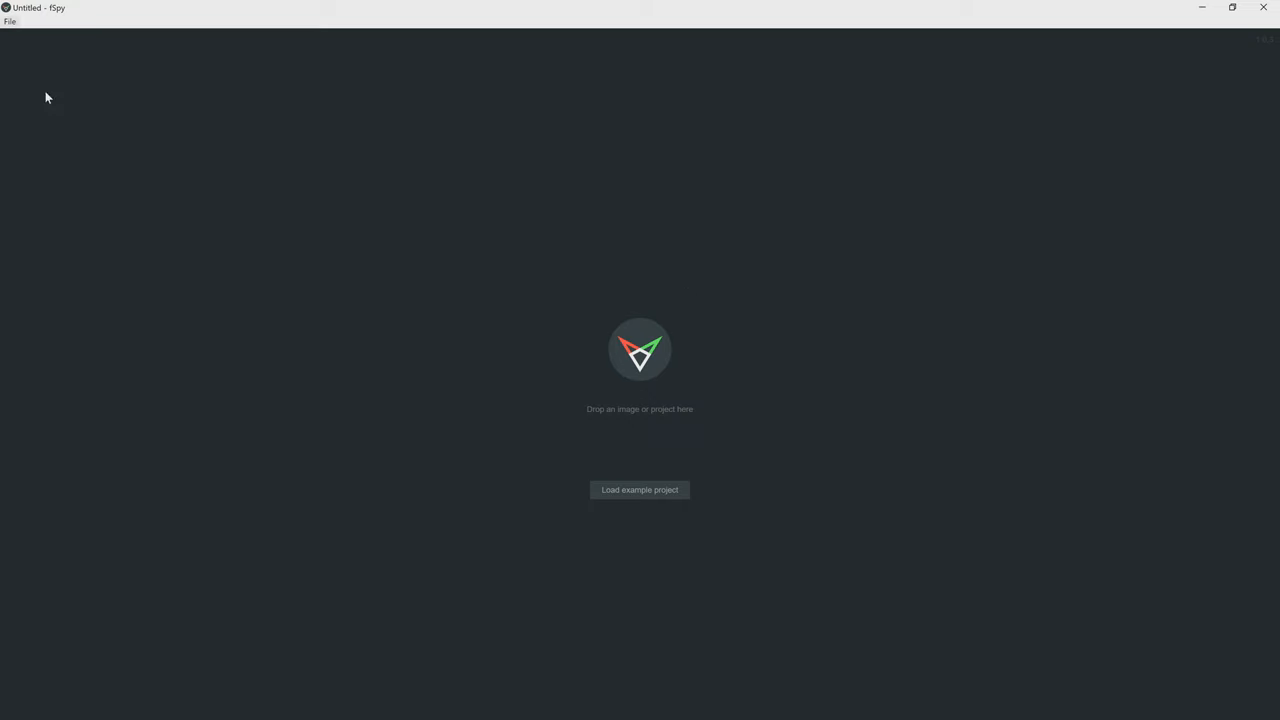
# Load the snowy forest image and place the scene origin at the tree base
pyautogui.click(639, 490)
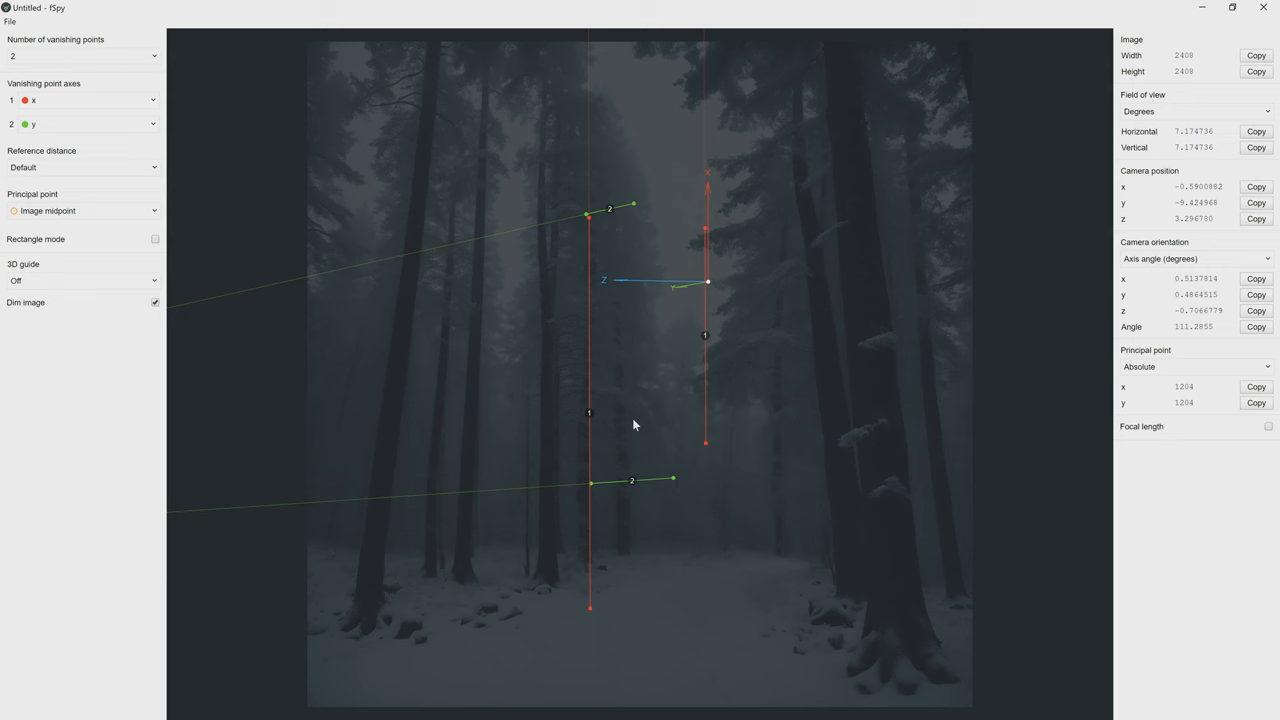
pyautogui.moveTo(159, 137)
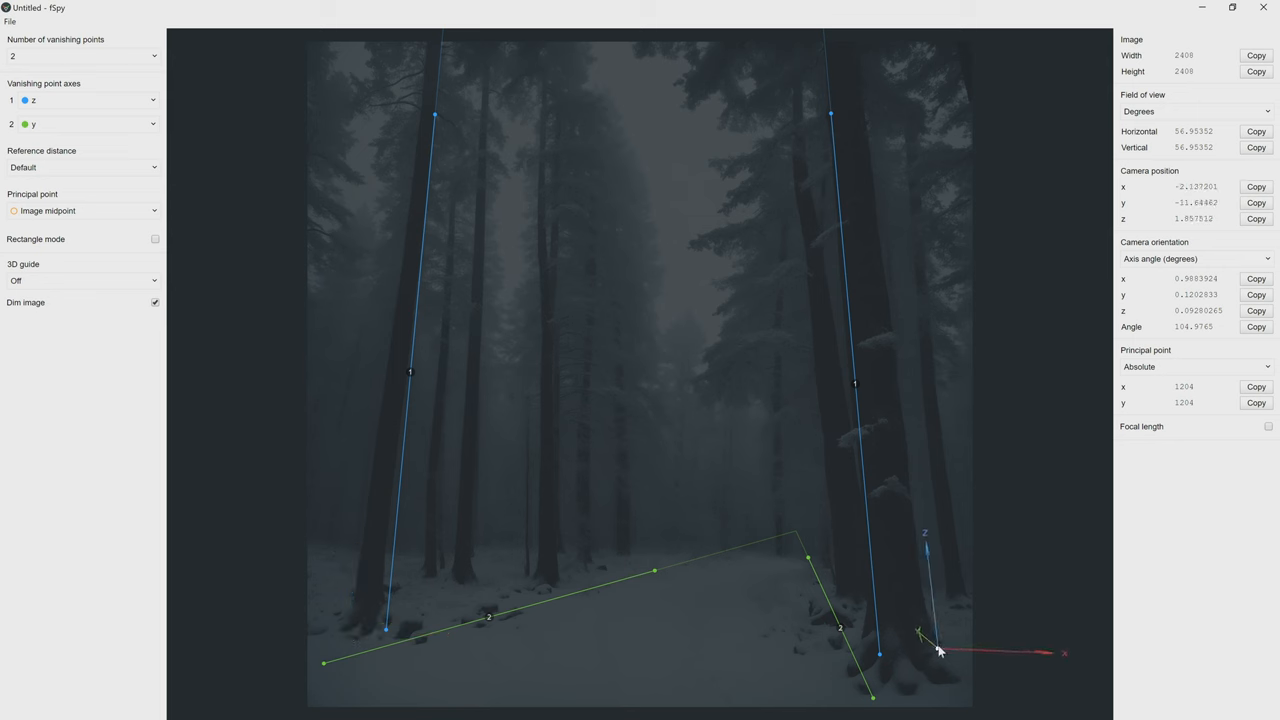
pyautogui.moveTo(938, 650); pyautogui.dragTo(605, 560)
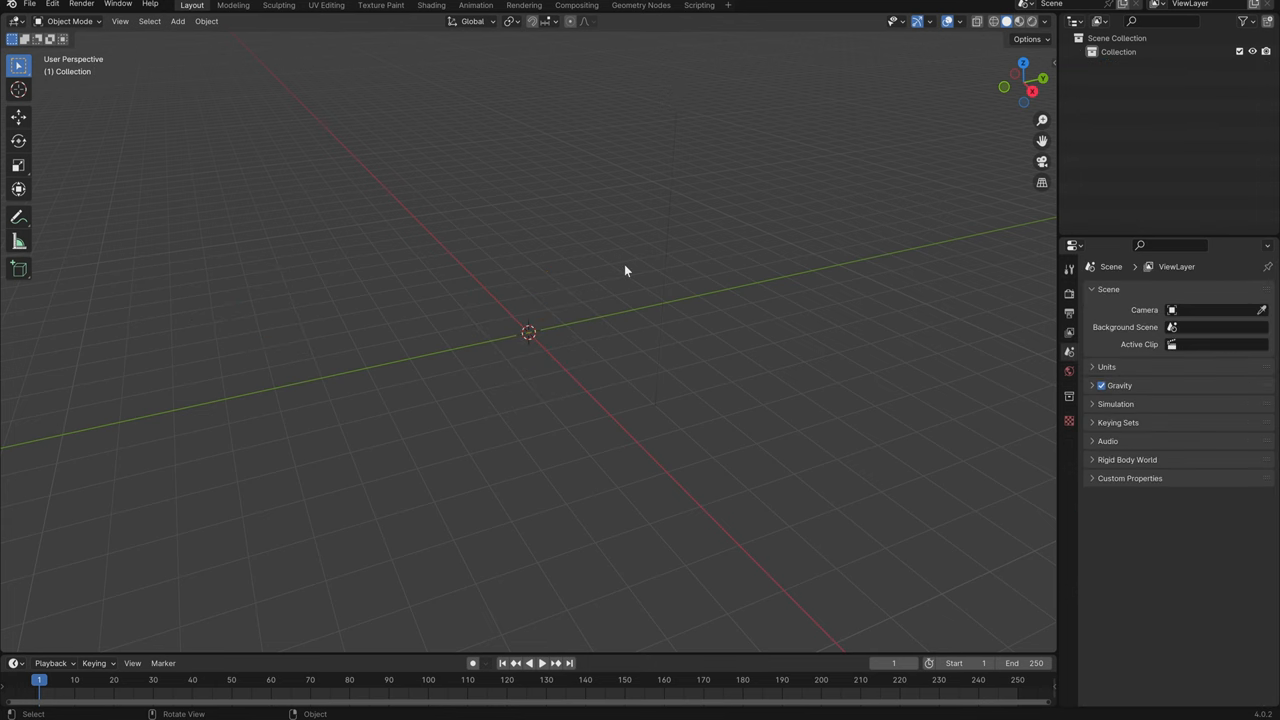
# Import the snowy forest .fspy project through File > Import > fSpy
pyautogui.click(46, 6)
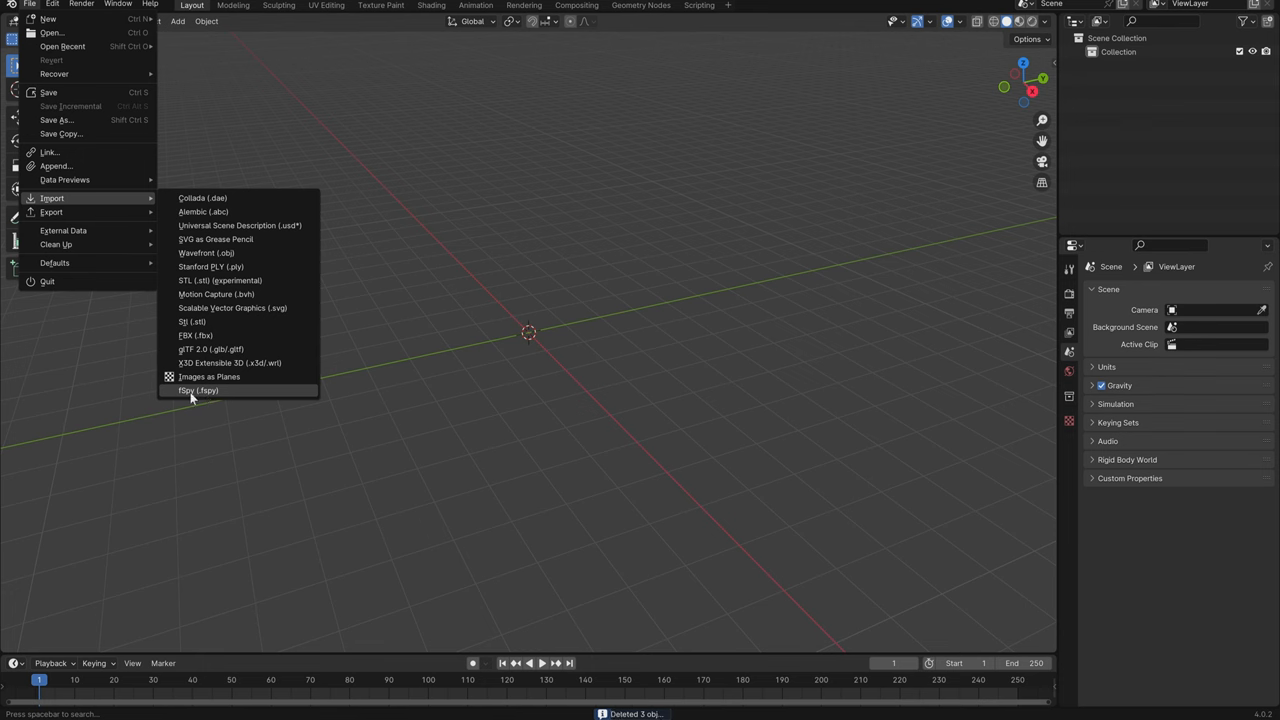
pyautogui.moveTo(193, 396)
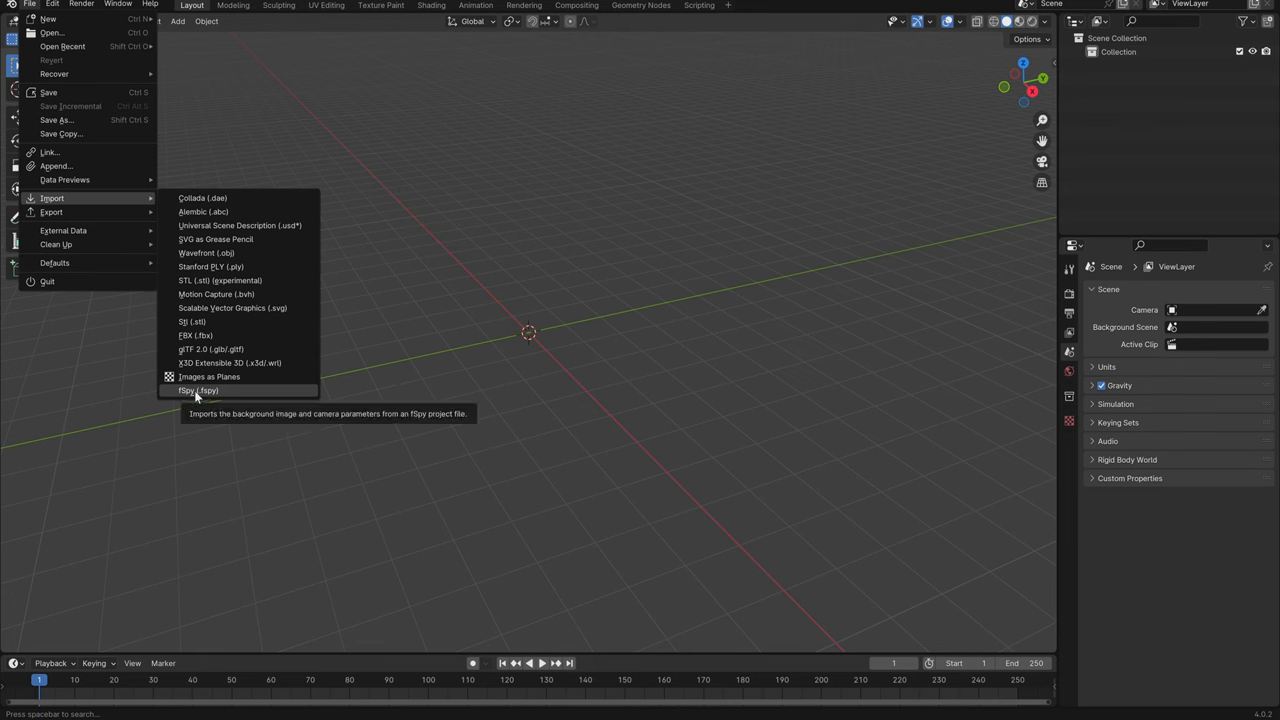
pyautogui.click(197, 390)
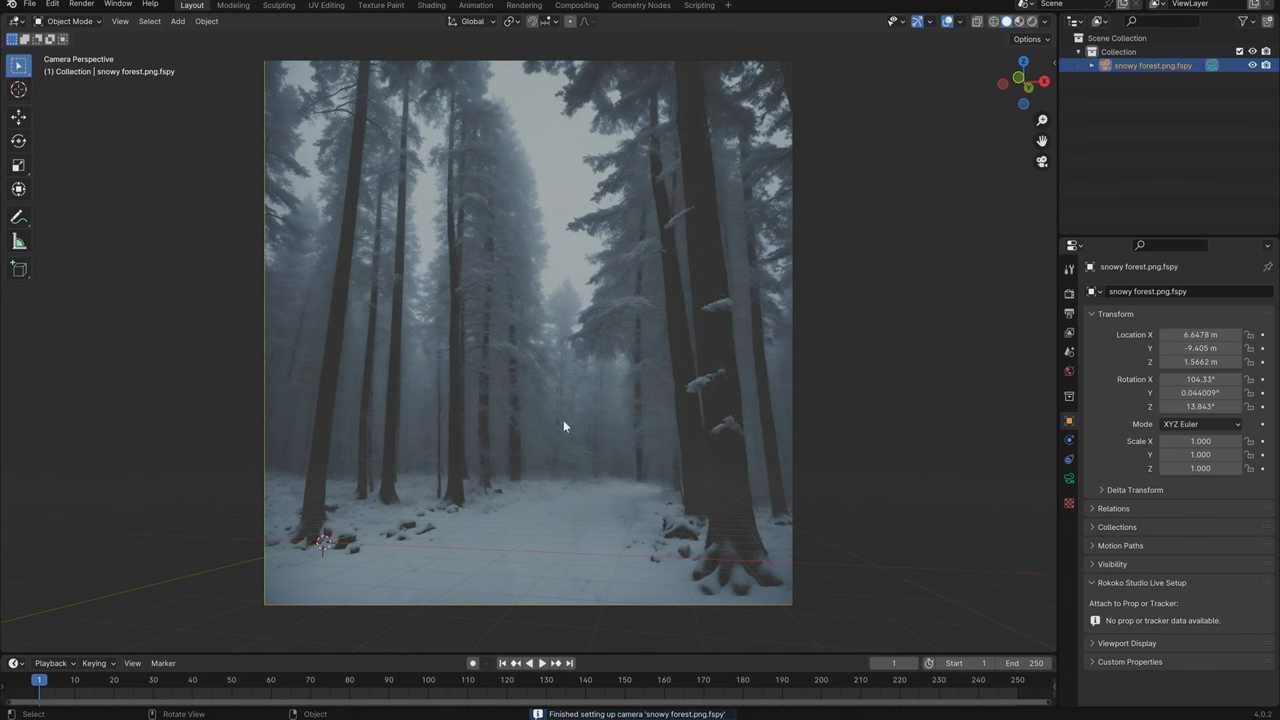
pyautogui.moveTo(885, 550)
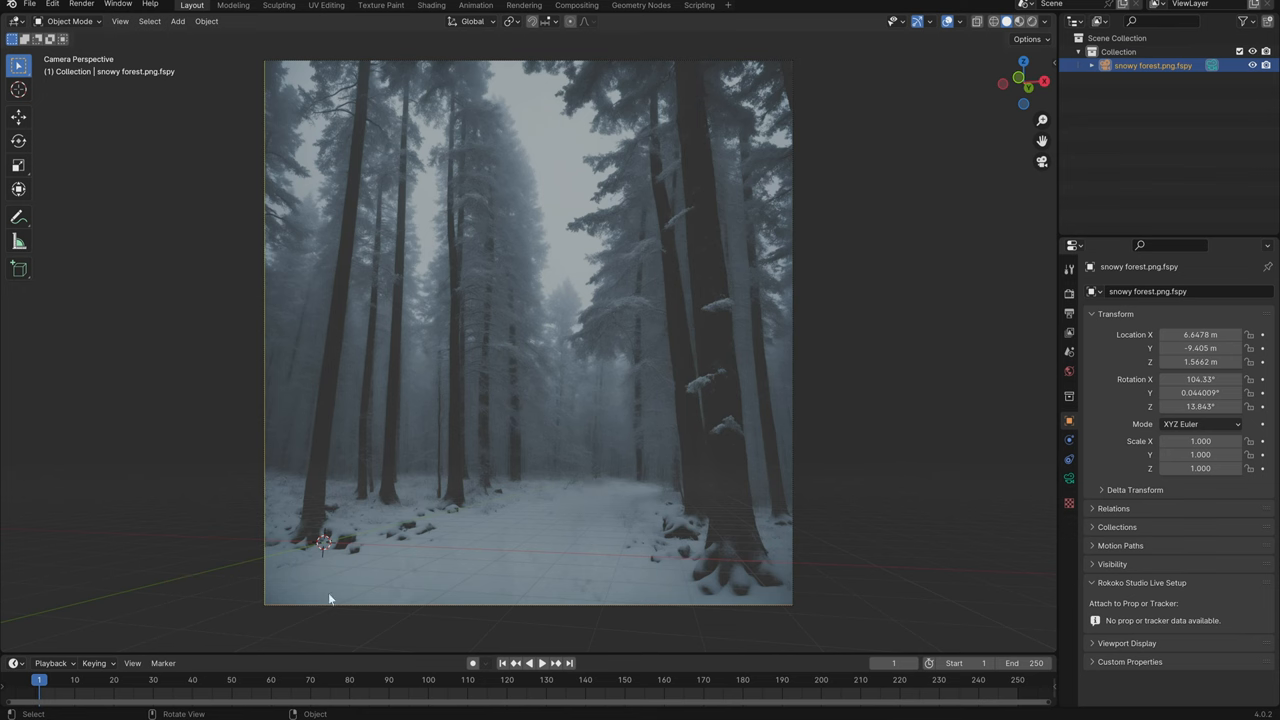
pyautogui.moveTo(647, 450)
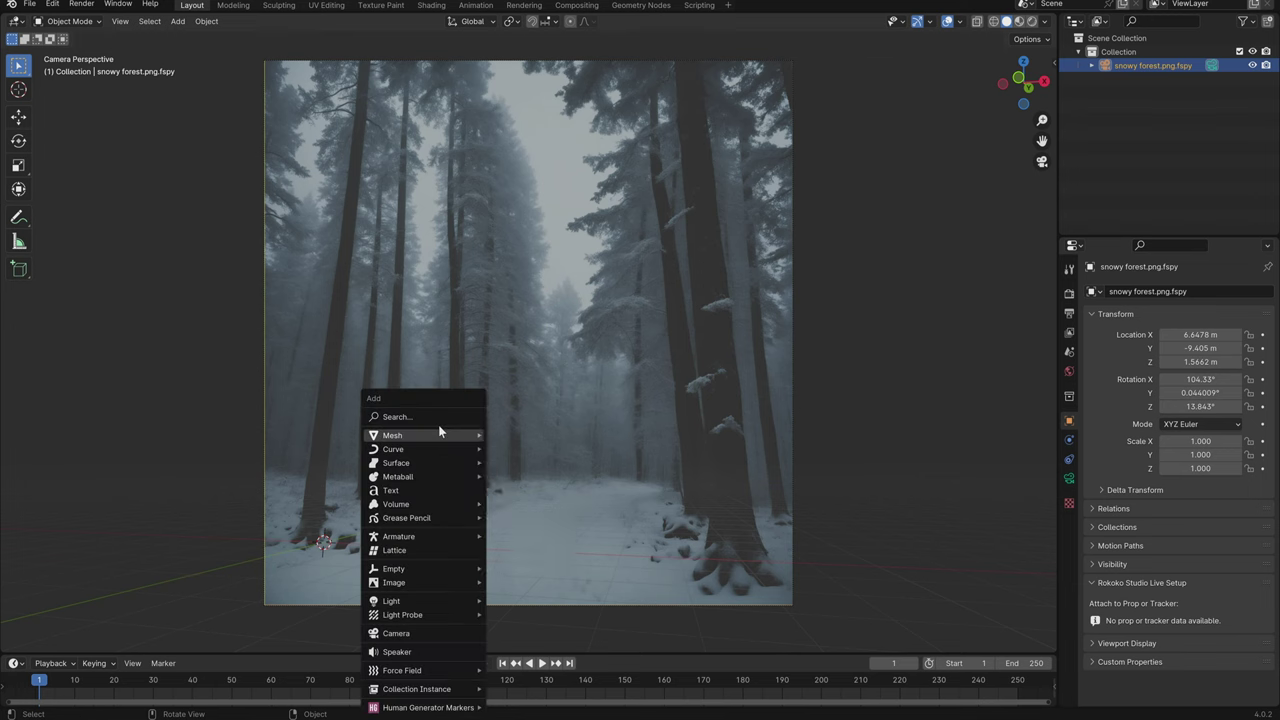
# Add a plane and extrude its edges into a floor and walls matching the forest
pyautogui.click(392, 435)
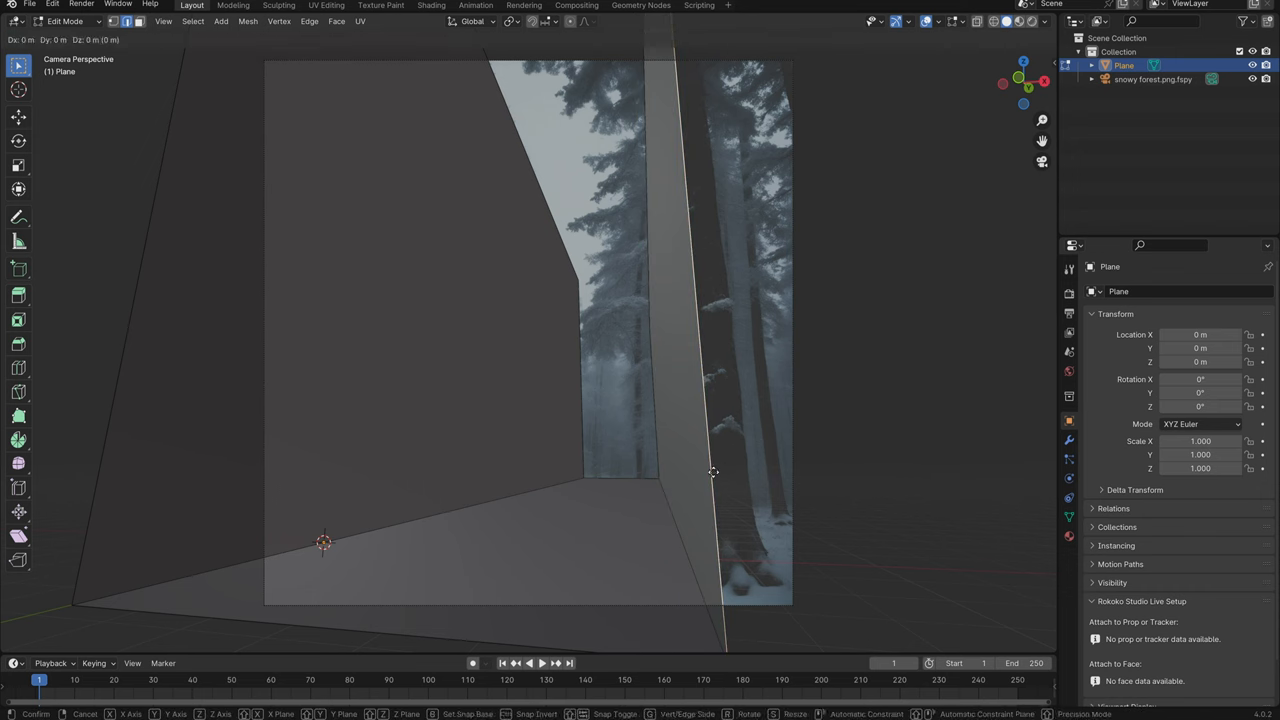
pyautogui.moveTo(712, 472); pyautogui.dragTo(817, 461)
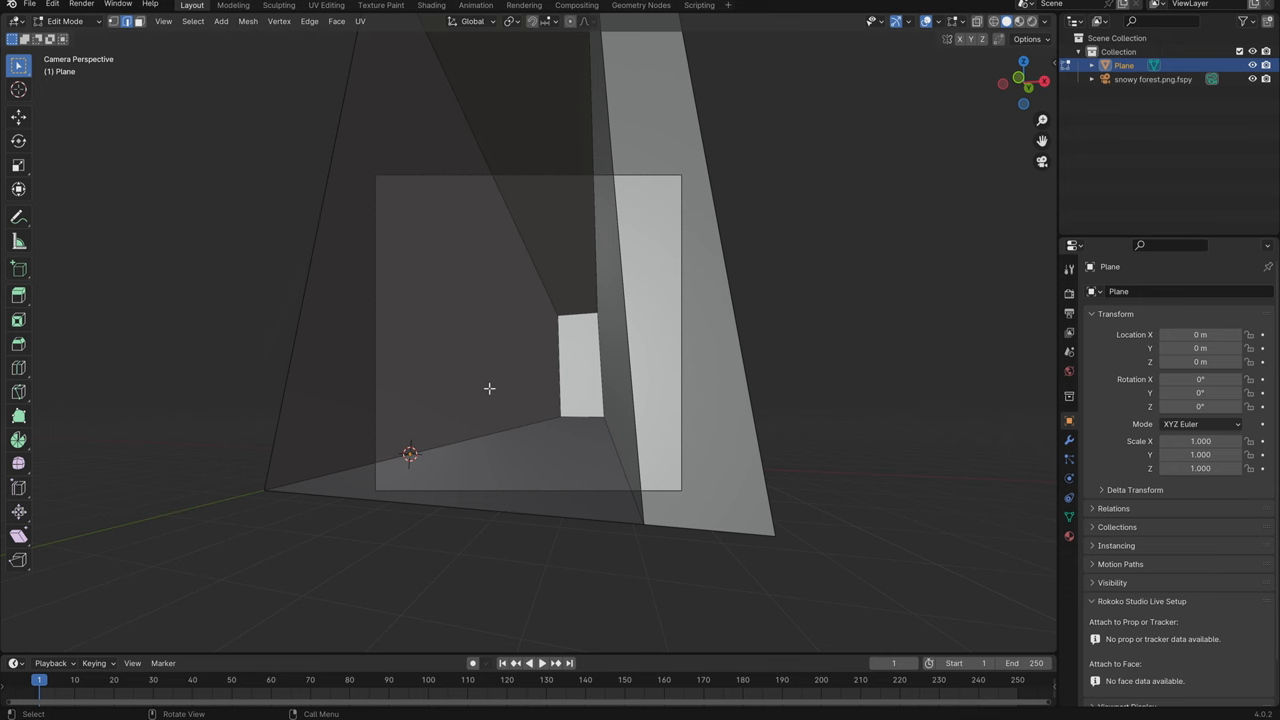
pyautogui.press('Tab')
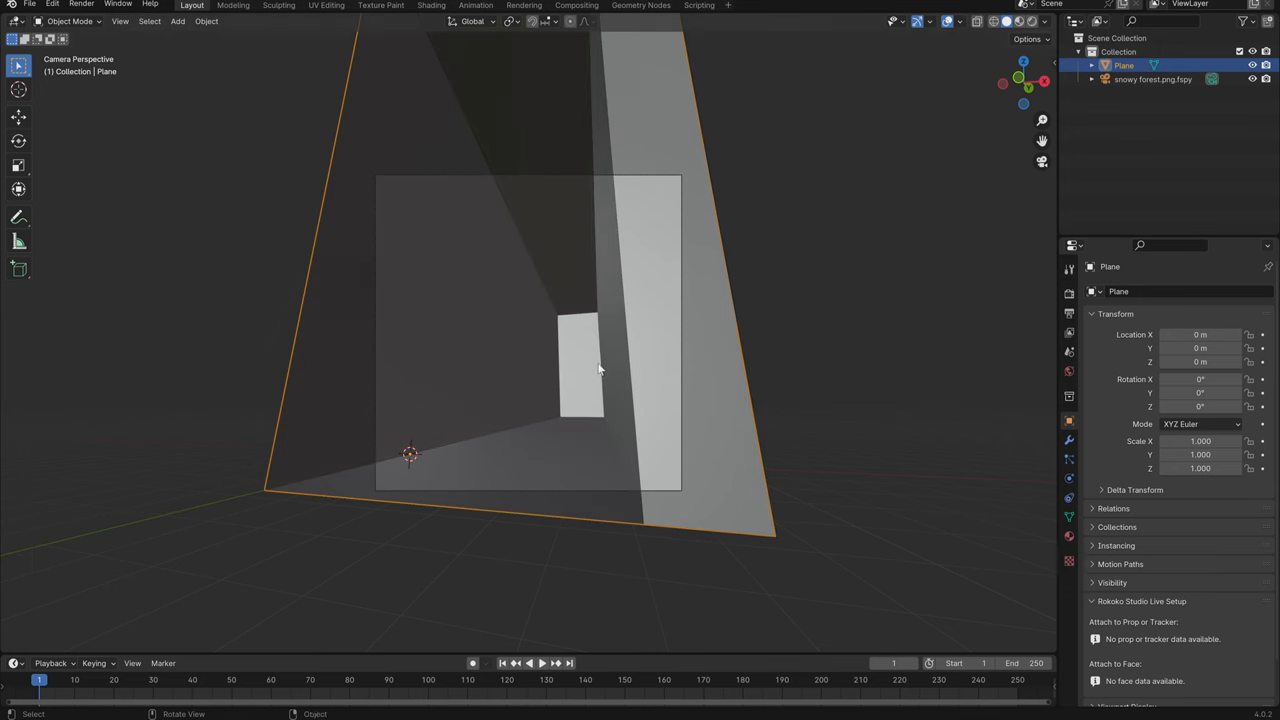
pyautogui.click(1120, 291)
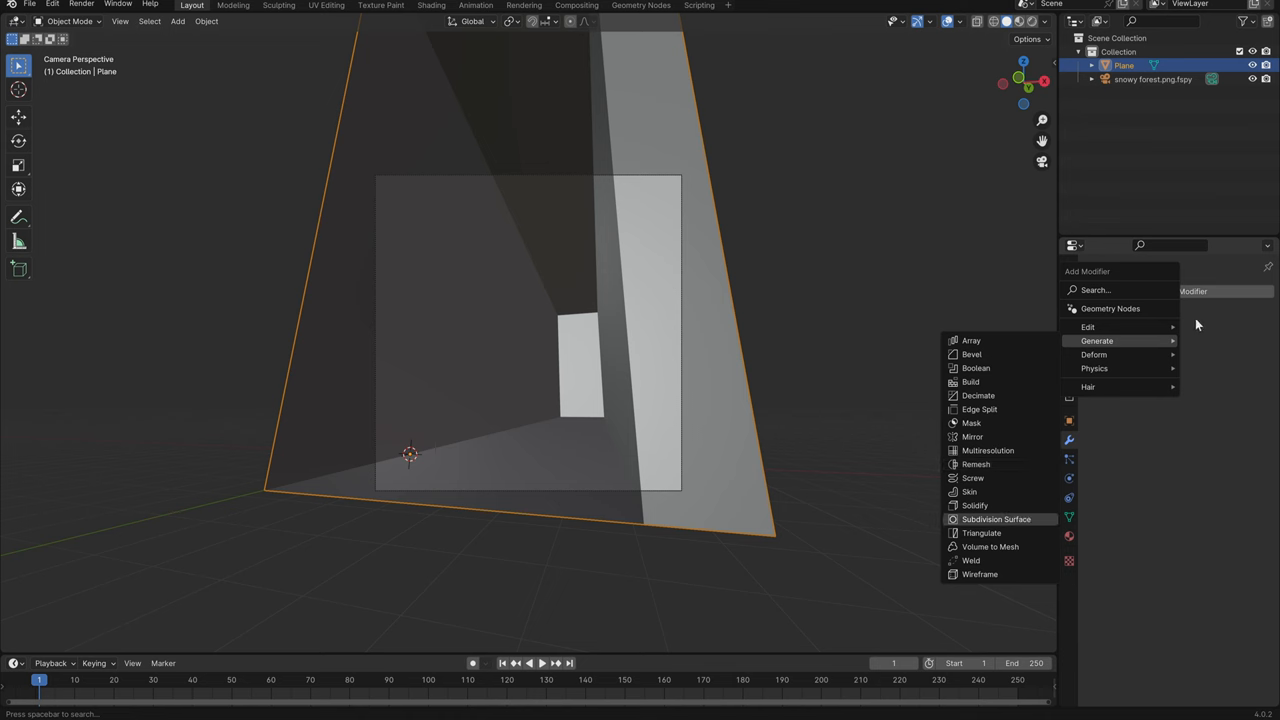
# Add a subdivision modifier and project the mesh UVs from the camera view
pyautogui.click(996, 519)
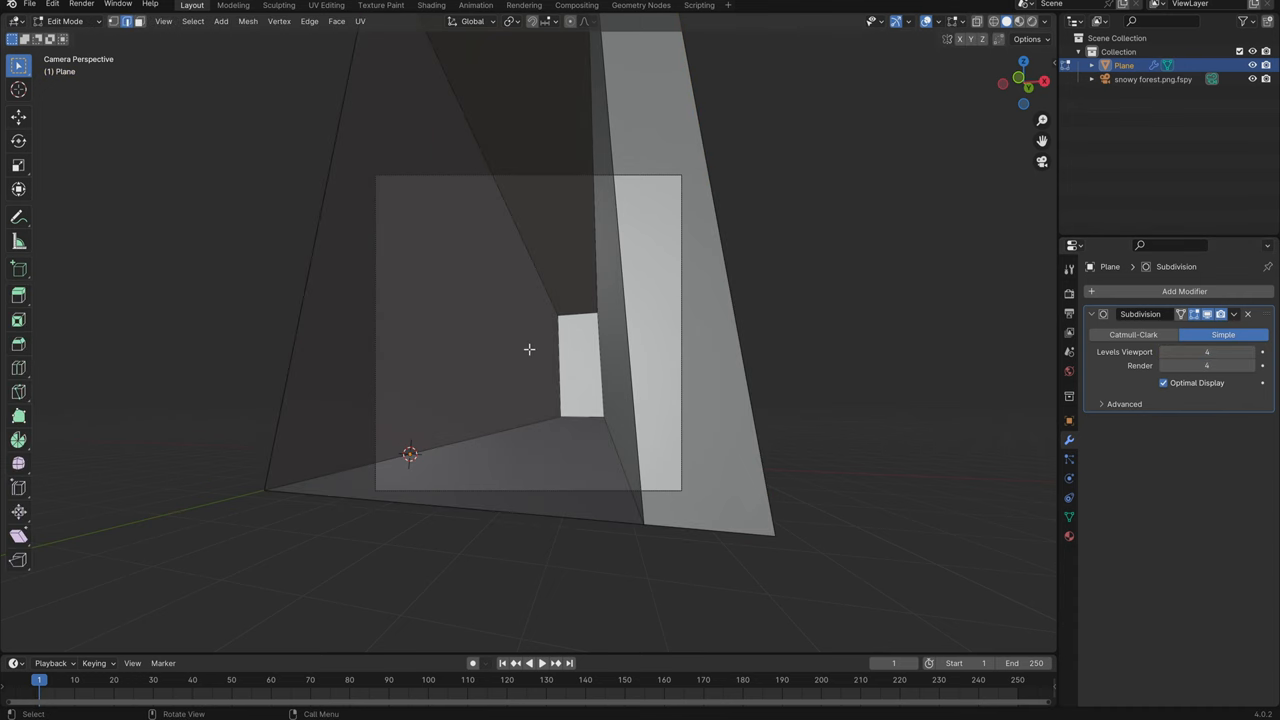
pyautogui.press('u')
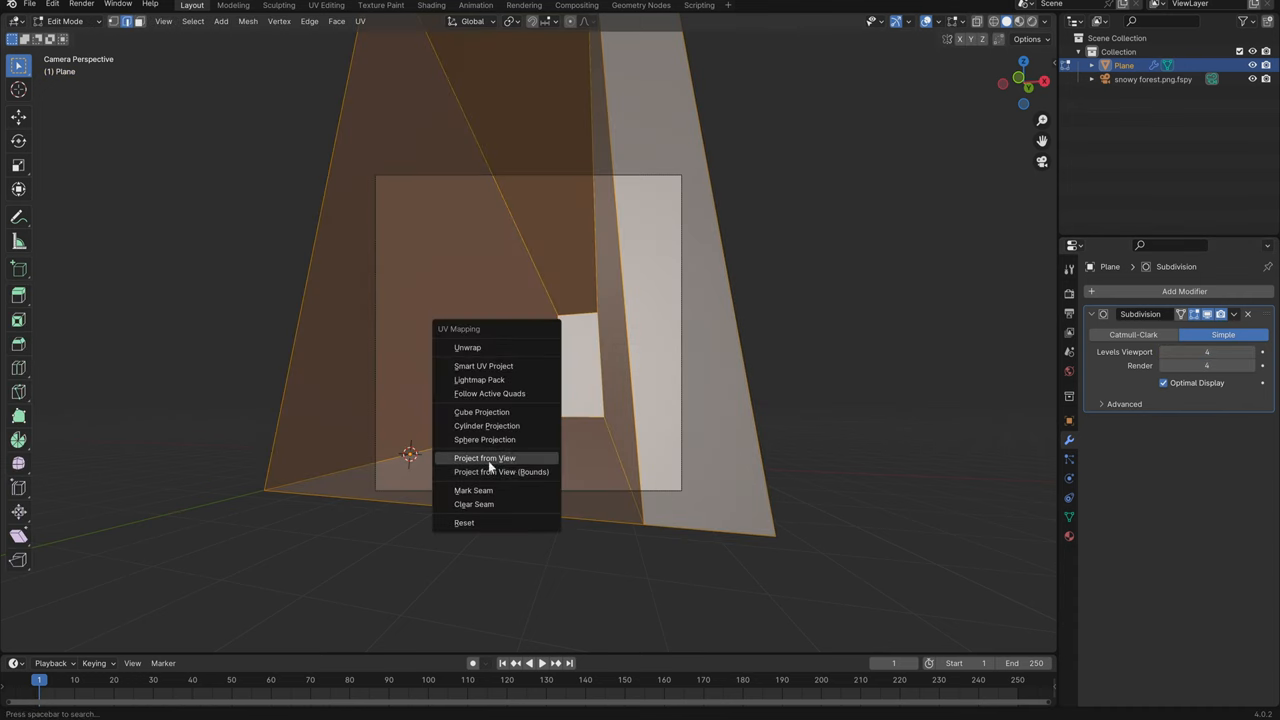
pyautogui.click(479, 457)
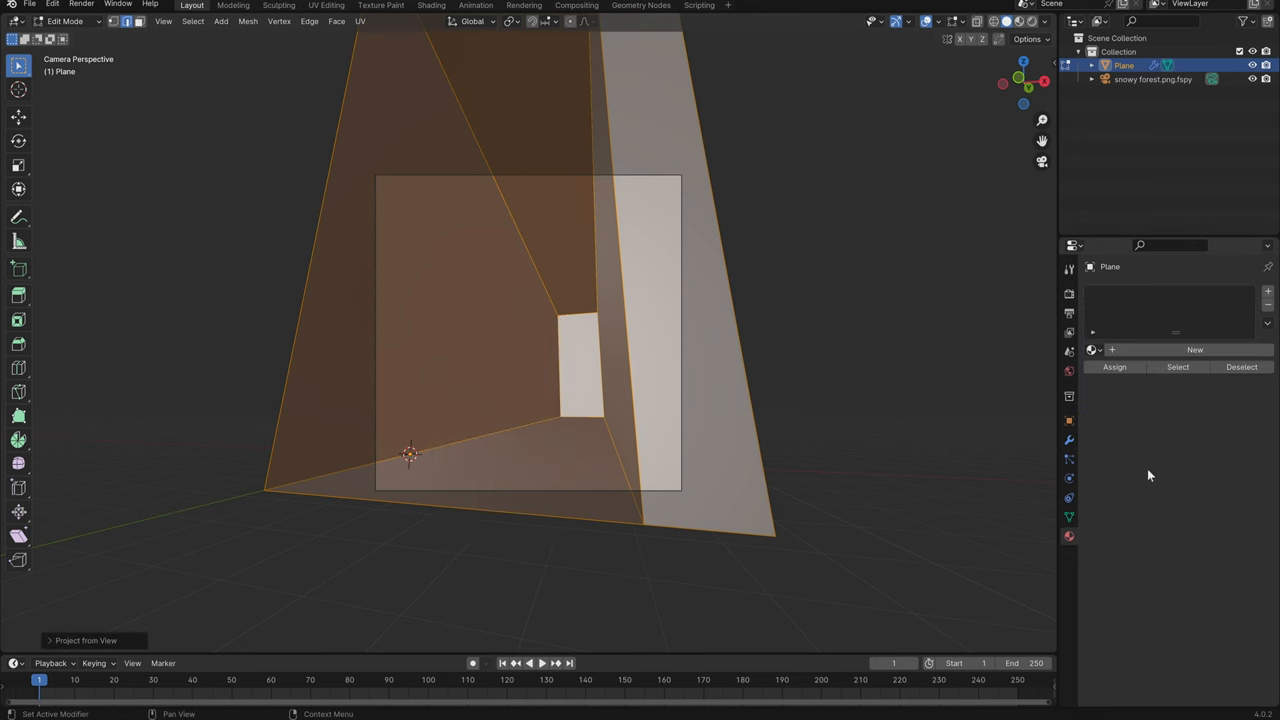
# Give the mesh a new material with snowy forest.png as its emission texture
pyautogui.click(1194, 349)
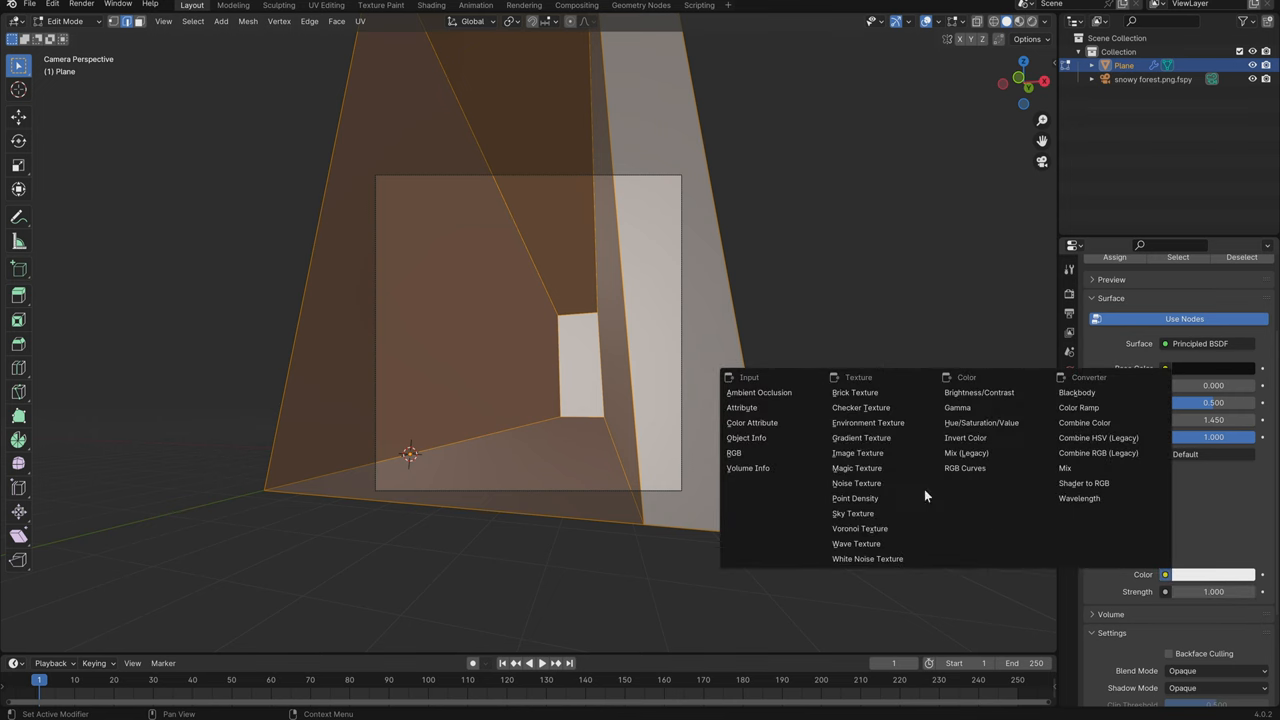
pyautogui.click(855, 453)
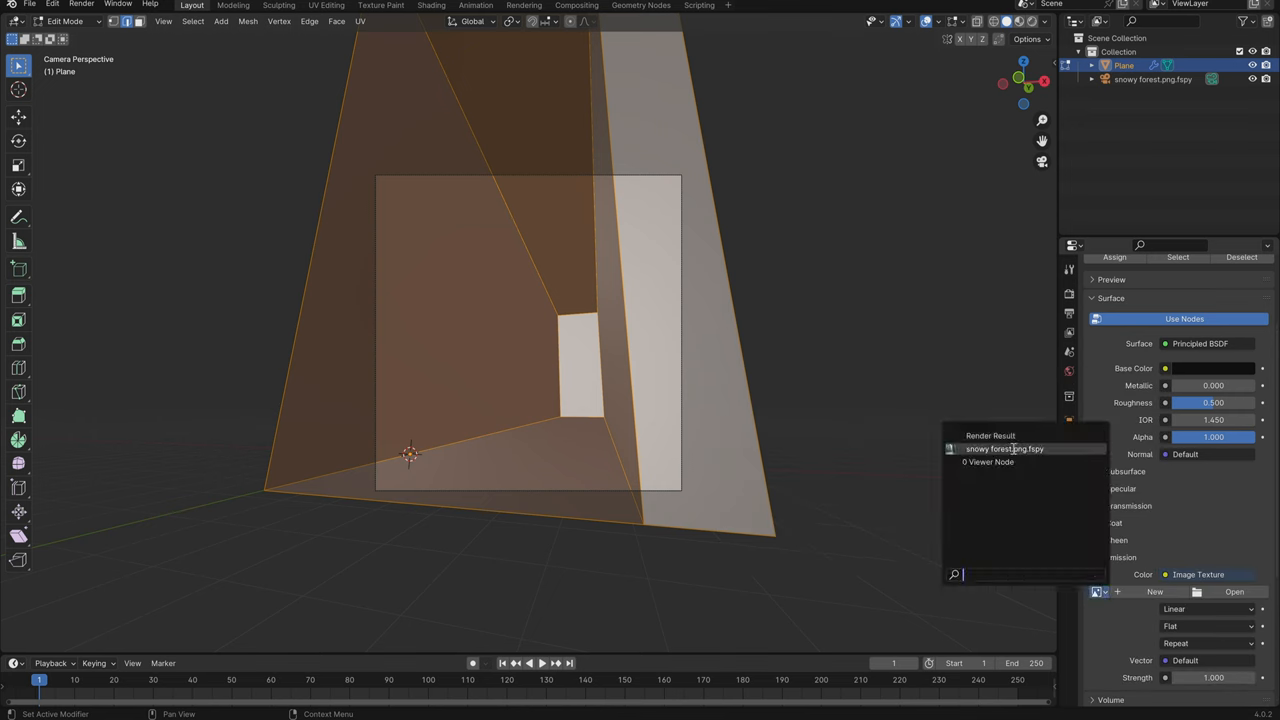
pyautogui.click(1003, 449)
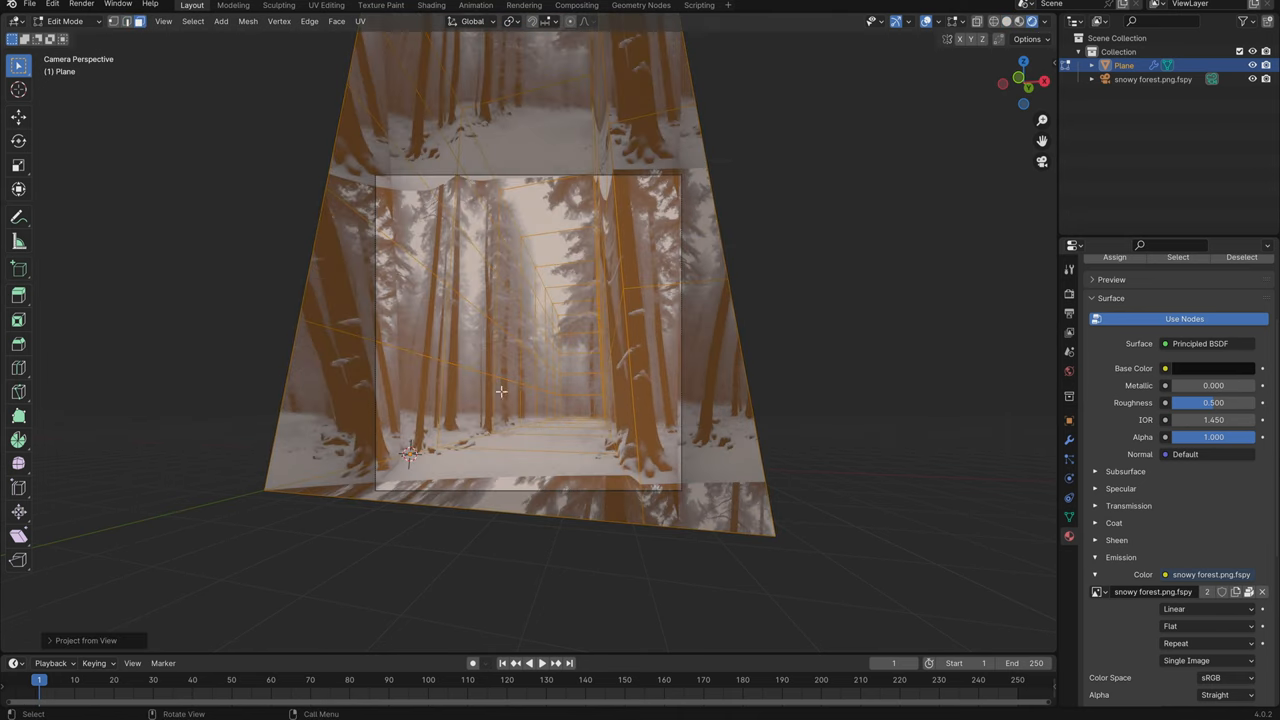
# Enable Lock Camera to View on the fSpy camera and reproject the plane's UVs
pyautogui.press('Tab')
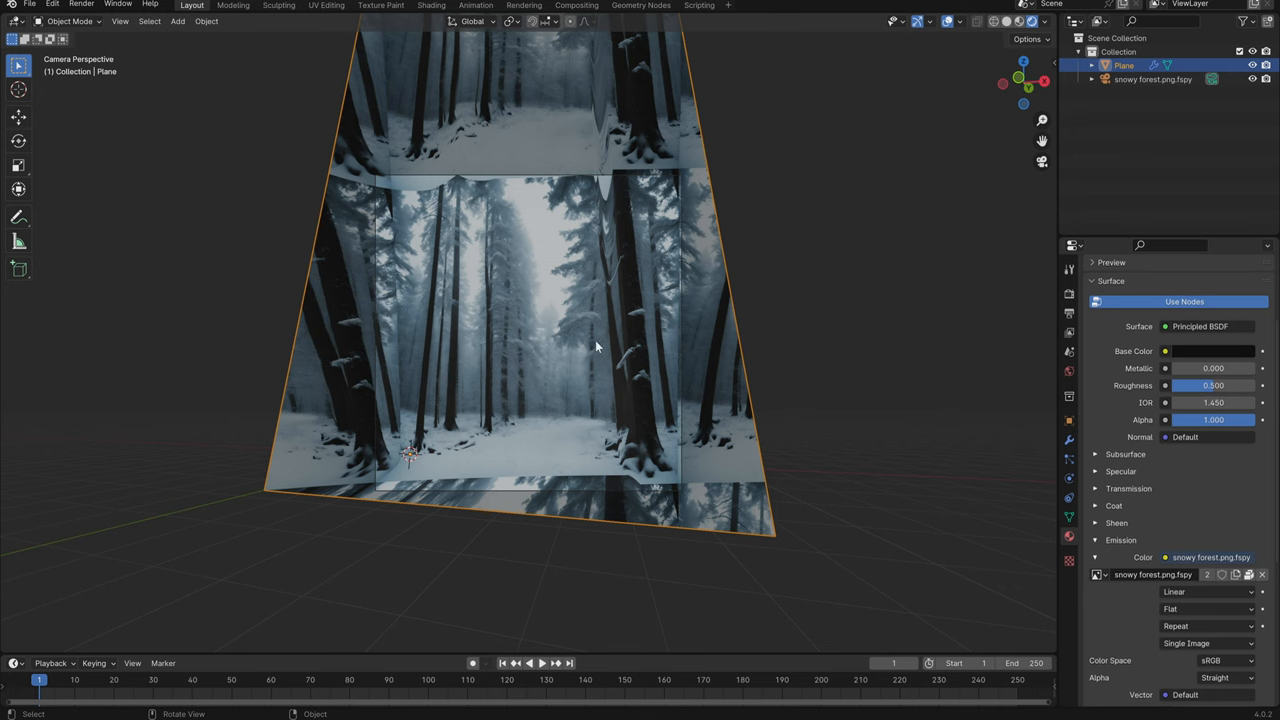
pyautogui.click(1153, 75)
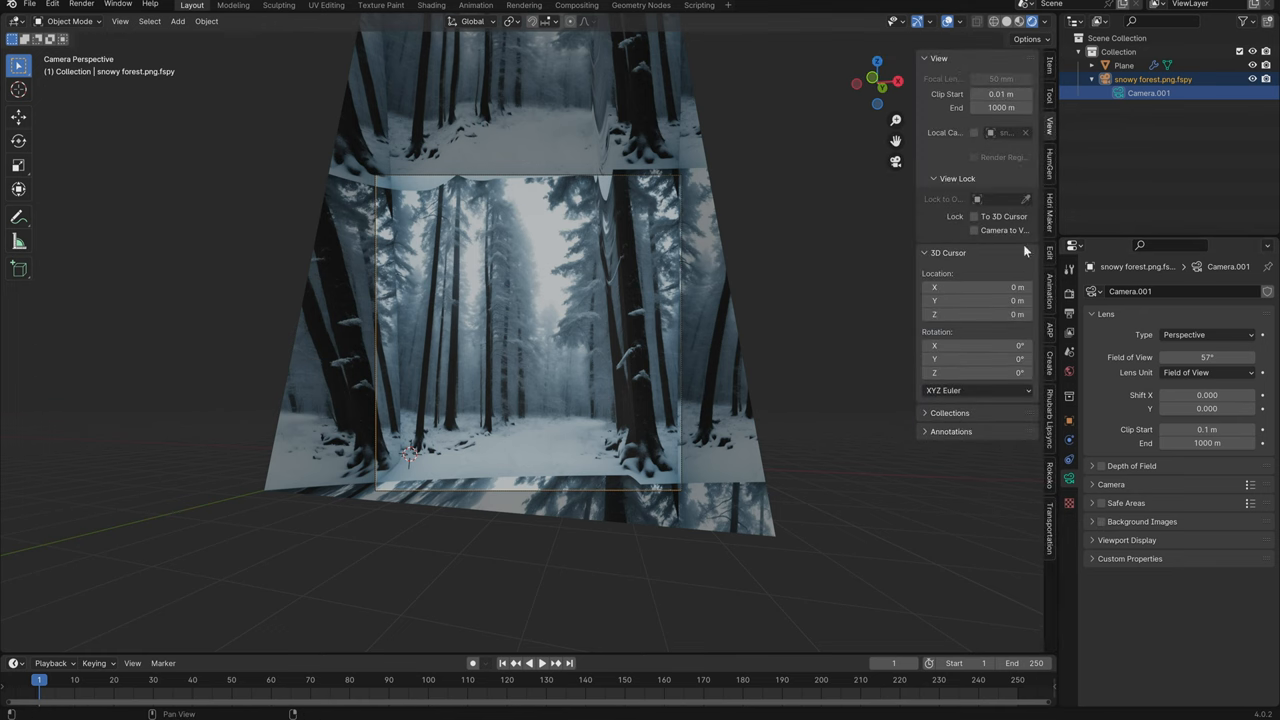
pyautogui.click(974, 230)
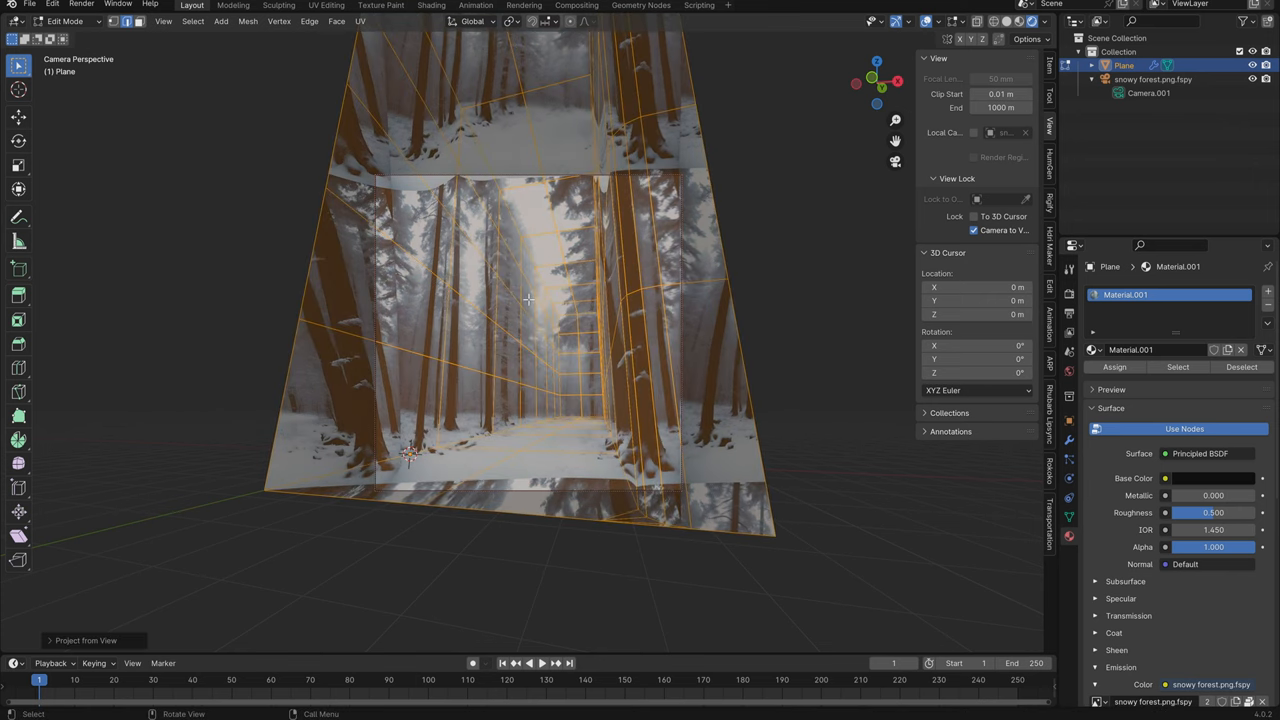
pyautogui.press('Tab')
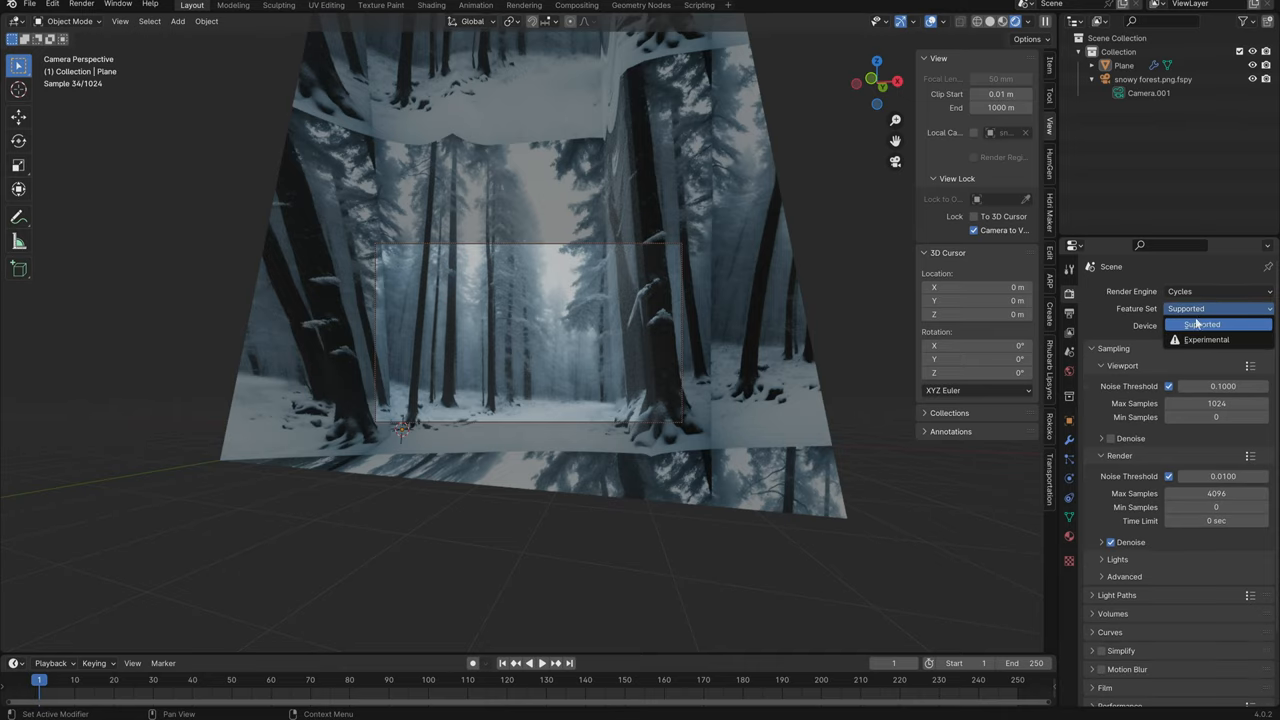
# Switch Cycles to the Experimental feature set, cap samples at 512, and review Color Management
pyautogui.click(1207, 340)
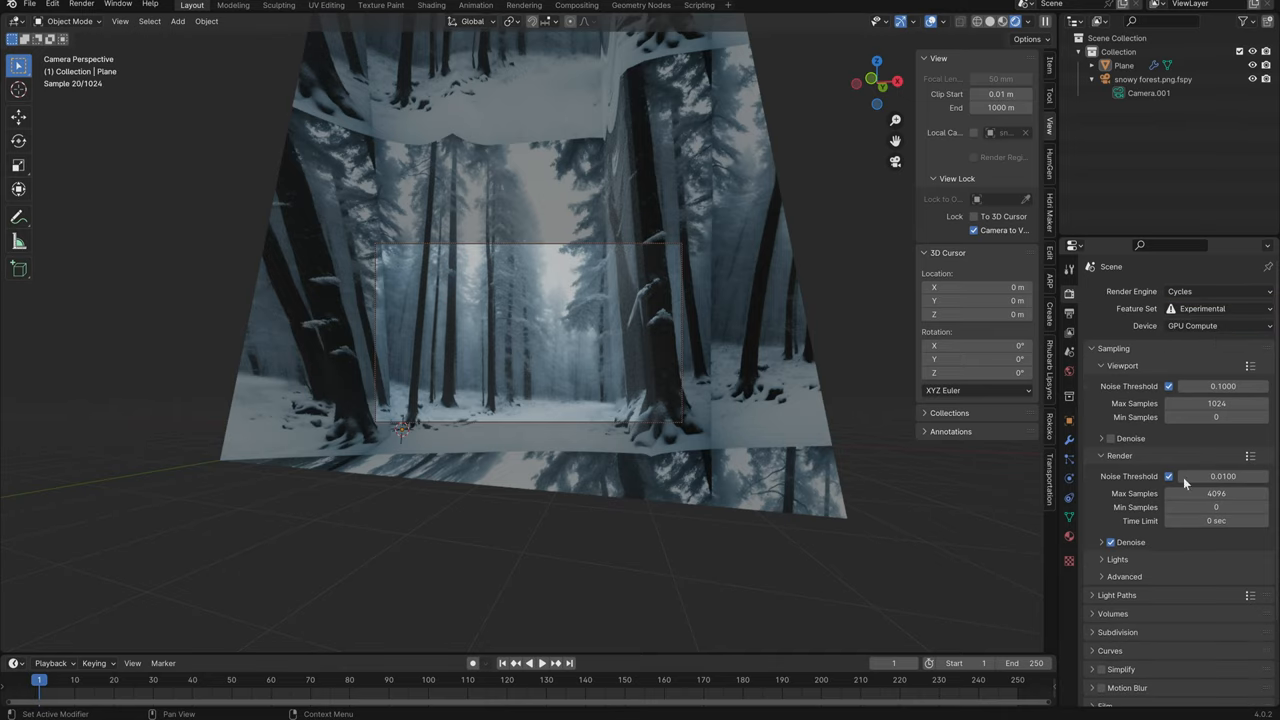
pyautogui.doubleClick(1222, 476)
pyautogui.write('0.9000')
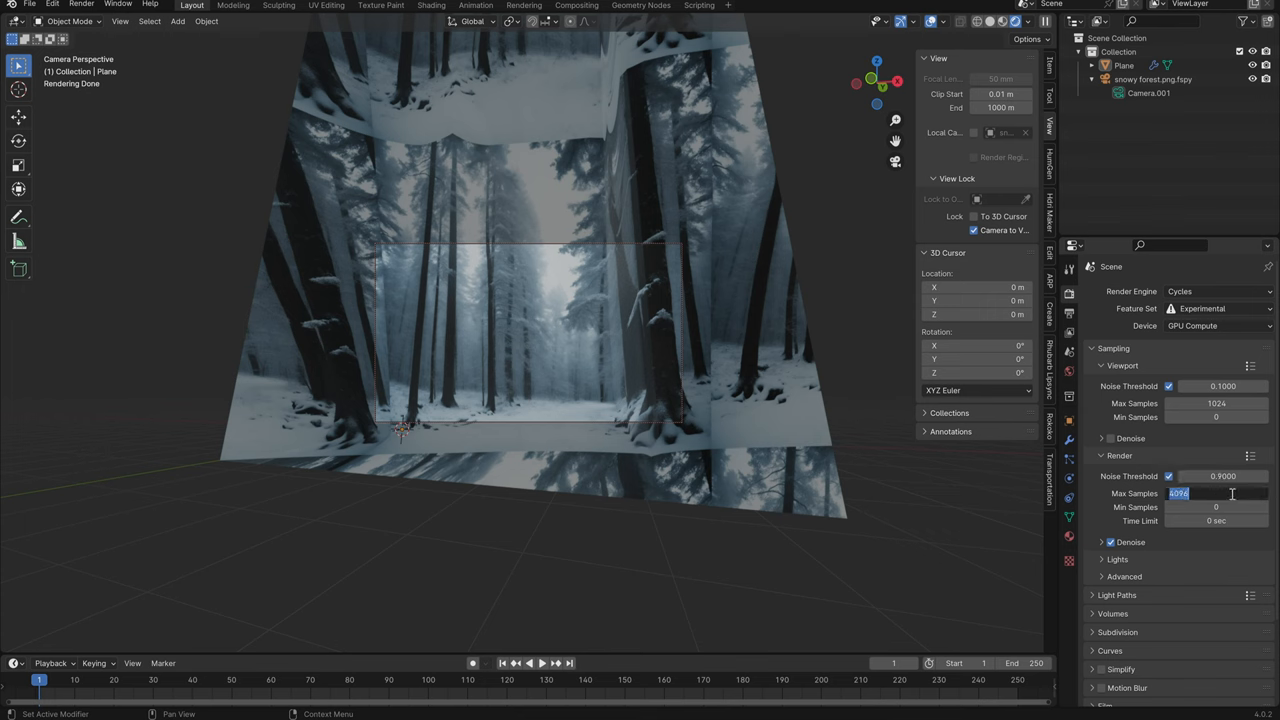
pyautogui.write('5')
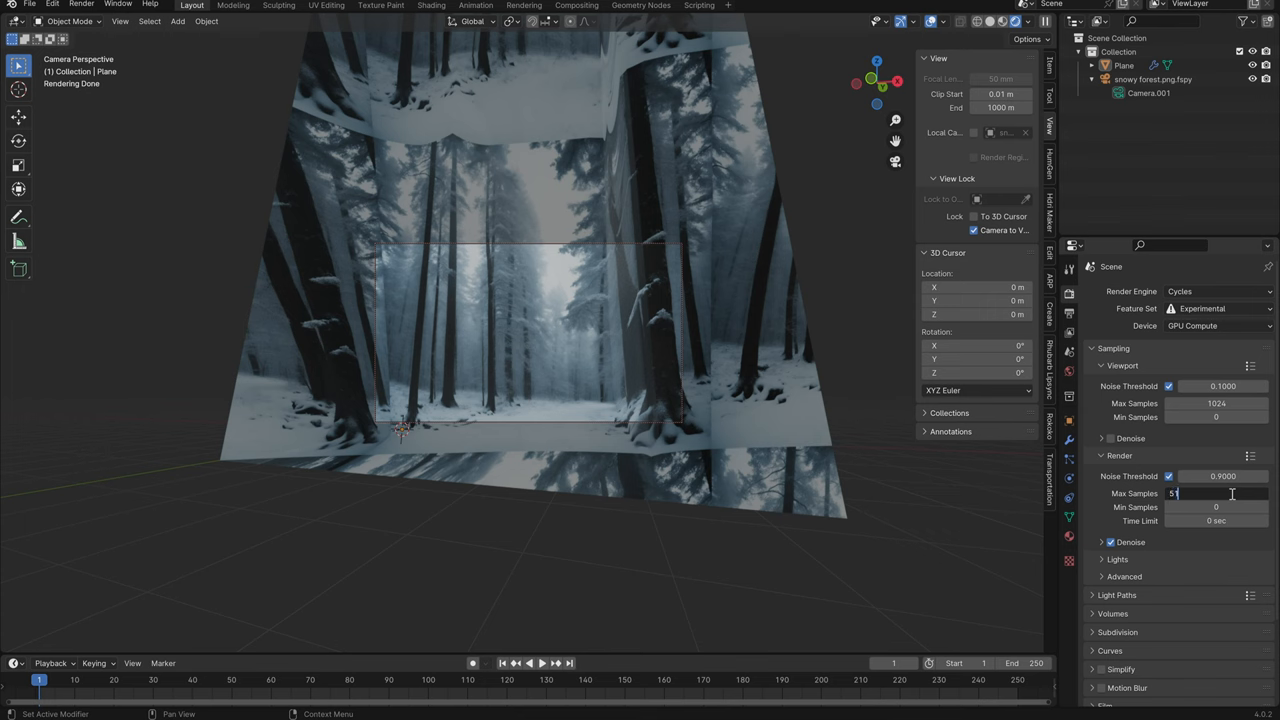
pyautogui.scroll(-3)
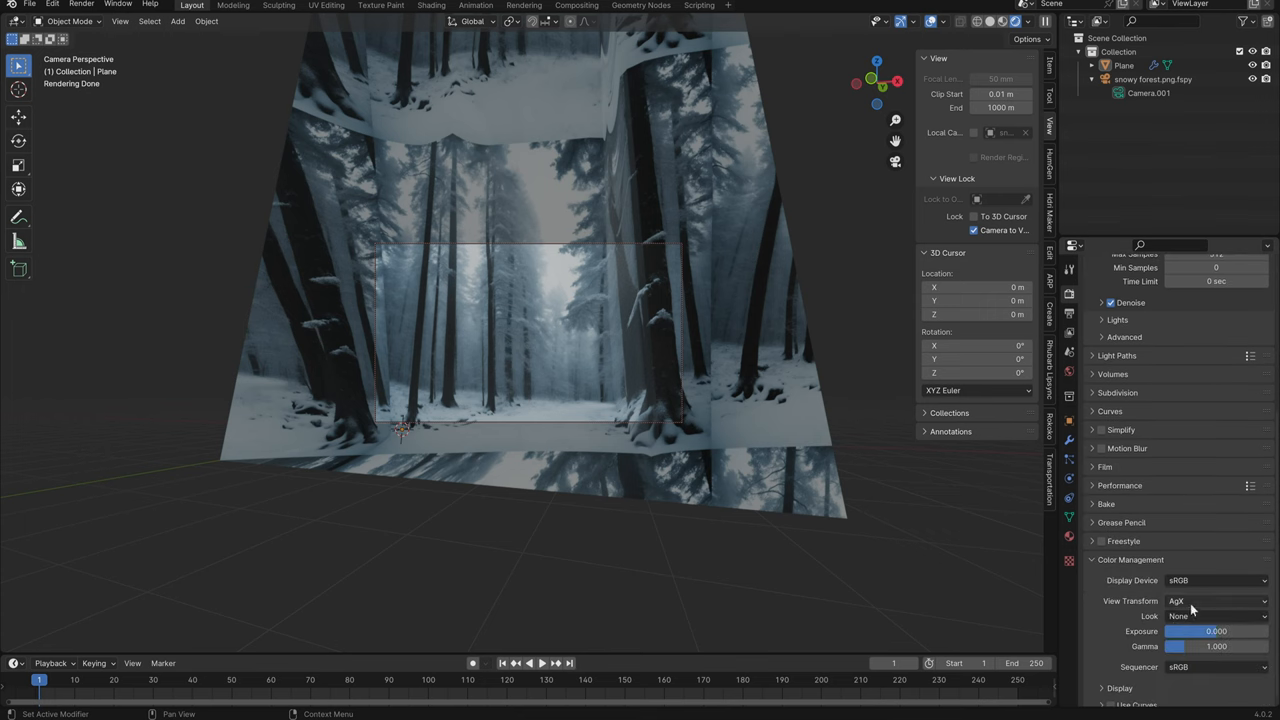
pyautogui.click(1211, 601)
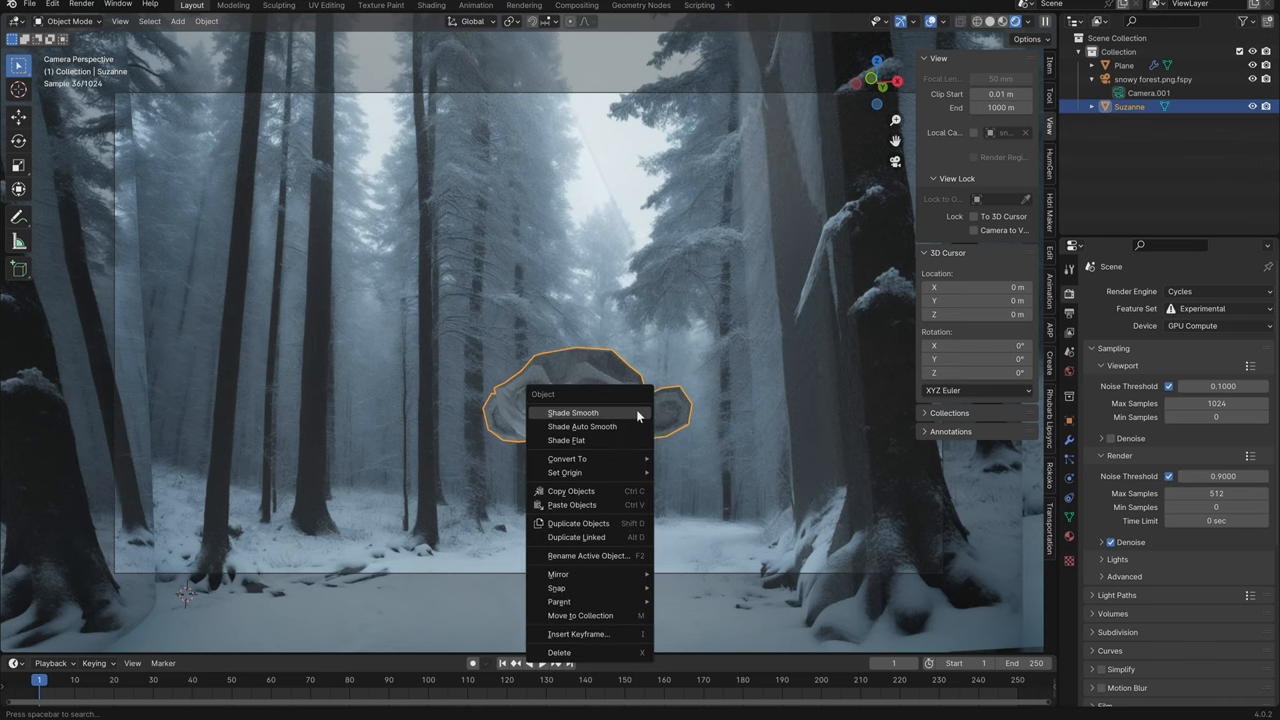
# Apply Shade Smooth to the Suzanne head in front of the snowy forest backdrop
pyautogui.click(569, 413)
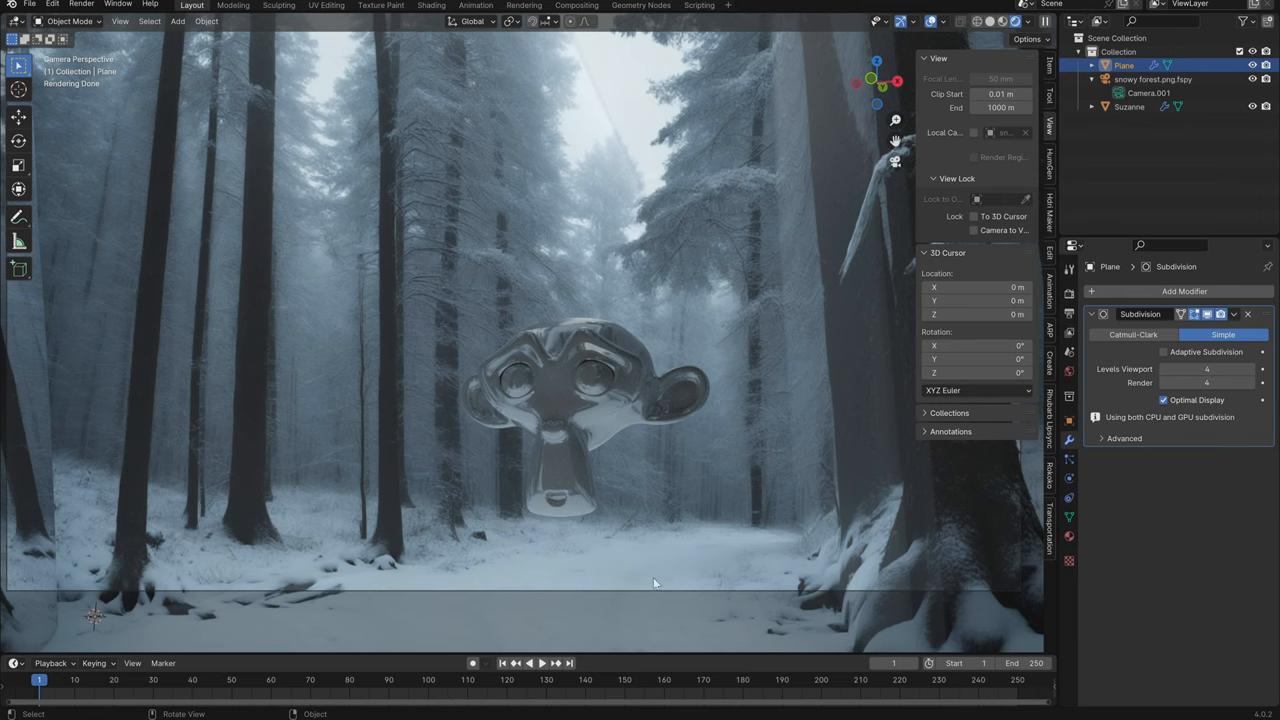
pyautogui.moveTo(762, 292)
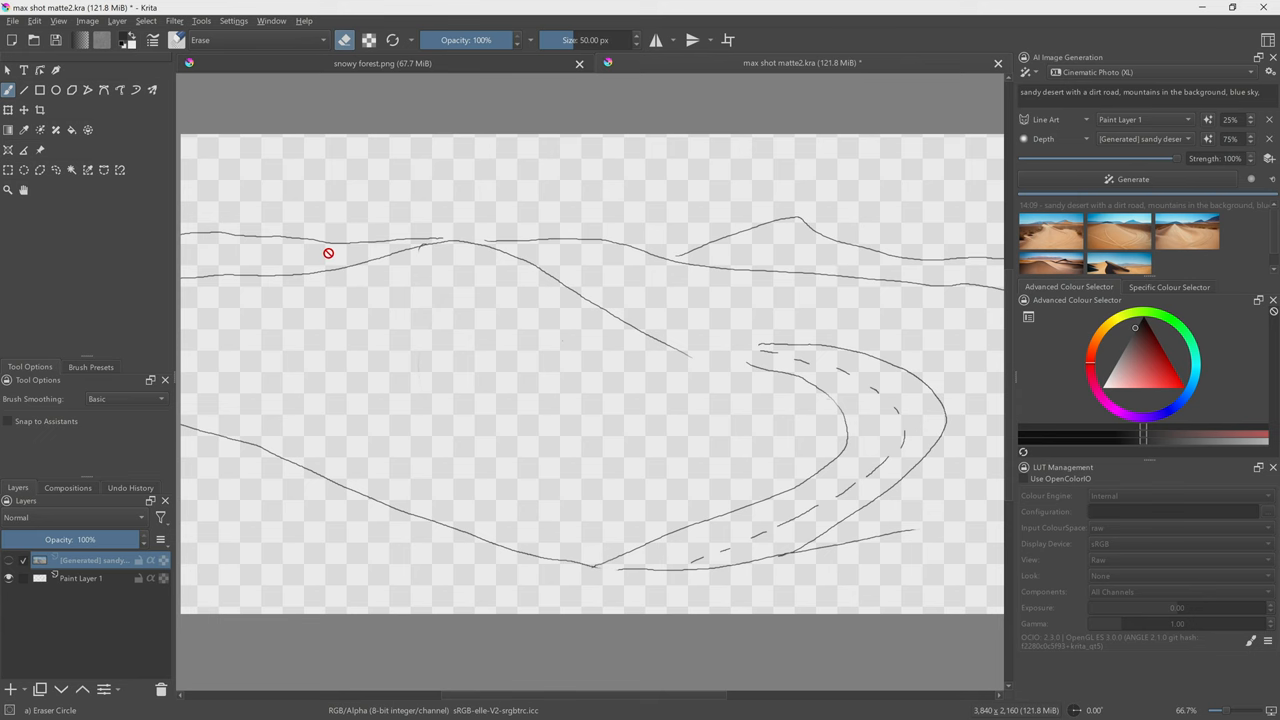
pyautogui.moveTo(747, 325)
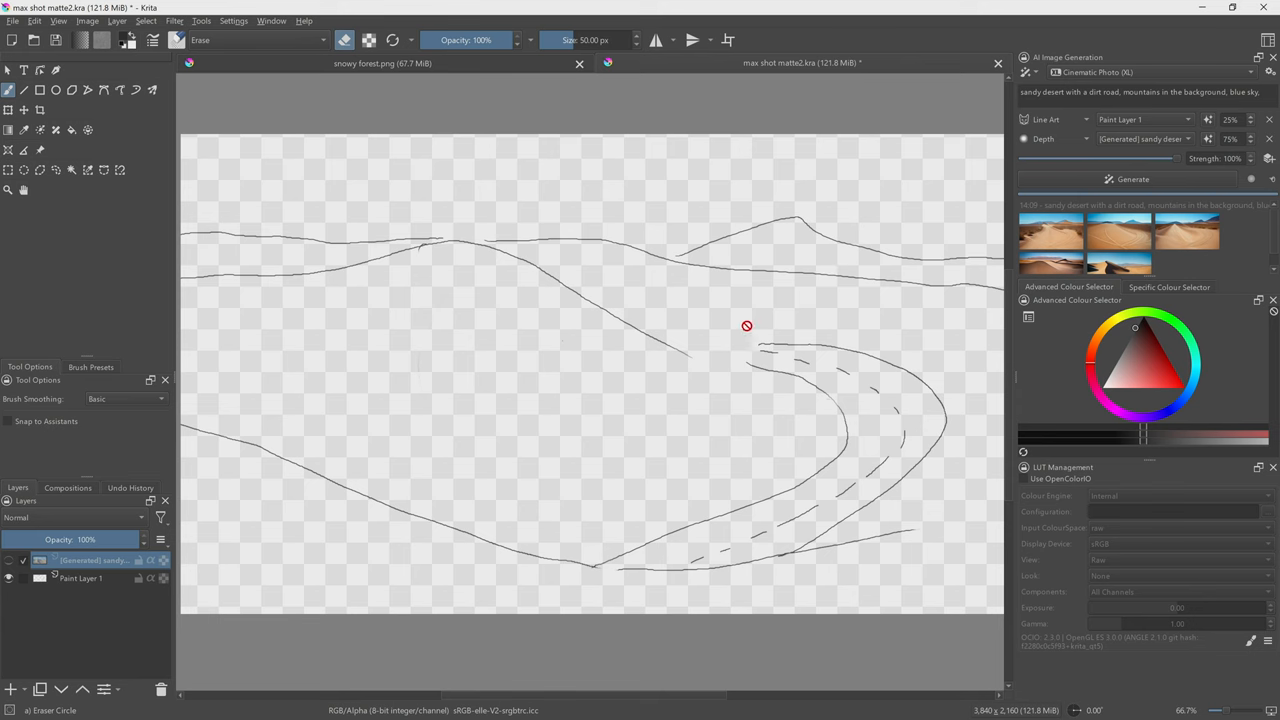
pyautogui.moveTo(802, 316)
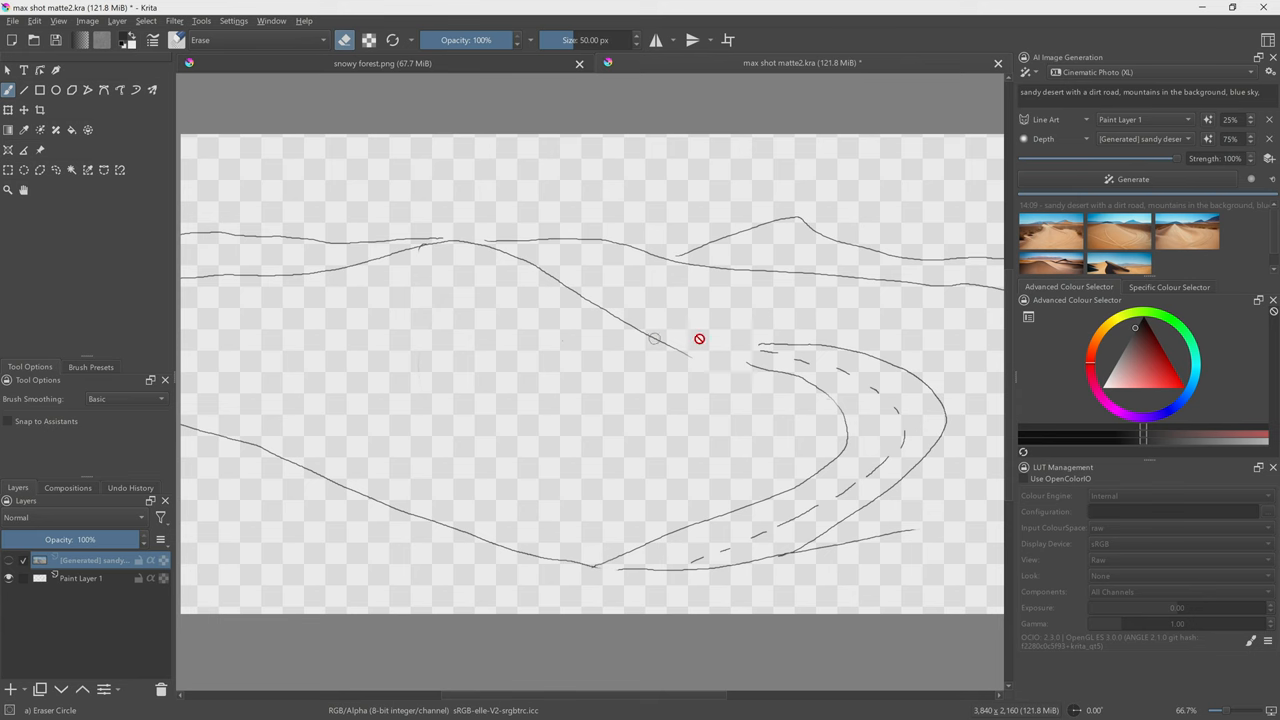
pyautogui.moveTo(755, 349)
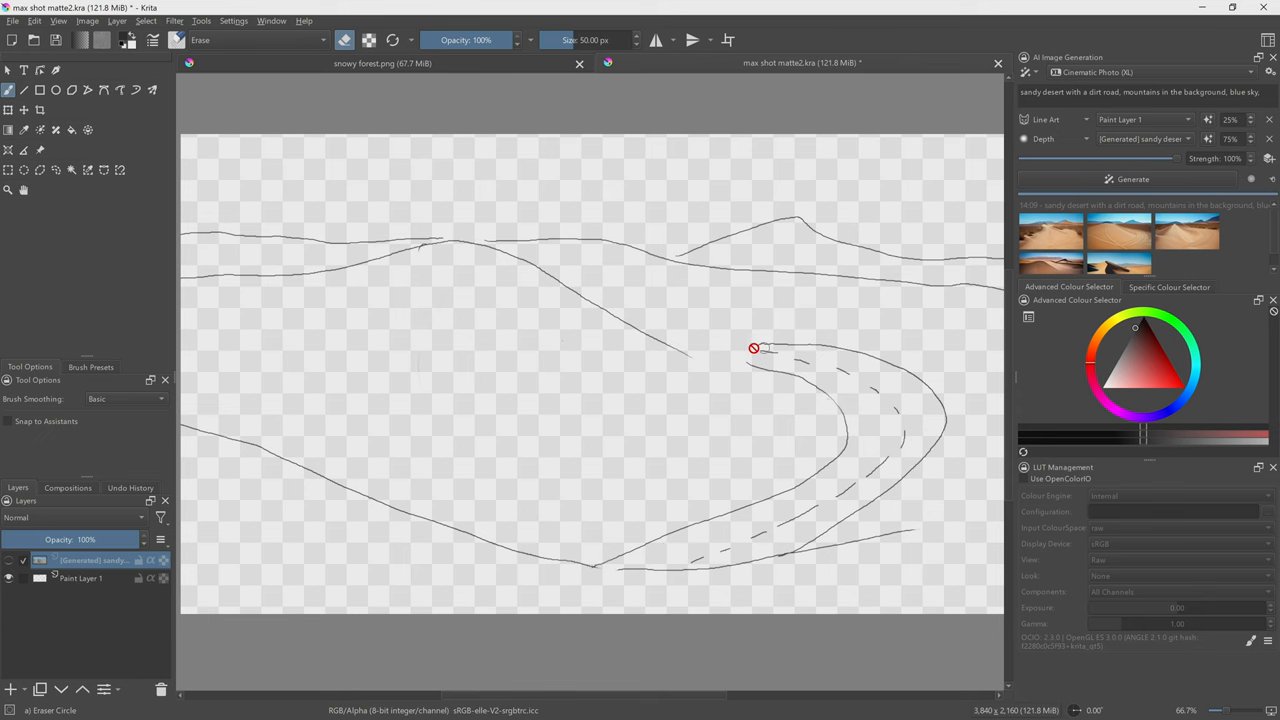
pyautogui.moveTo(776, 347)
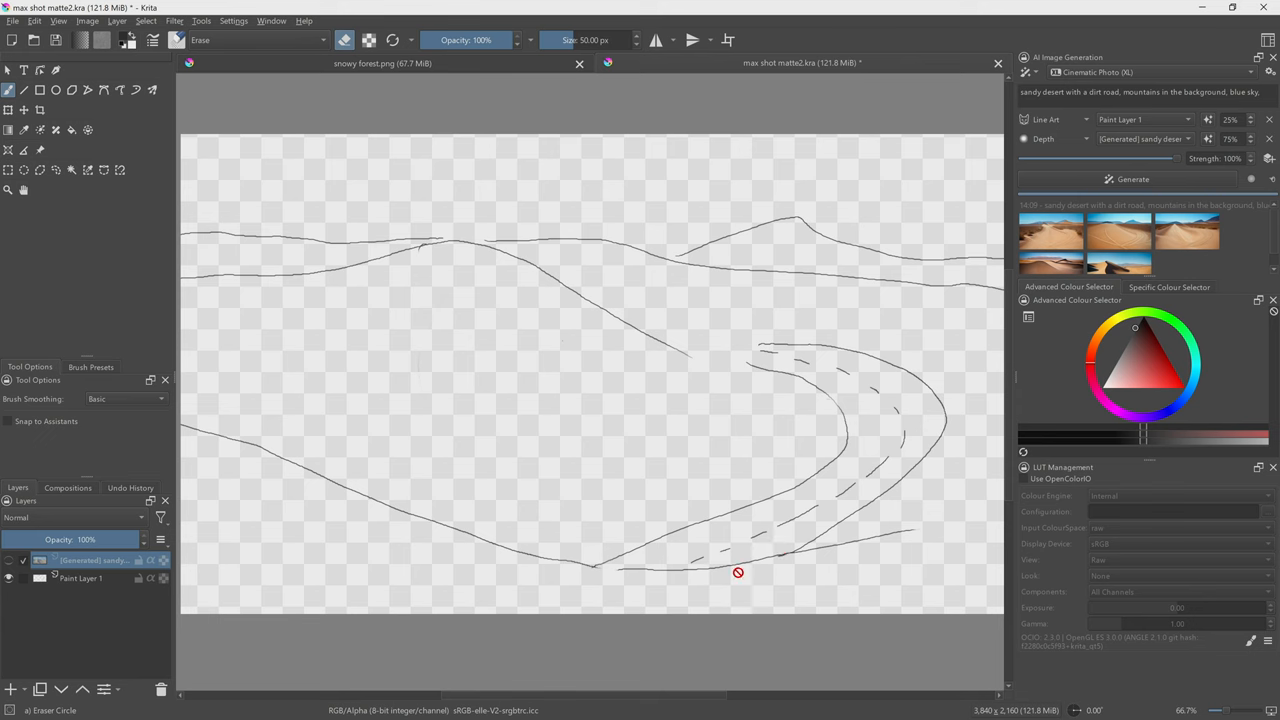
pyautogui.moveTo(678, 362)
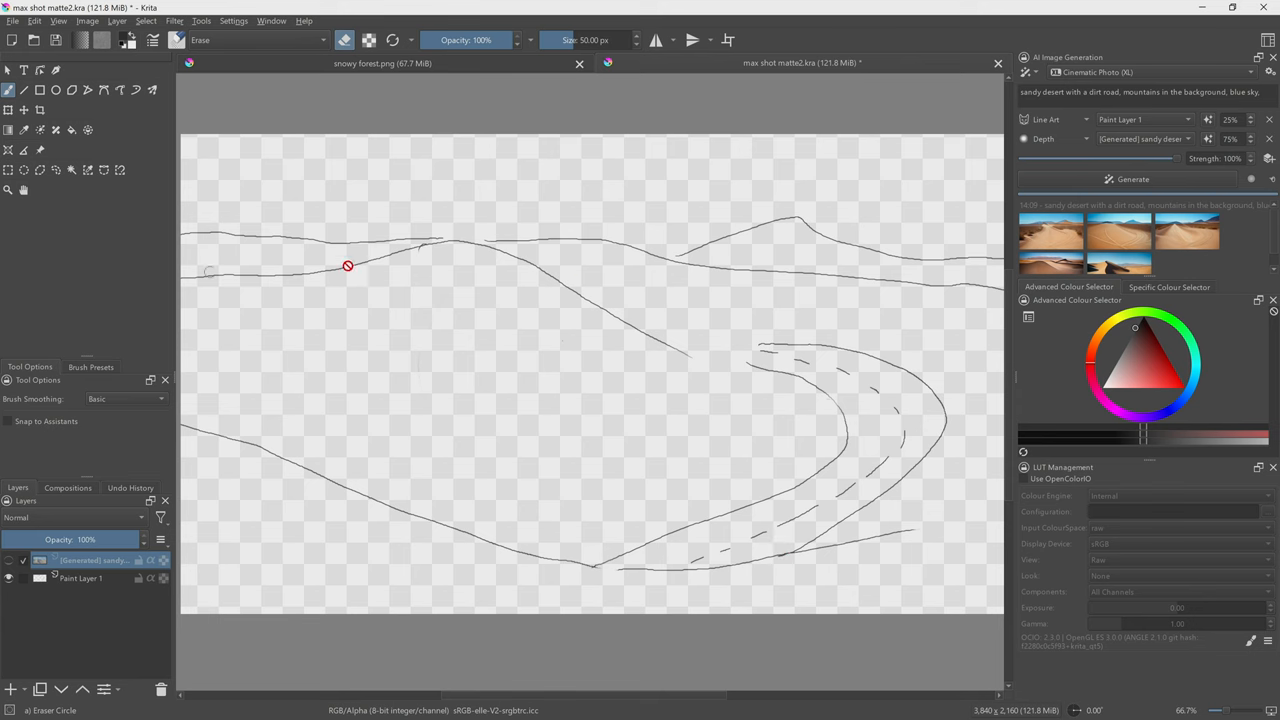
pyautogui.moveTo(499, 528)
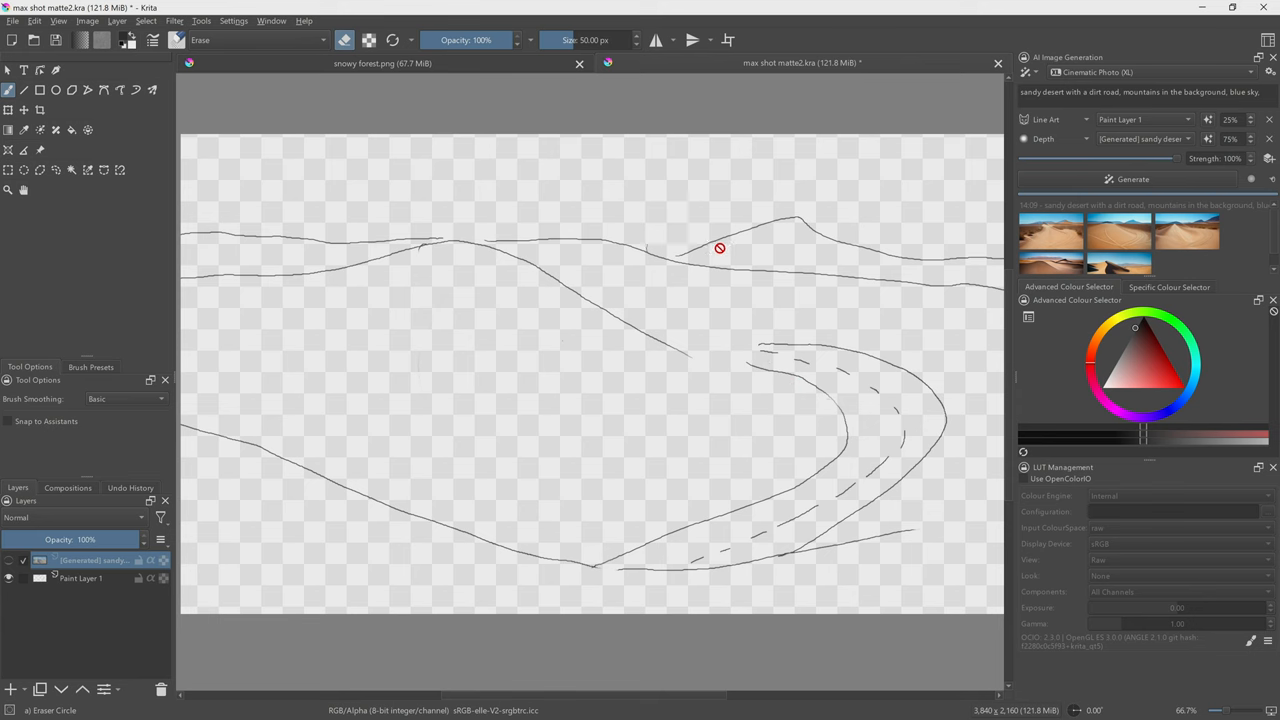
pyautogui.moveTo(1023, 93)
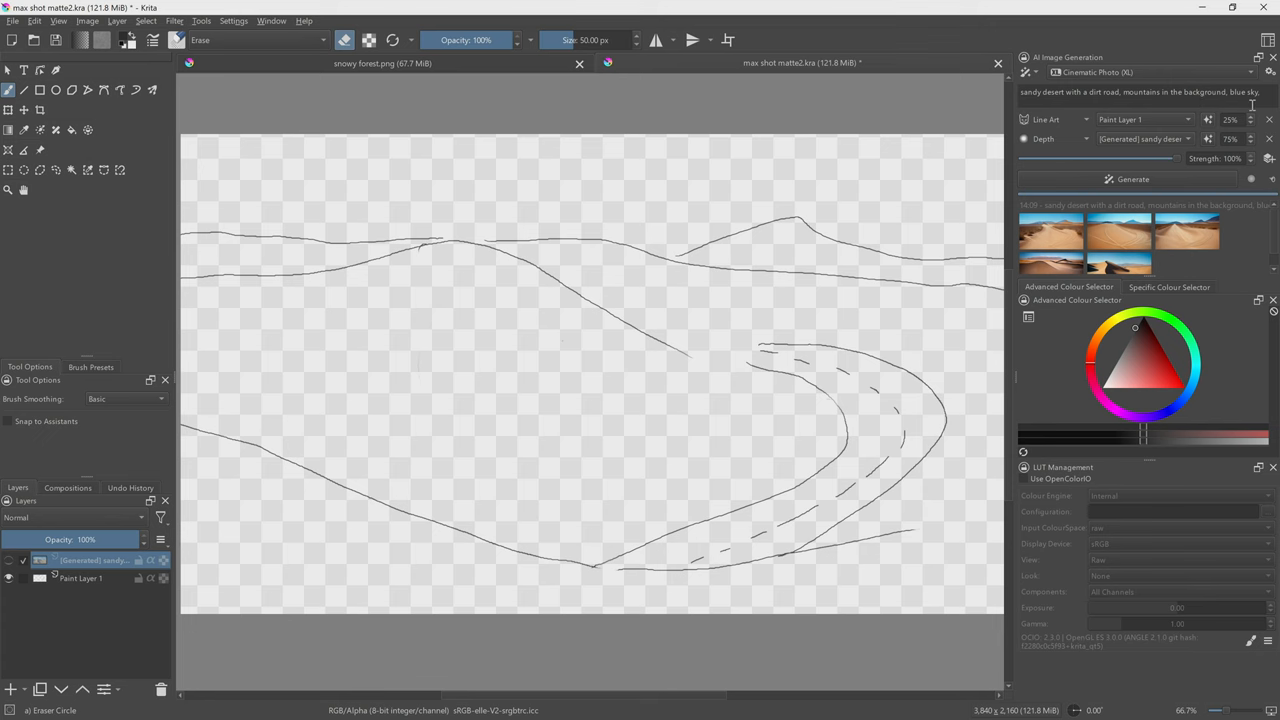
# Generate desert dune images from the line sketch and toggle the generated and dune layers
pyautogui.click(1051, 235)
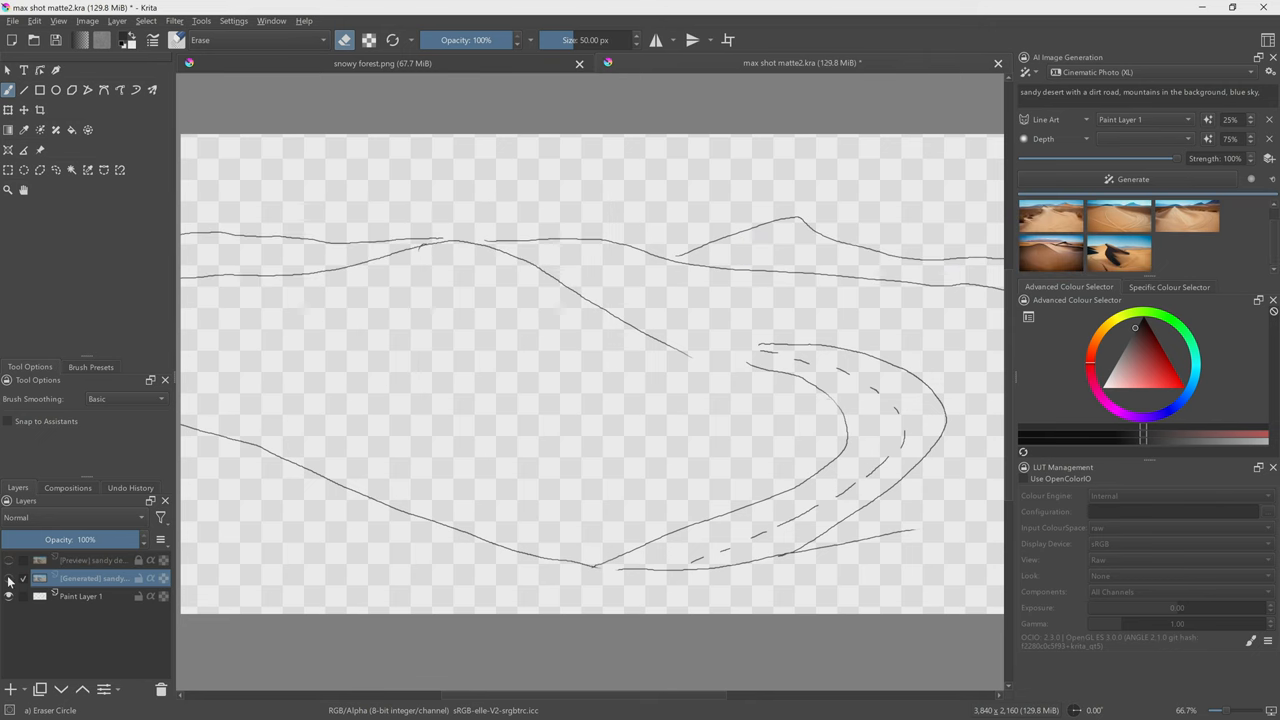
pyautogui.click(10, 577)
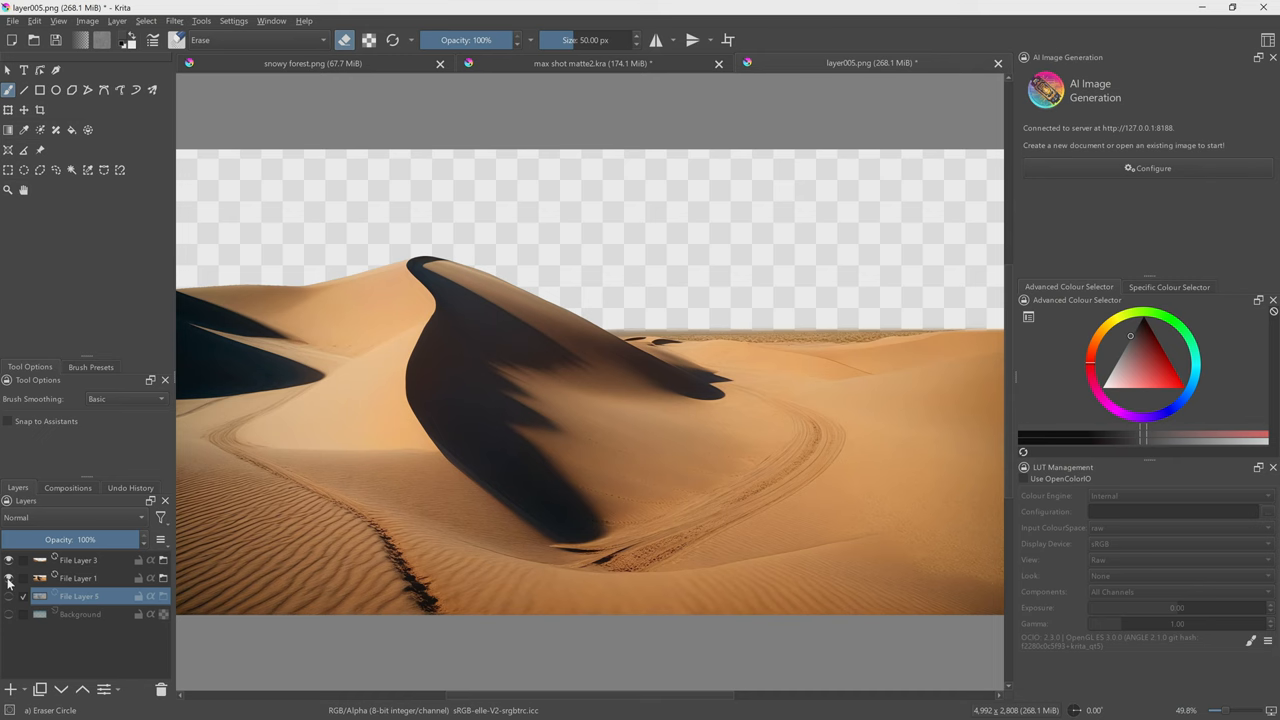
pyautogui.click(11, 617)
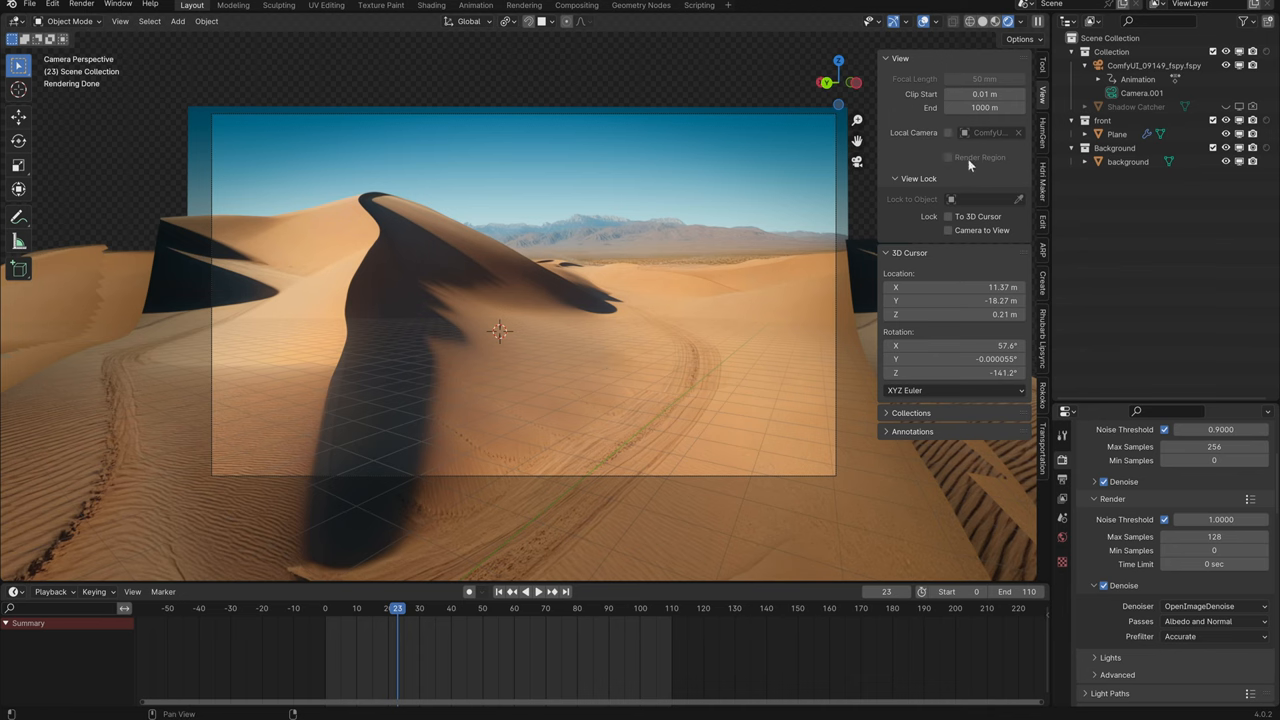
pyautogui.moveTo(978, 22)
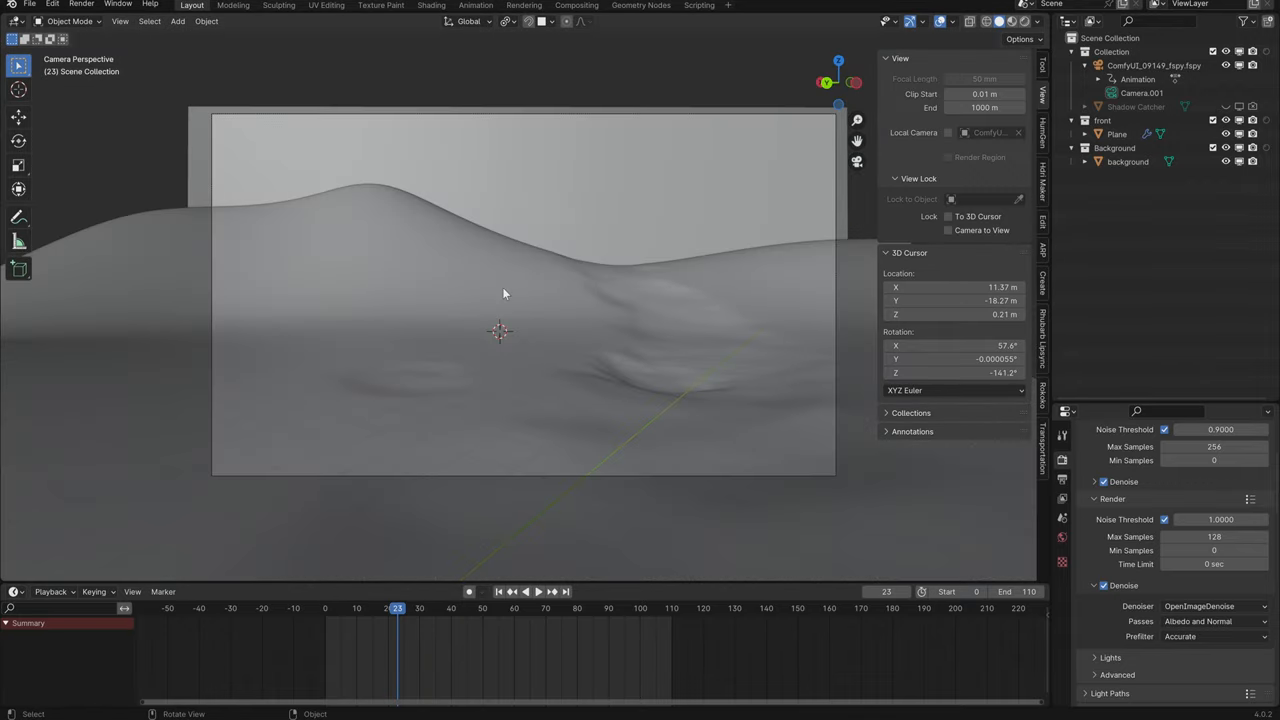
# Enter Edit Mode on the dune-shaped plane to inspect its wavy terrain mesh
pyautogui.press('Tab')
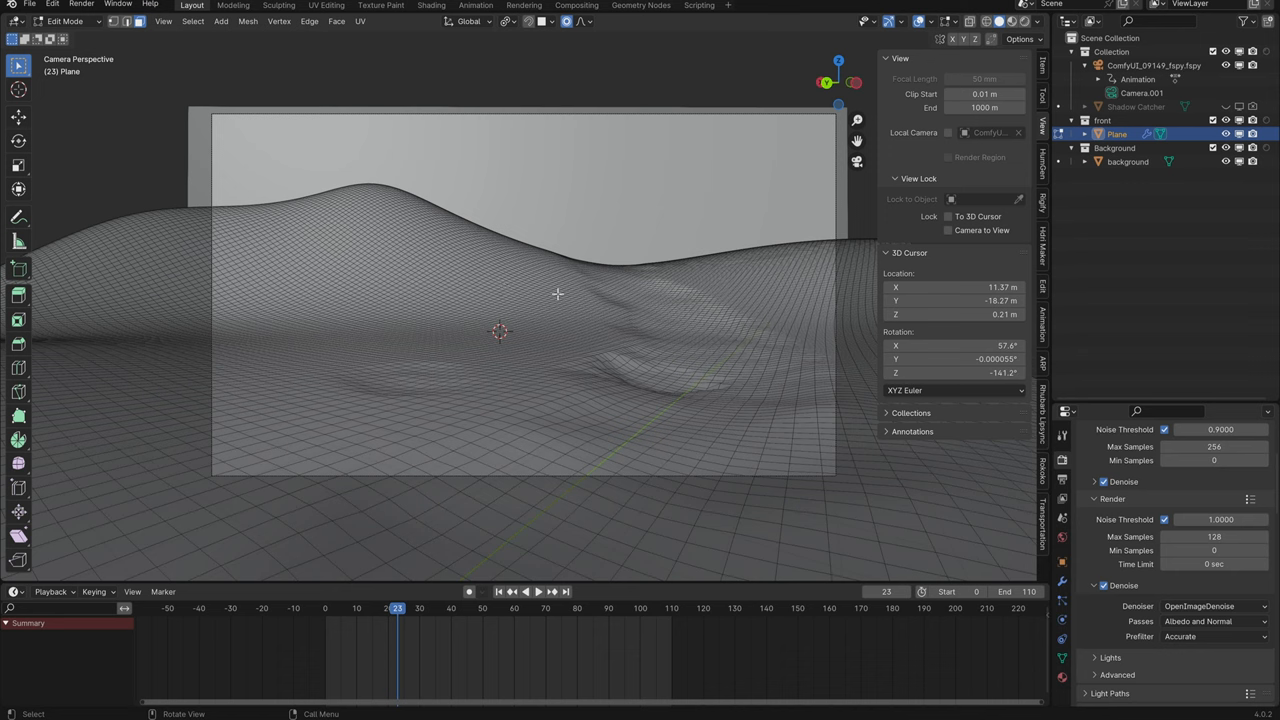
pyautogui.moveTo(199, 239)
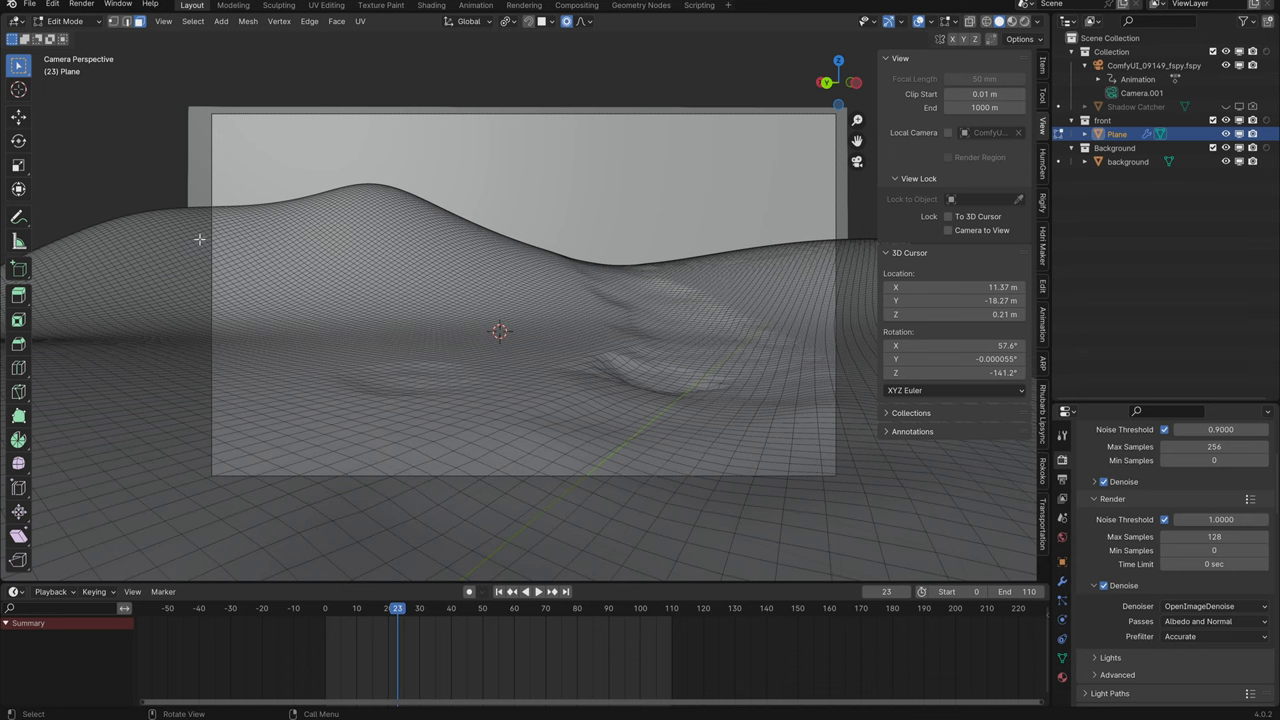
pyautogui.moveTo(776, 261)
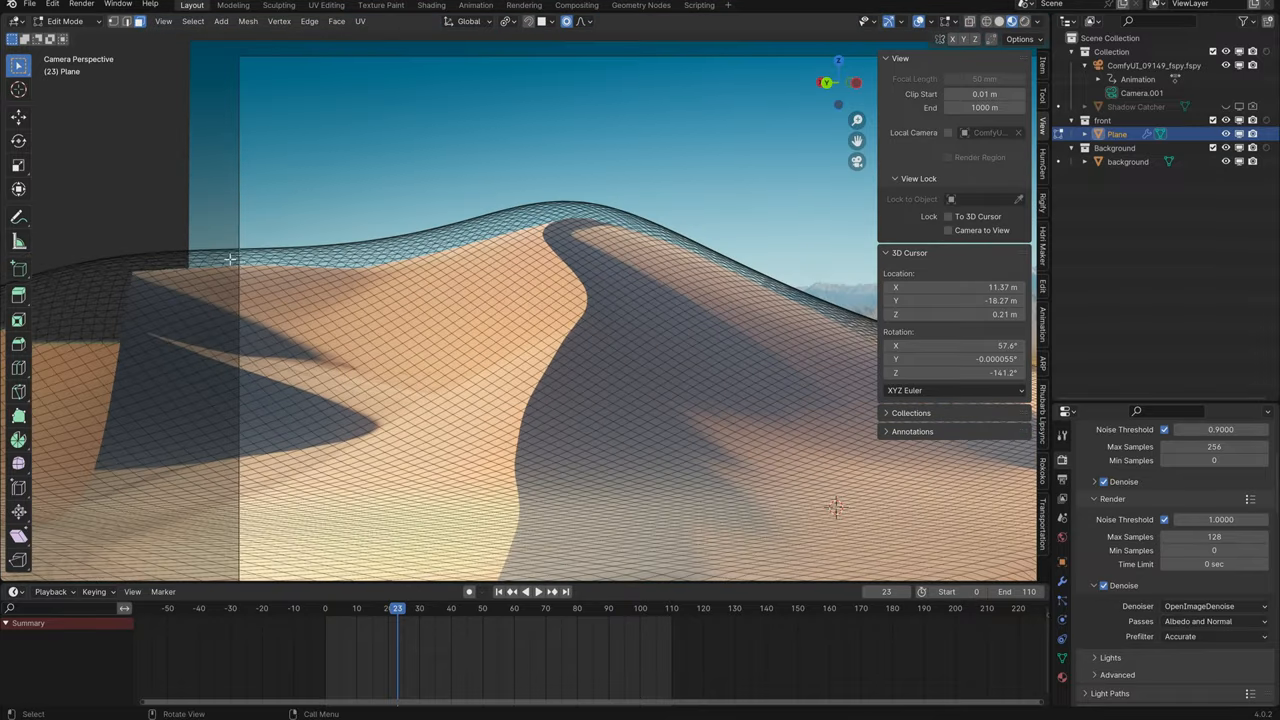
pyautogui.moveTo(444, 221)
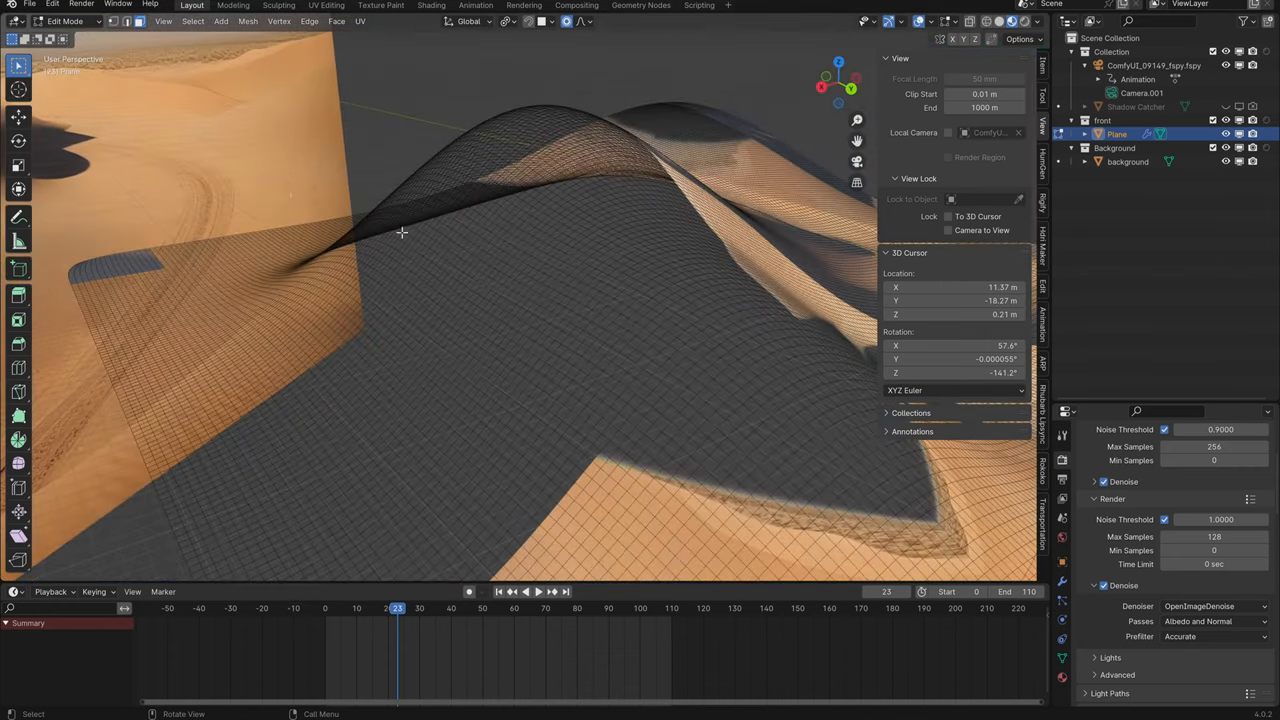
pyautogui.moveTo(536, 284)
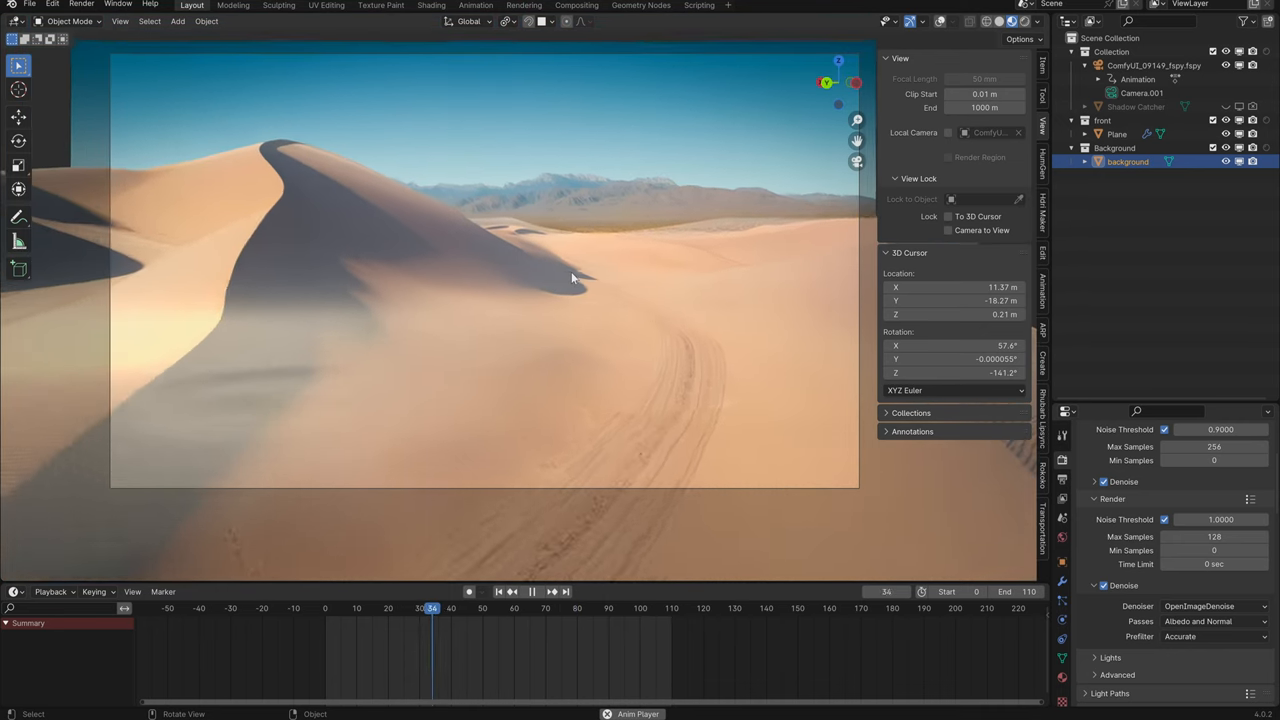
# Select the background object and play the camera move through the projected dunes
pyautogui.click(529, 588)
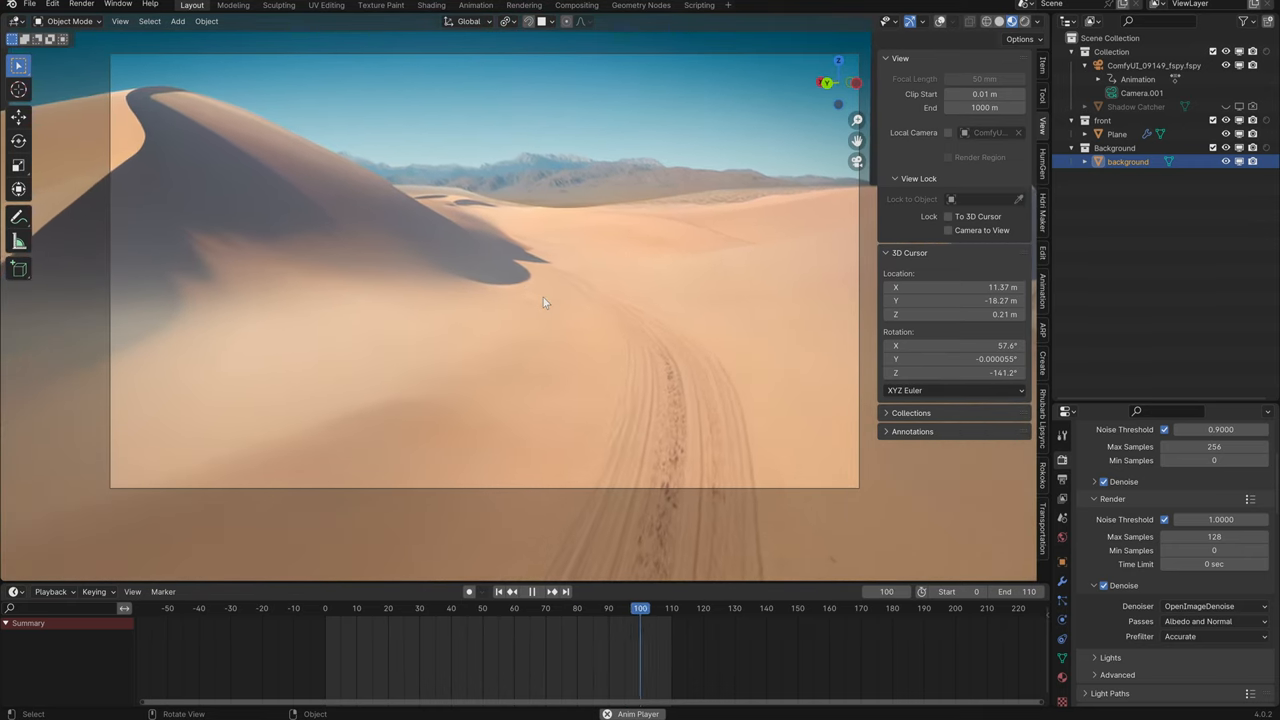
pyautogui.click(437, 610)
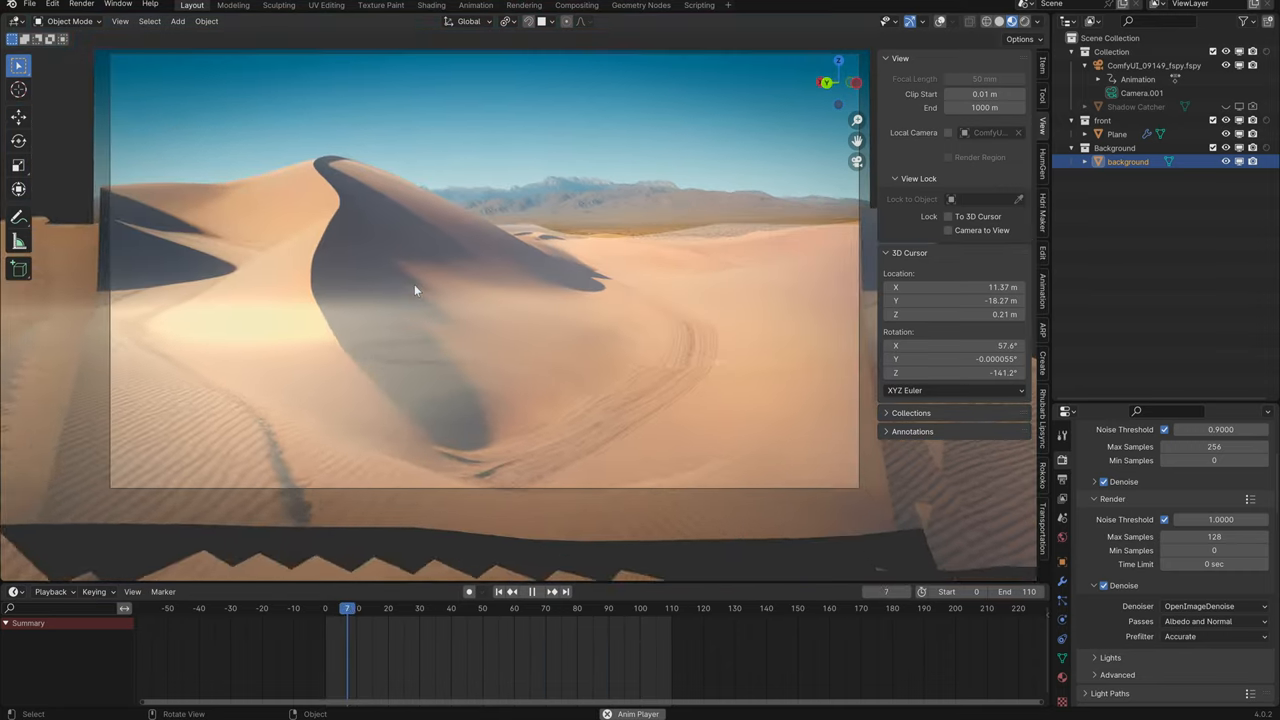
pyautogui.click(531, 616)
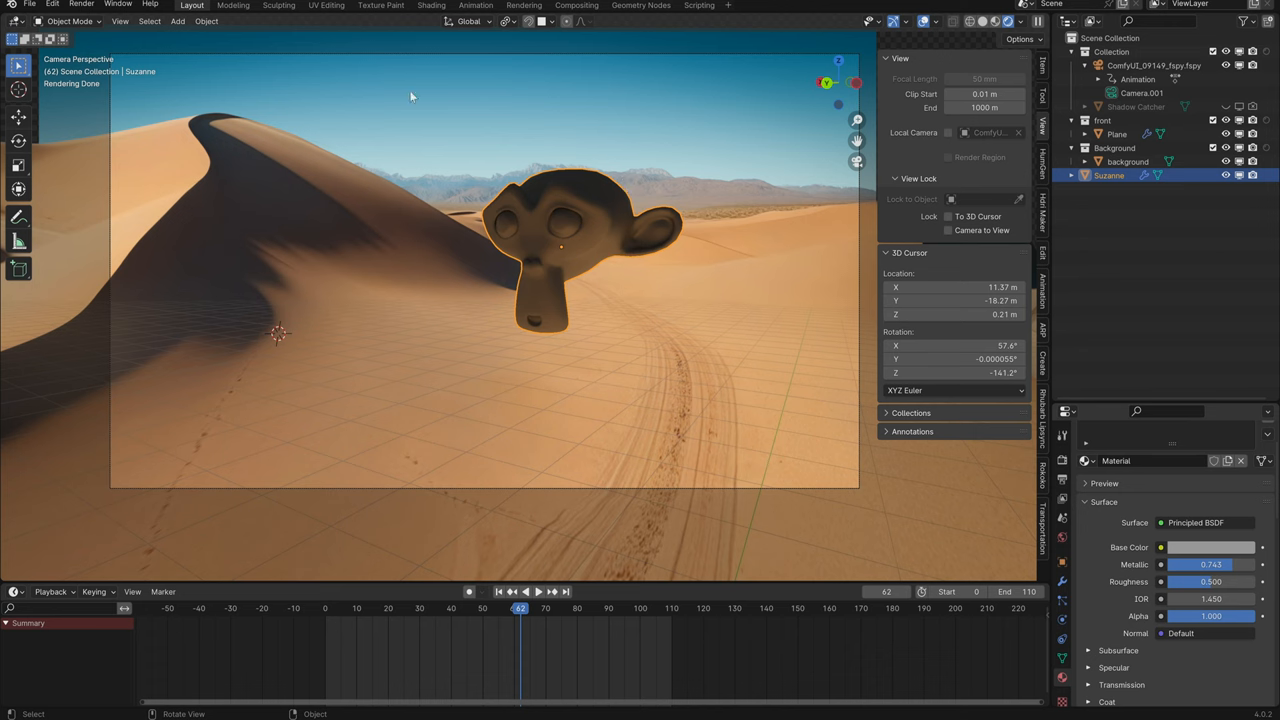
# Open the top menu to start adding a Suzanne head above the desert road
pyautogui.click(178, 24)
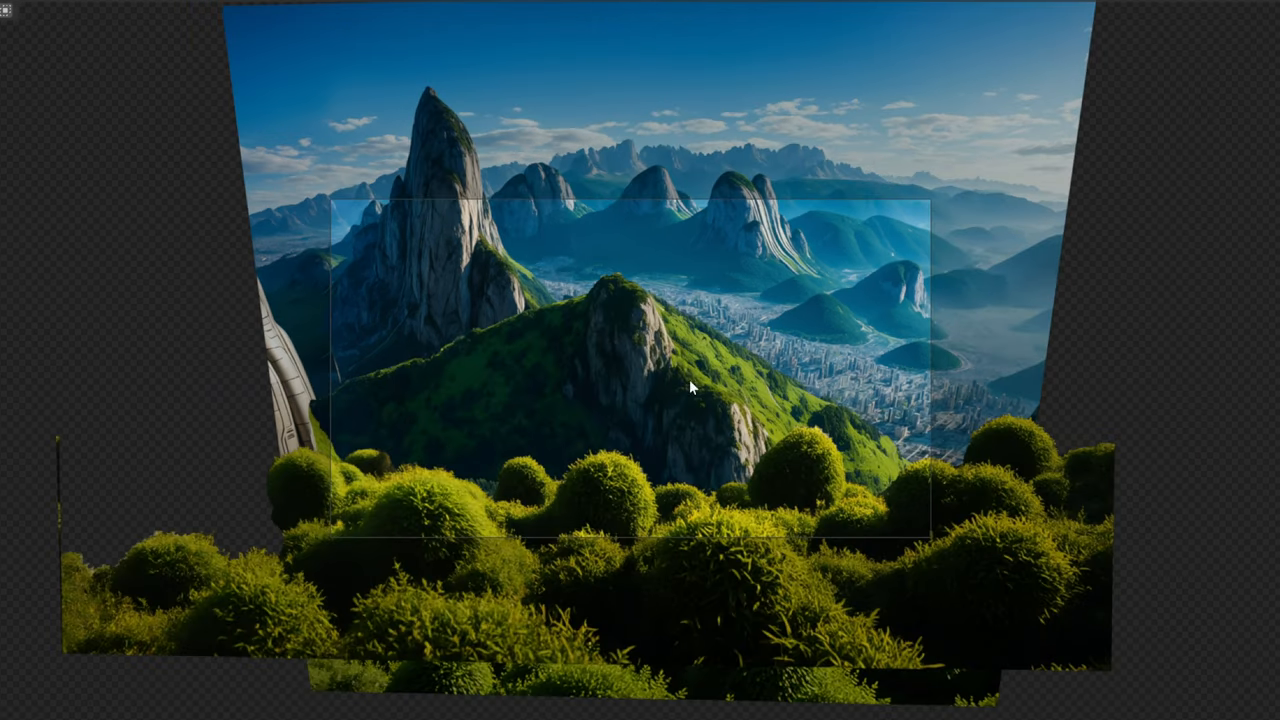
pyautogui.moveTo(758, 375)
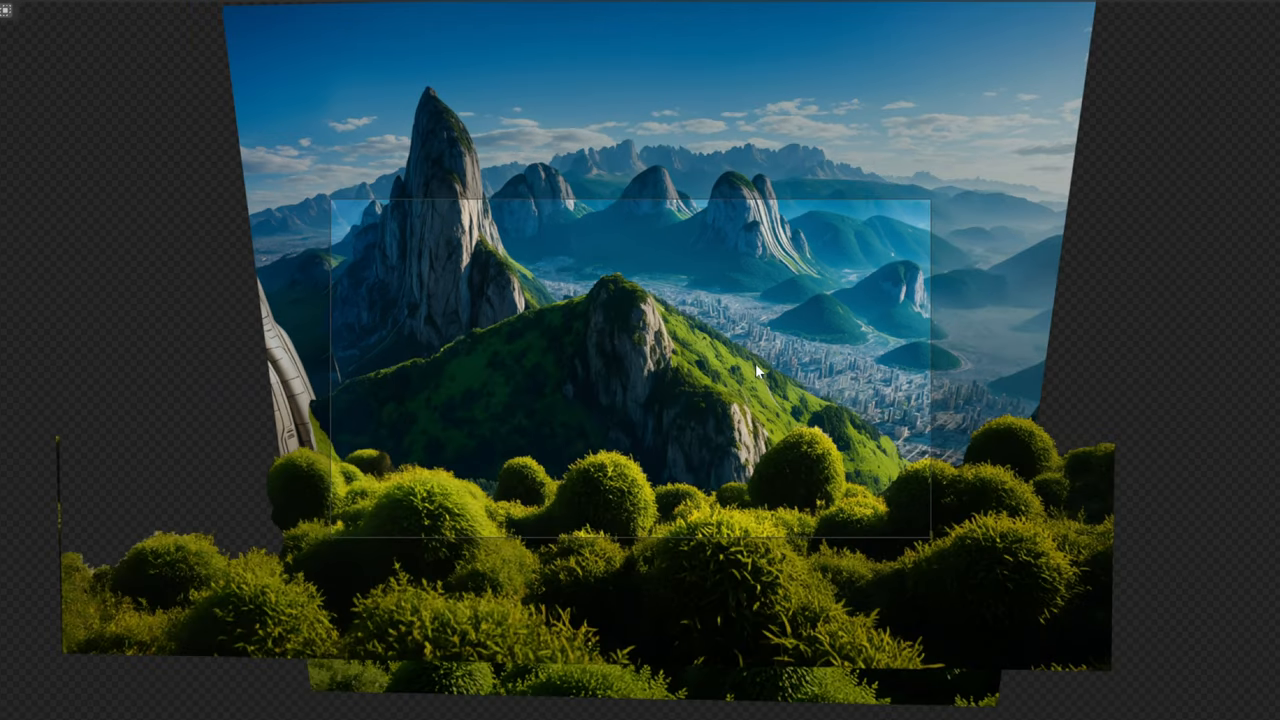